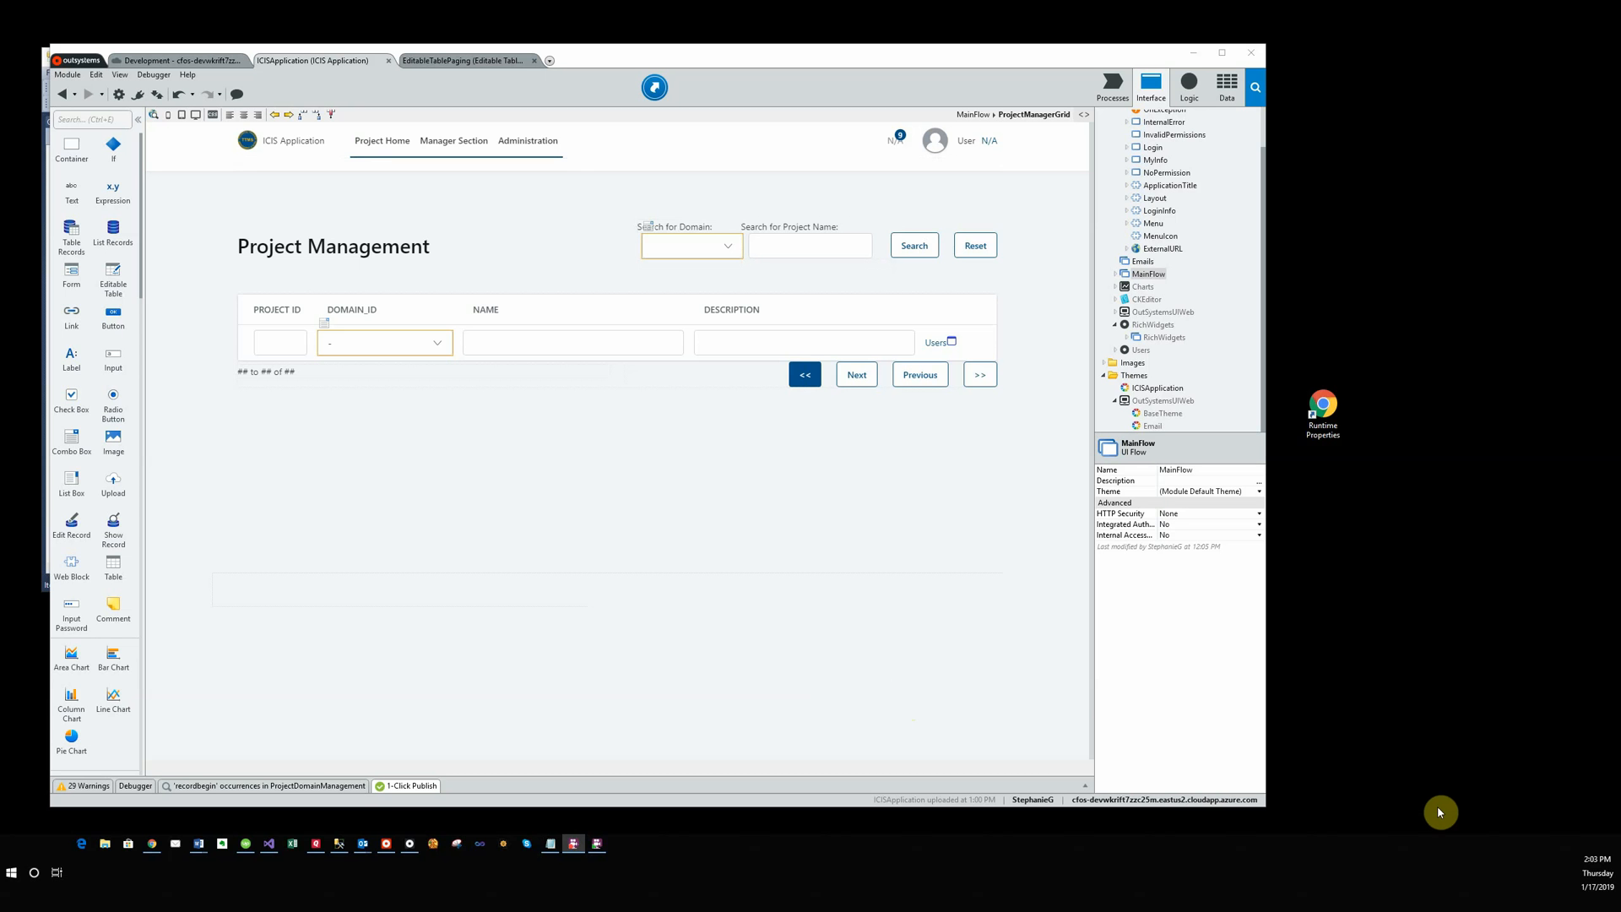
{"action": "mouse_move", "coordinate": [1387, 770]}
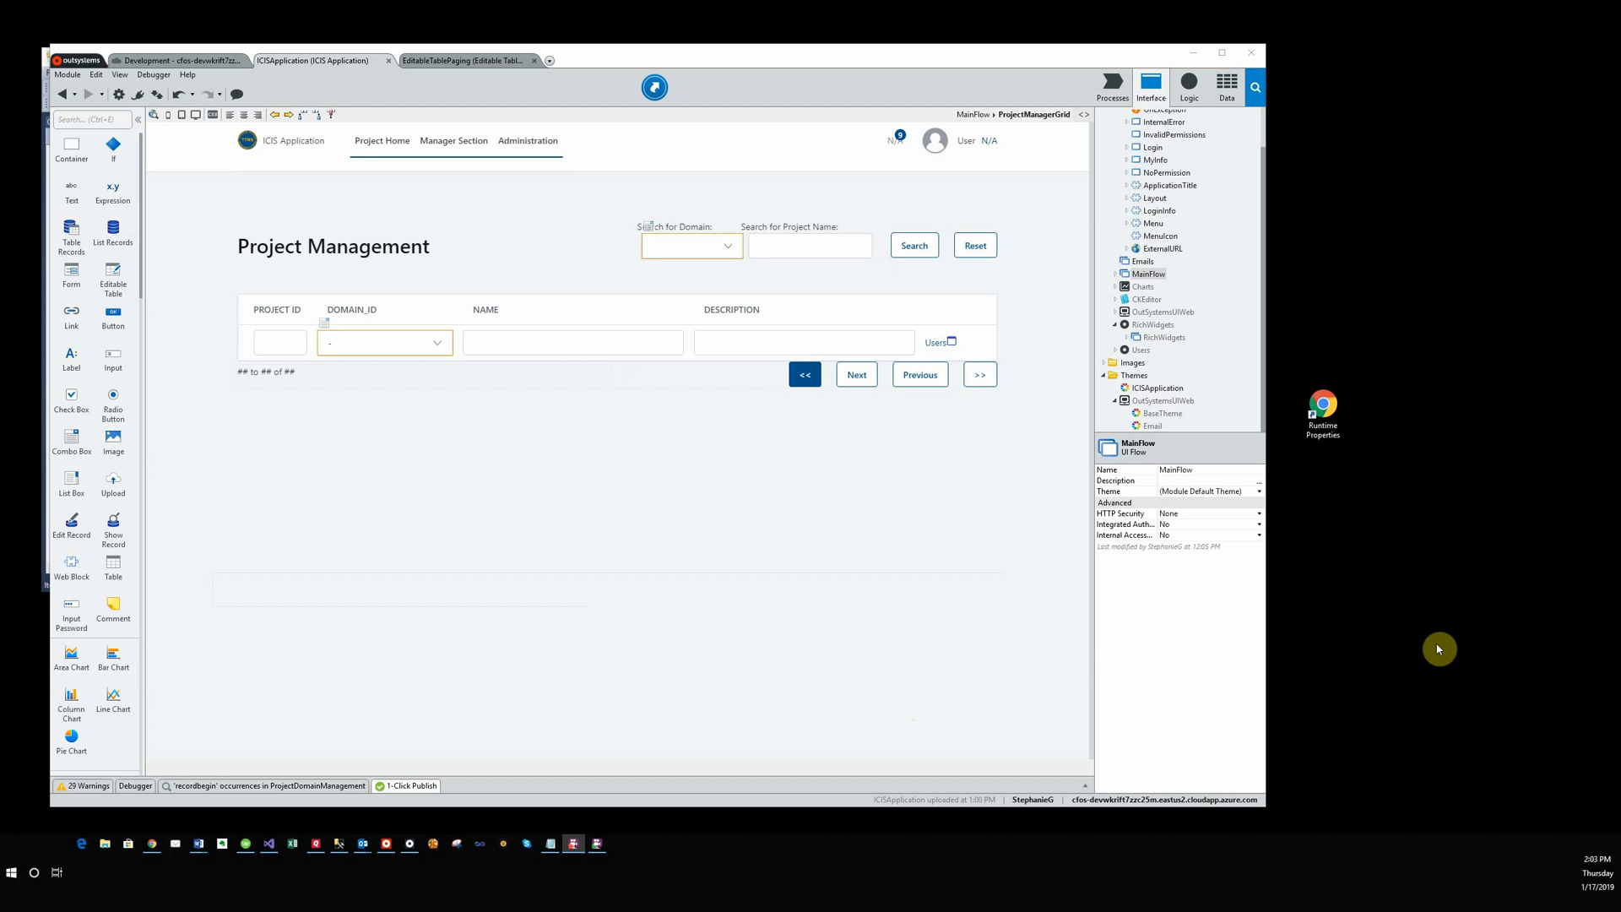
{"action": "mouse_move", "coordinate": [1509, 287]}
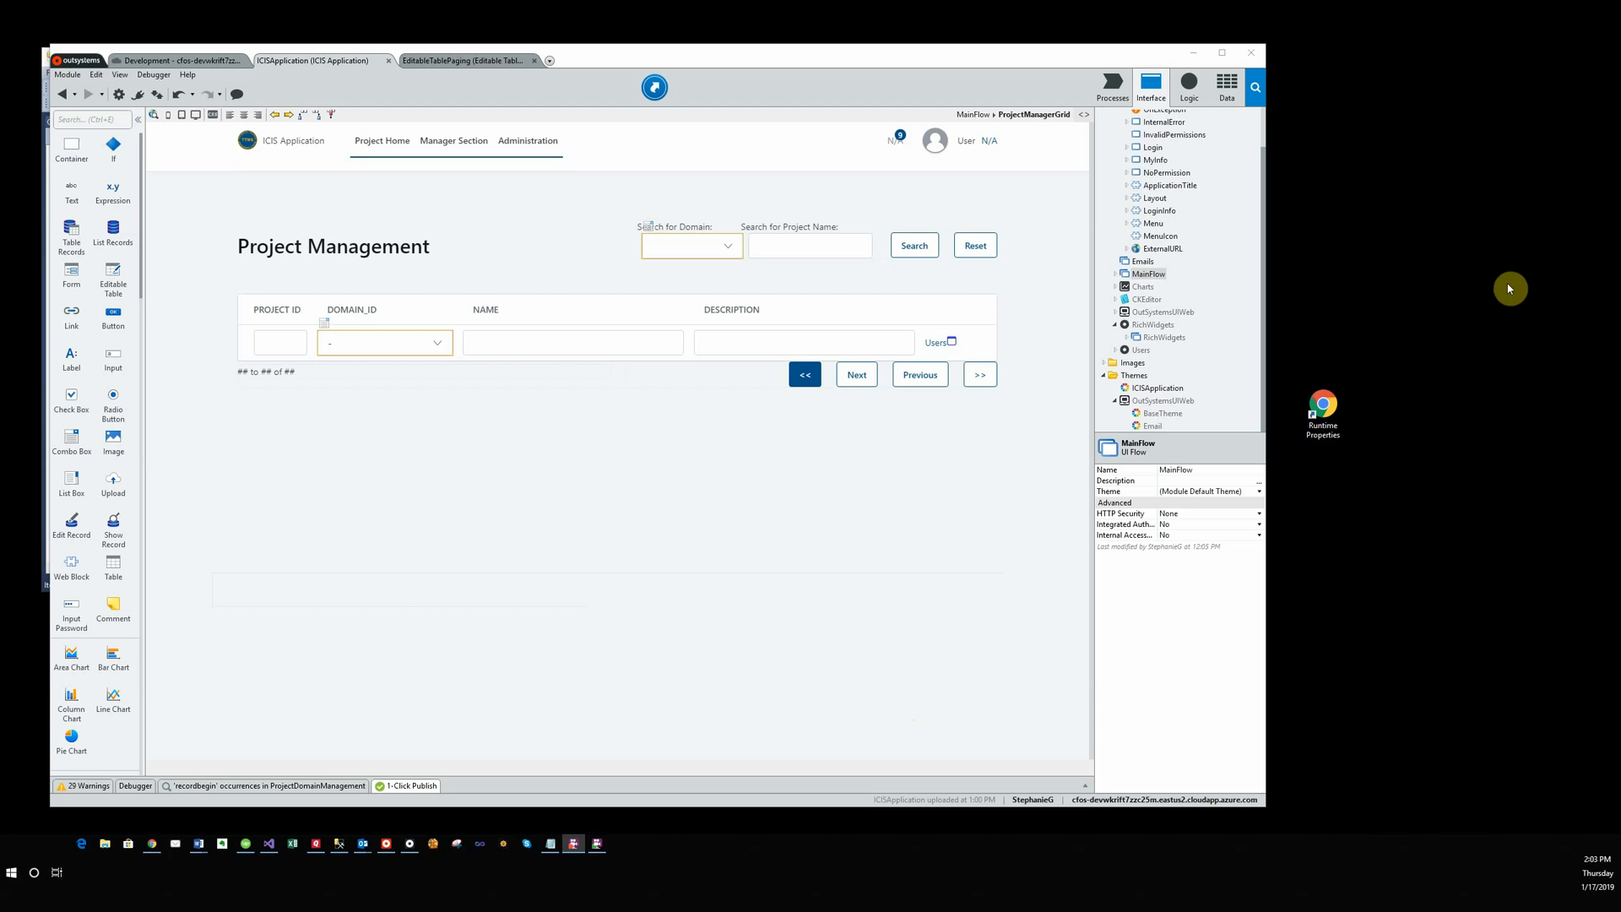
{"action": "mouse_move", "coordinate": [1225, 87]}
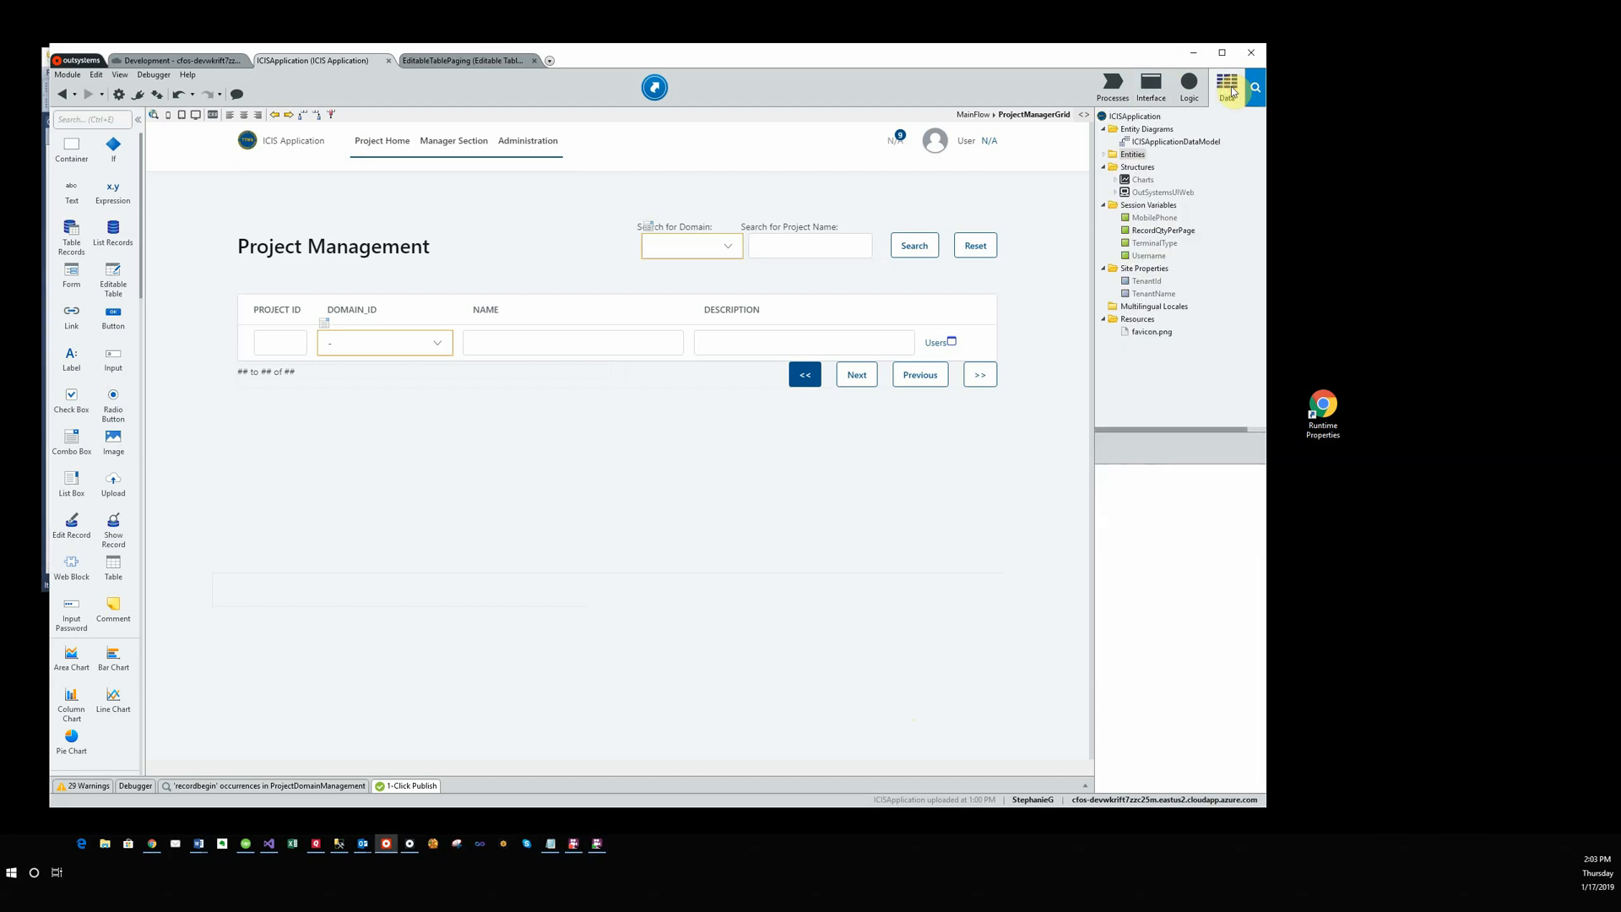
Expand Entities > Database > ICISDB in the Data tree to list its tables.
{"action": "left_click", "coordinate": [1157, 191]}
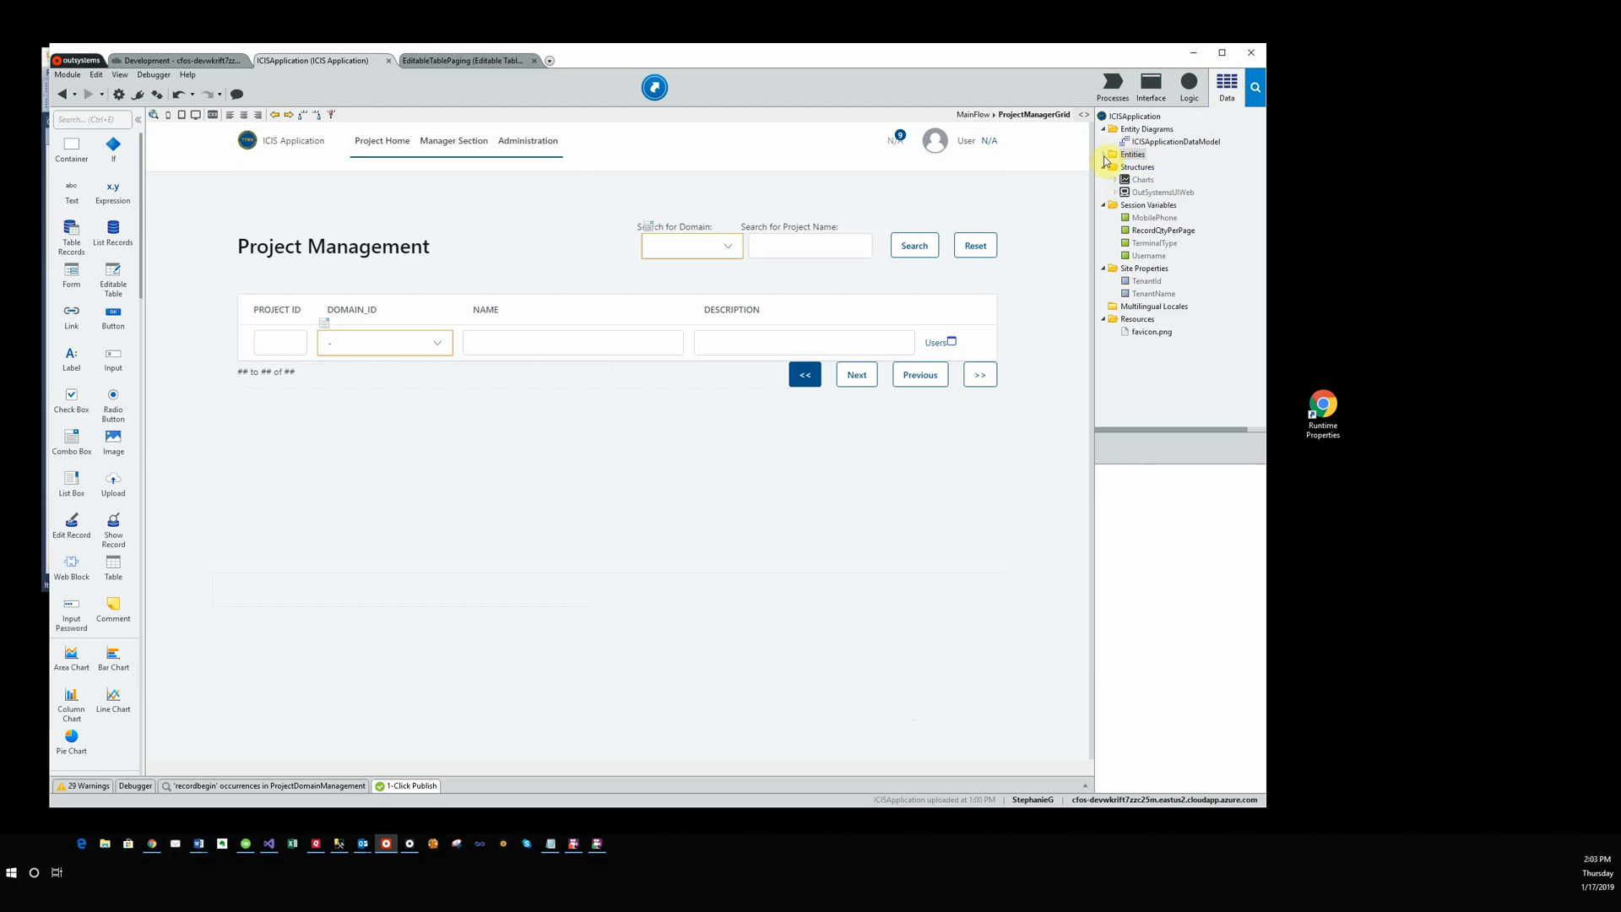
{"action": "left_click", "coordinate": [1104, 154]}
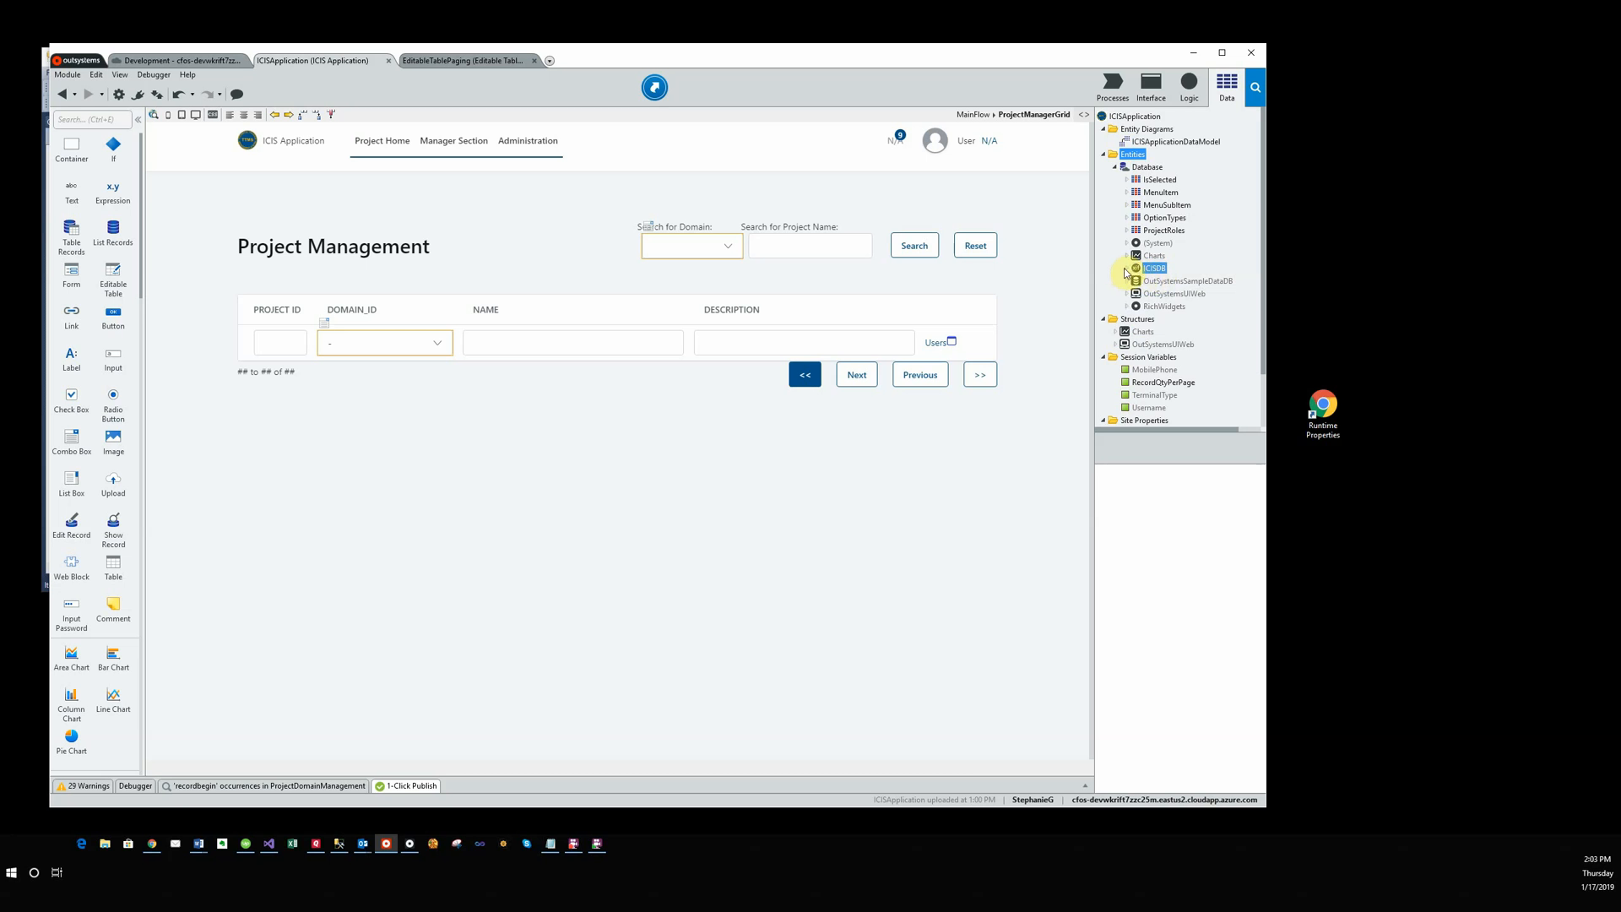
{"action": "left_click", "coordinate": [1128, 267]}
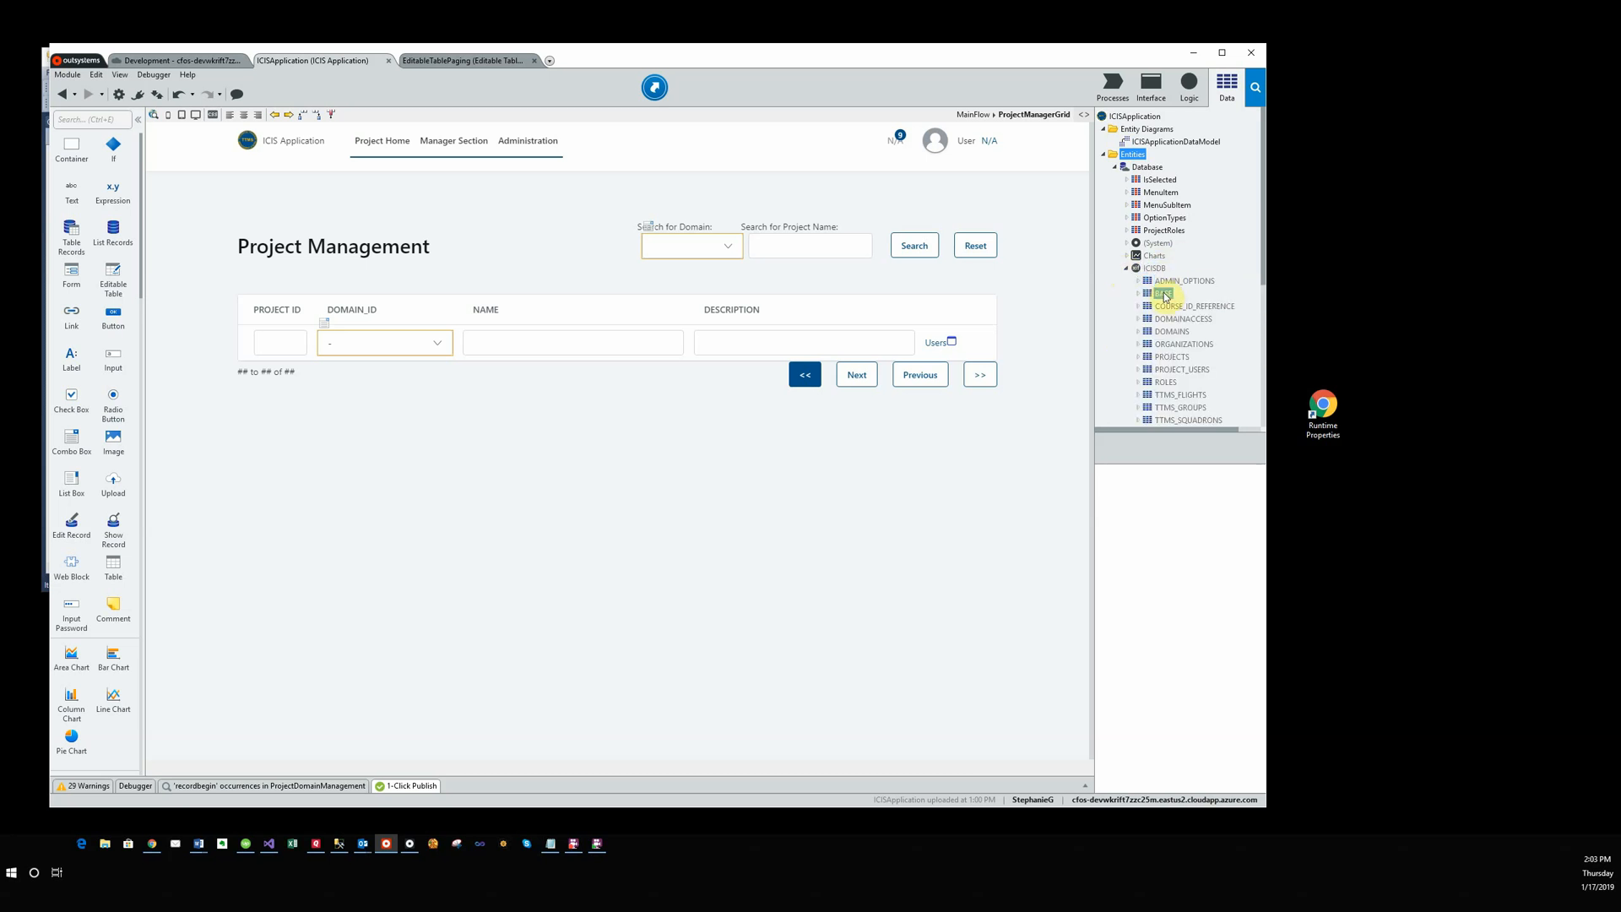
{"action": "mouse_move", "coordinate": [1165, 293]}
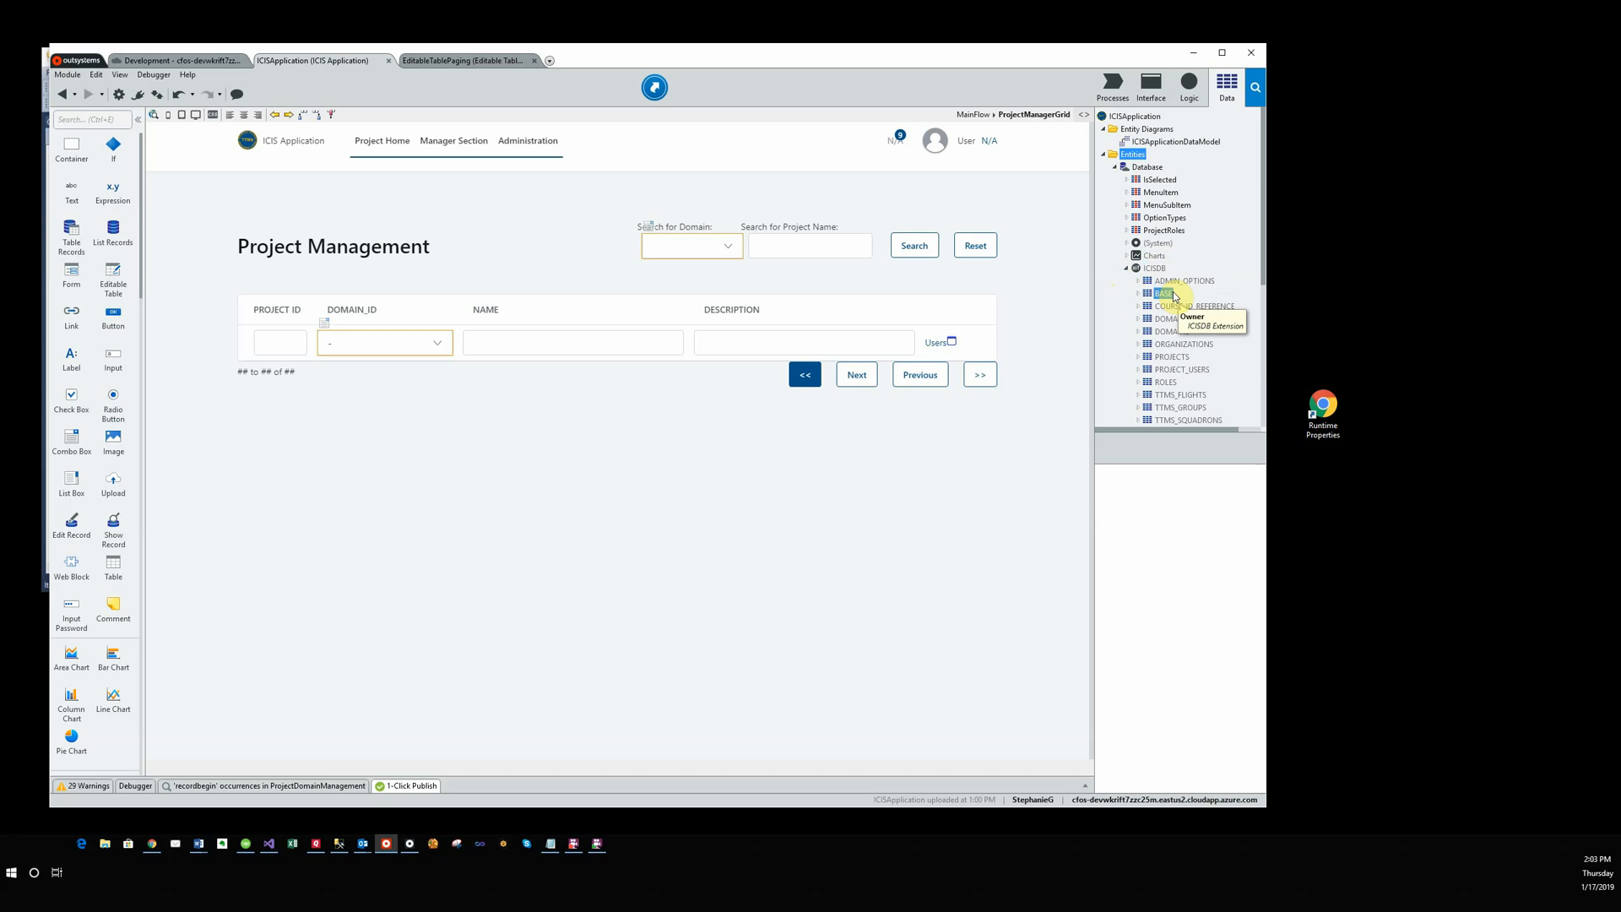
{"action": "mouse_move", "coordinate": [1361, 358]}
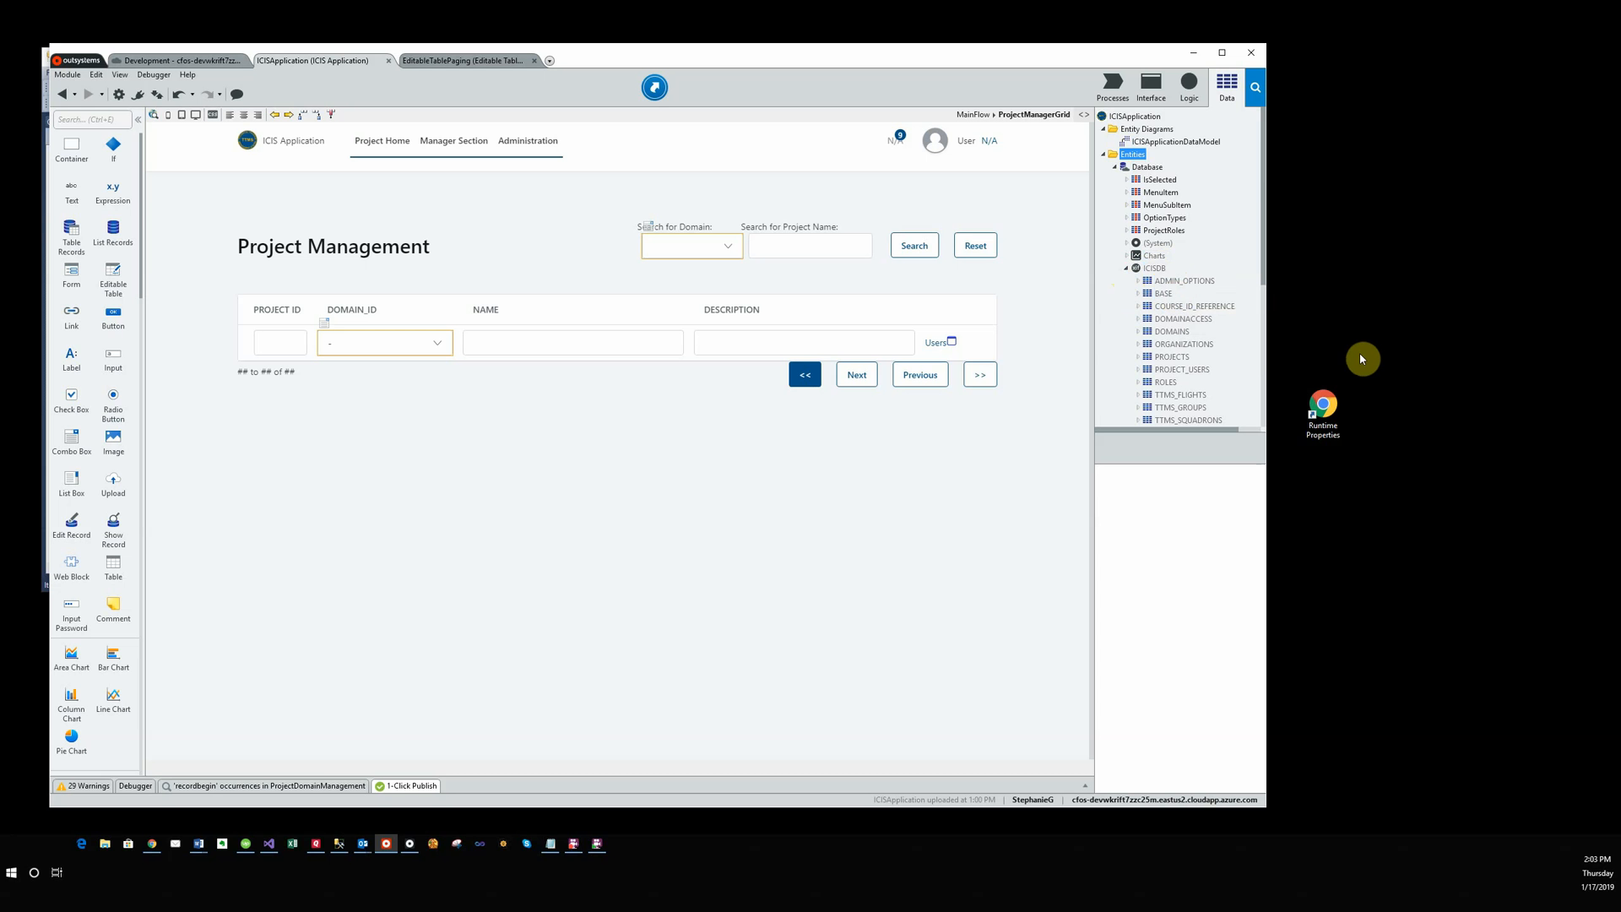
{"action": "mouse_move", "coordinate": [1364, 364]}
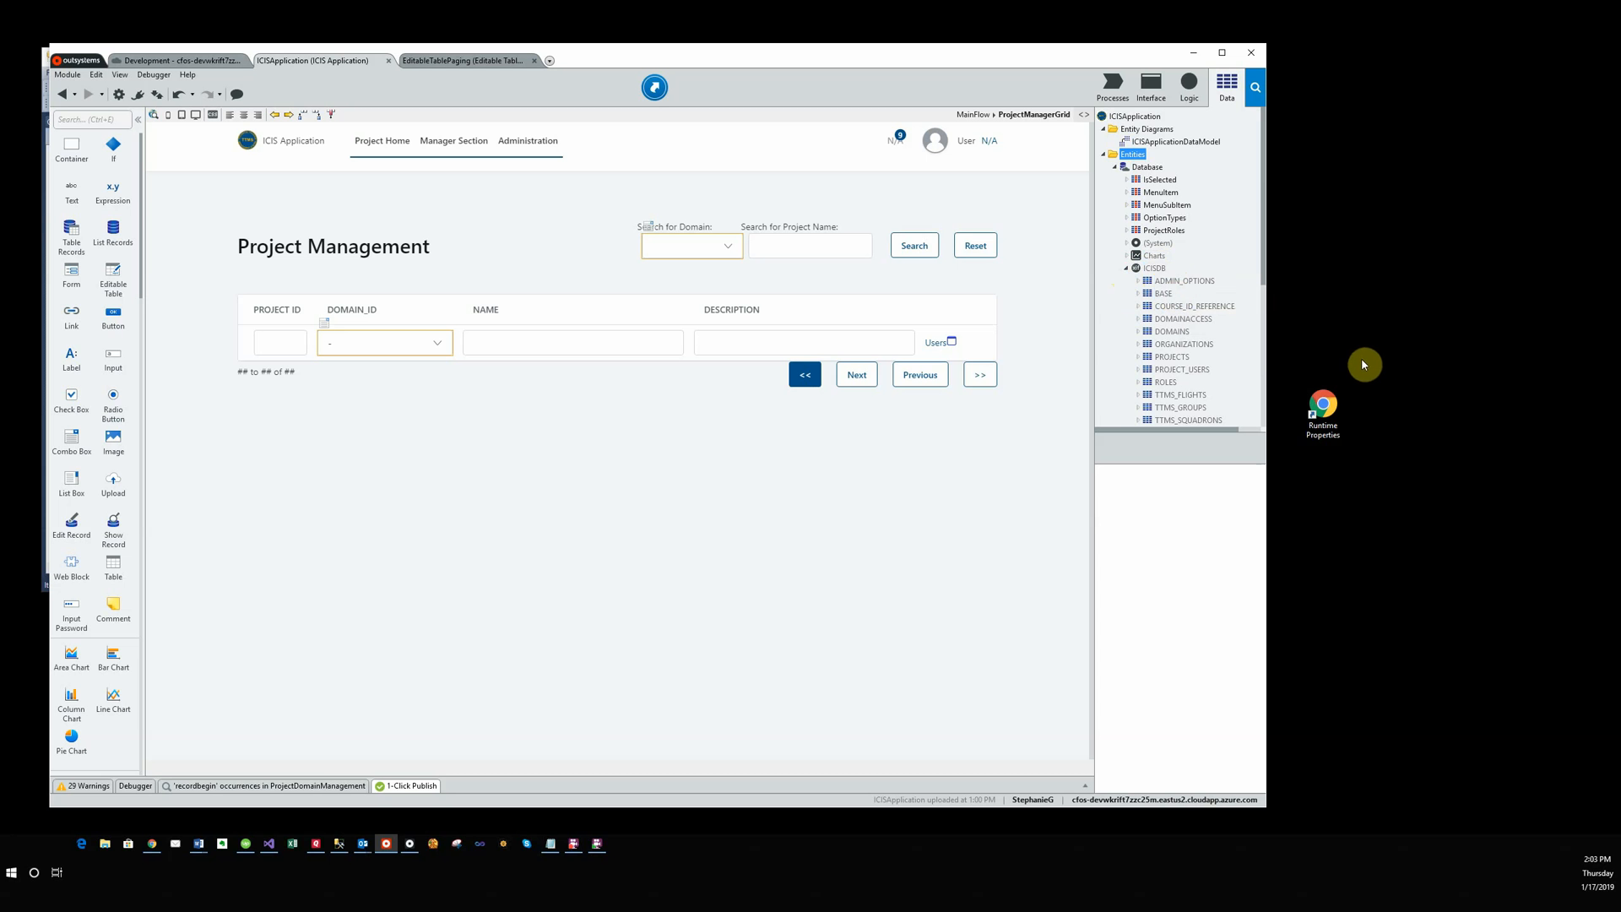
{"action": "mouse_move", "coordinate": [1375, 392]}
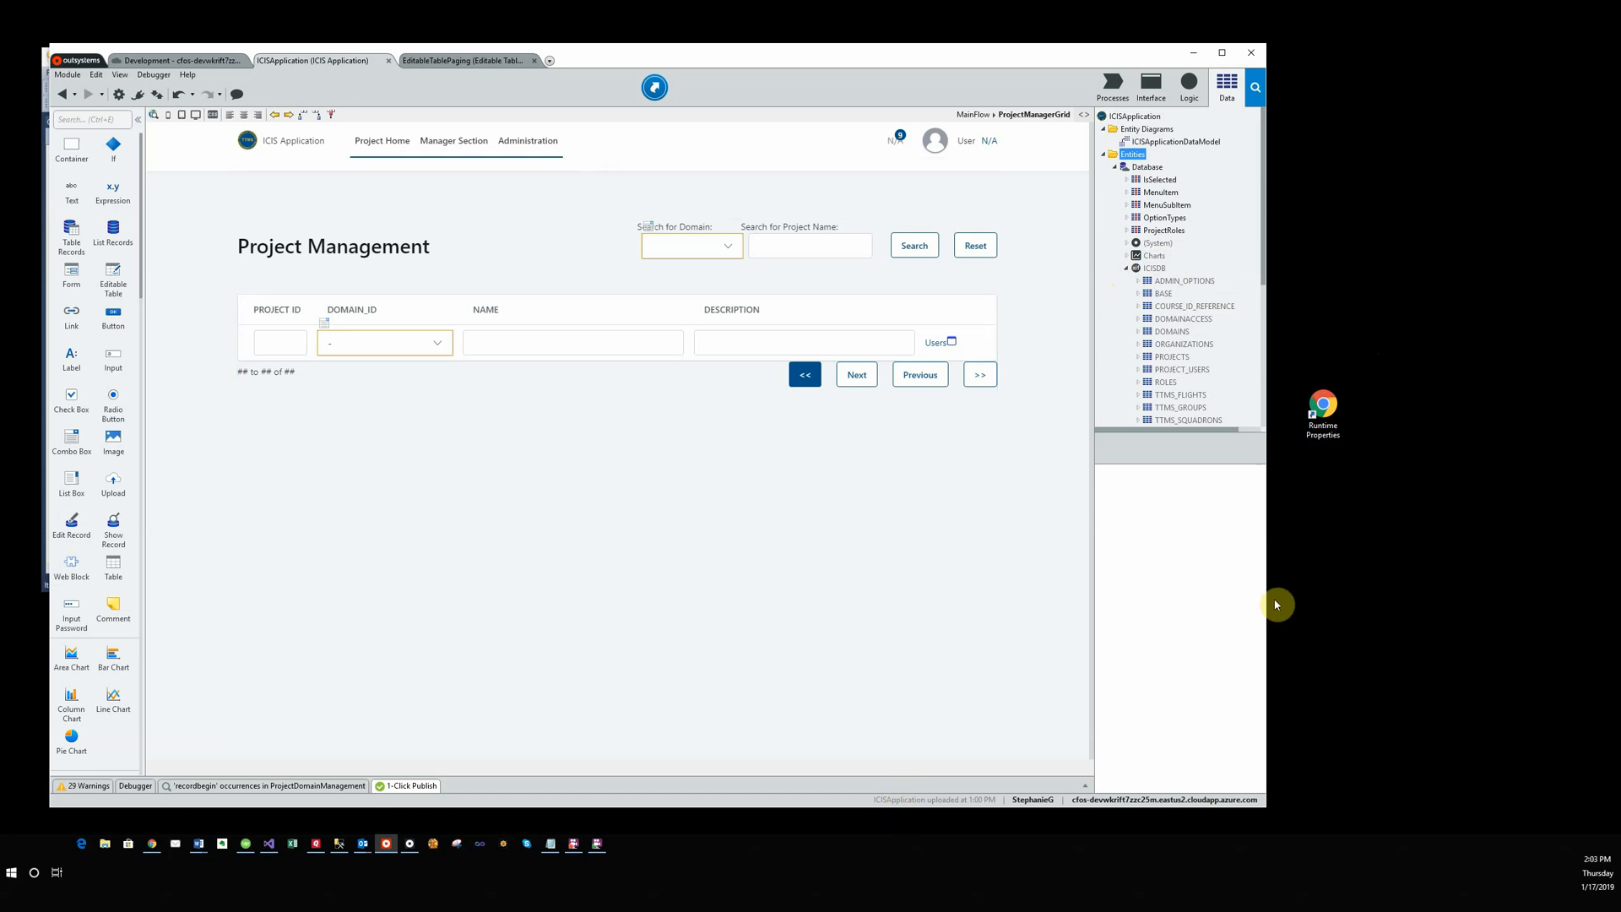
Bring up the context menu on the ICISDB reference to reach Open Extension.
{"action": "right_click", "coordinate": [1155, 266]}
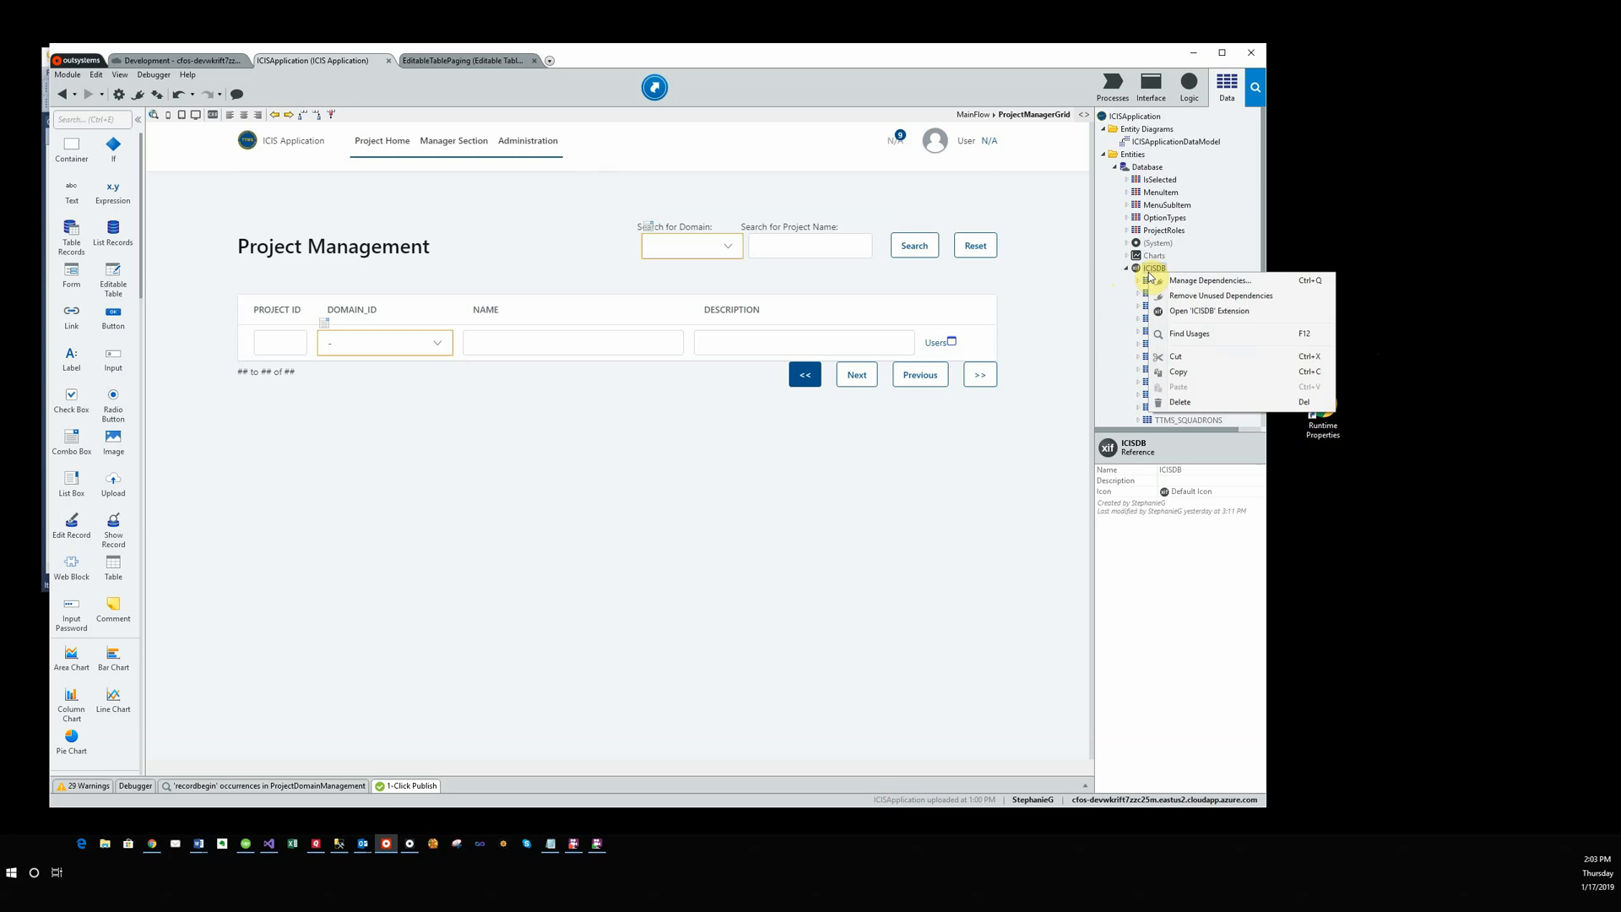
{"action": "mouse_move", "coordinate": [1199, 314]}
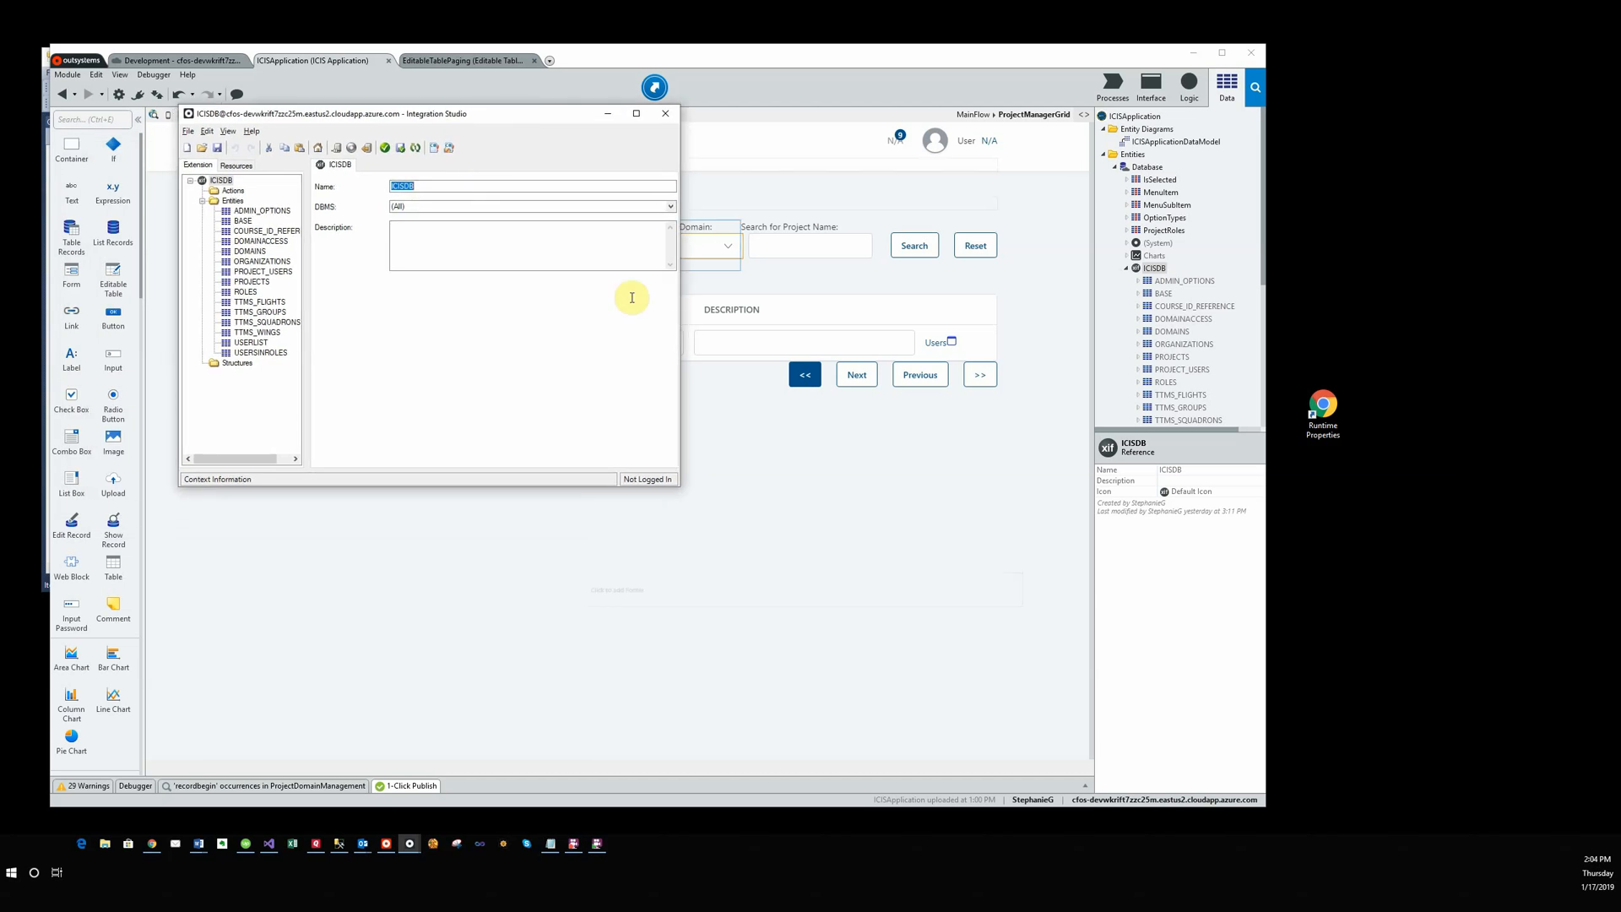
{"action": "mouse_move", "coordinate": [678, 488]}
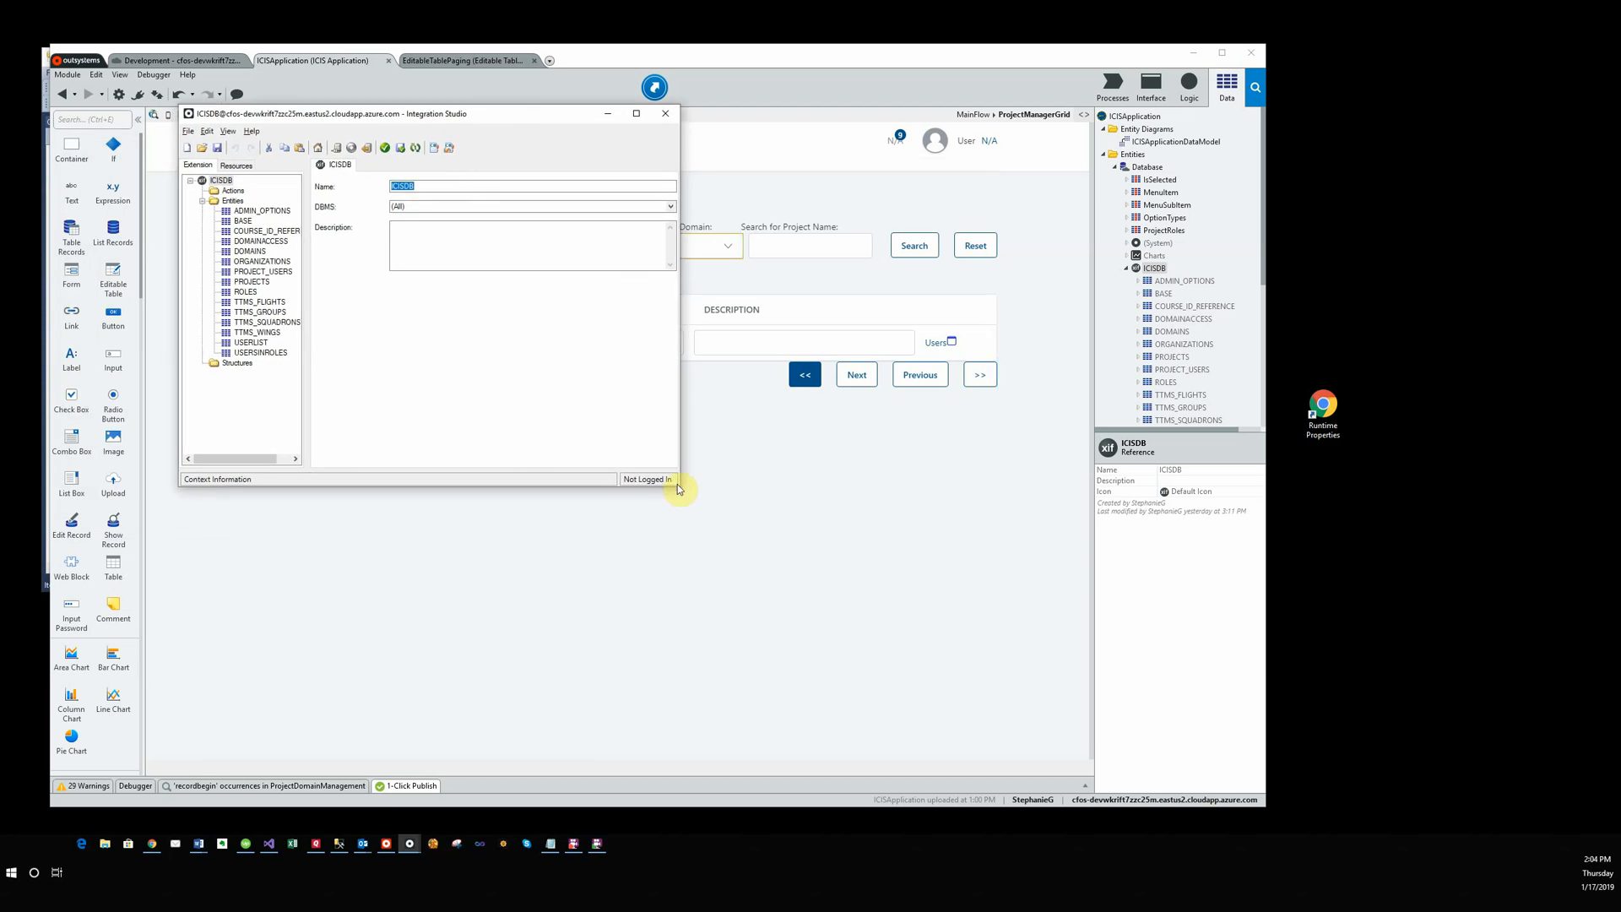
{"action": "mouse_move", "coordinate": [783, 469]}
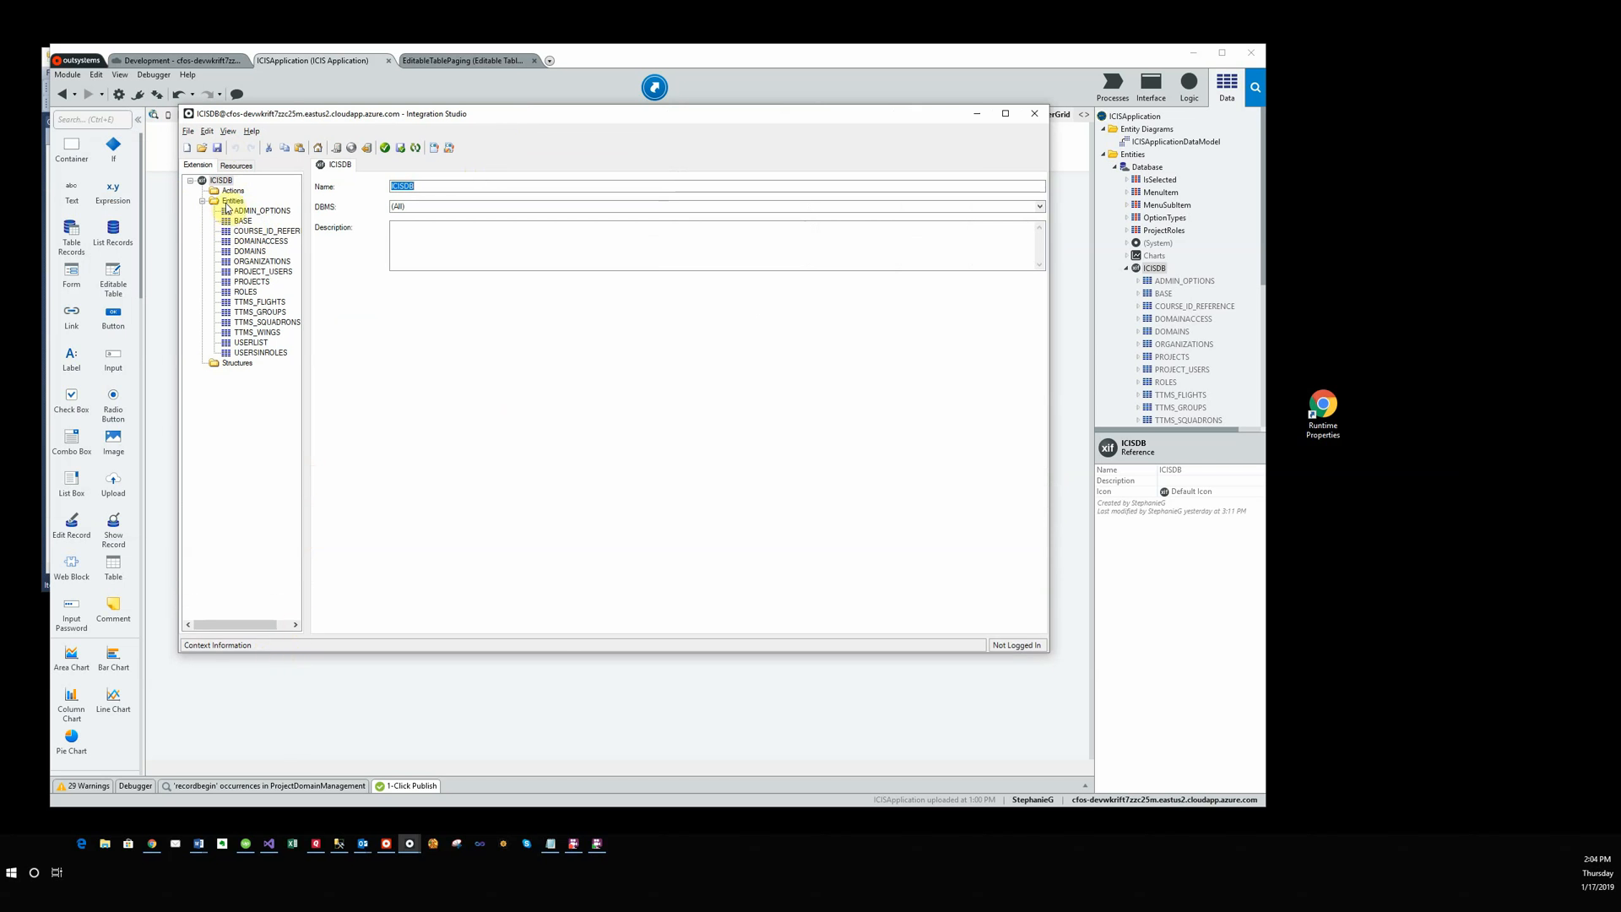
Start Connect to External Table or View on Entities and choose the icis connection.
{"action": "left_click", "coordinate": [228, 201]}
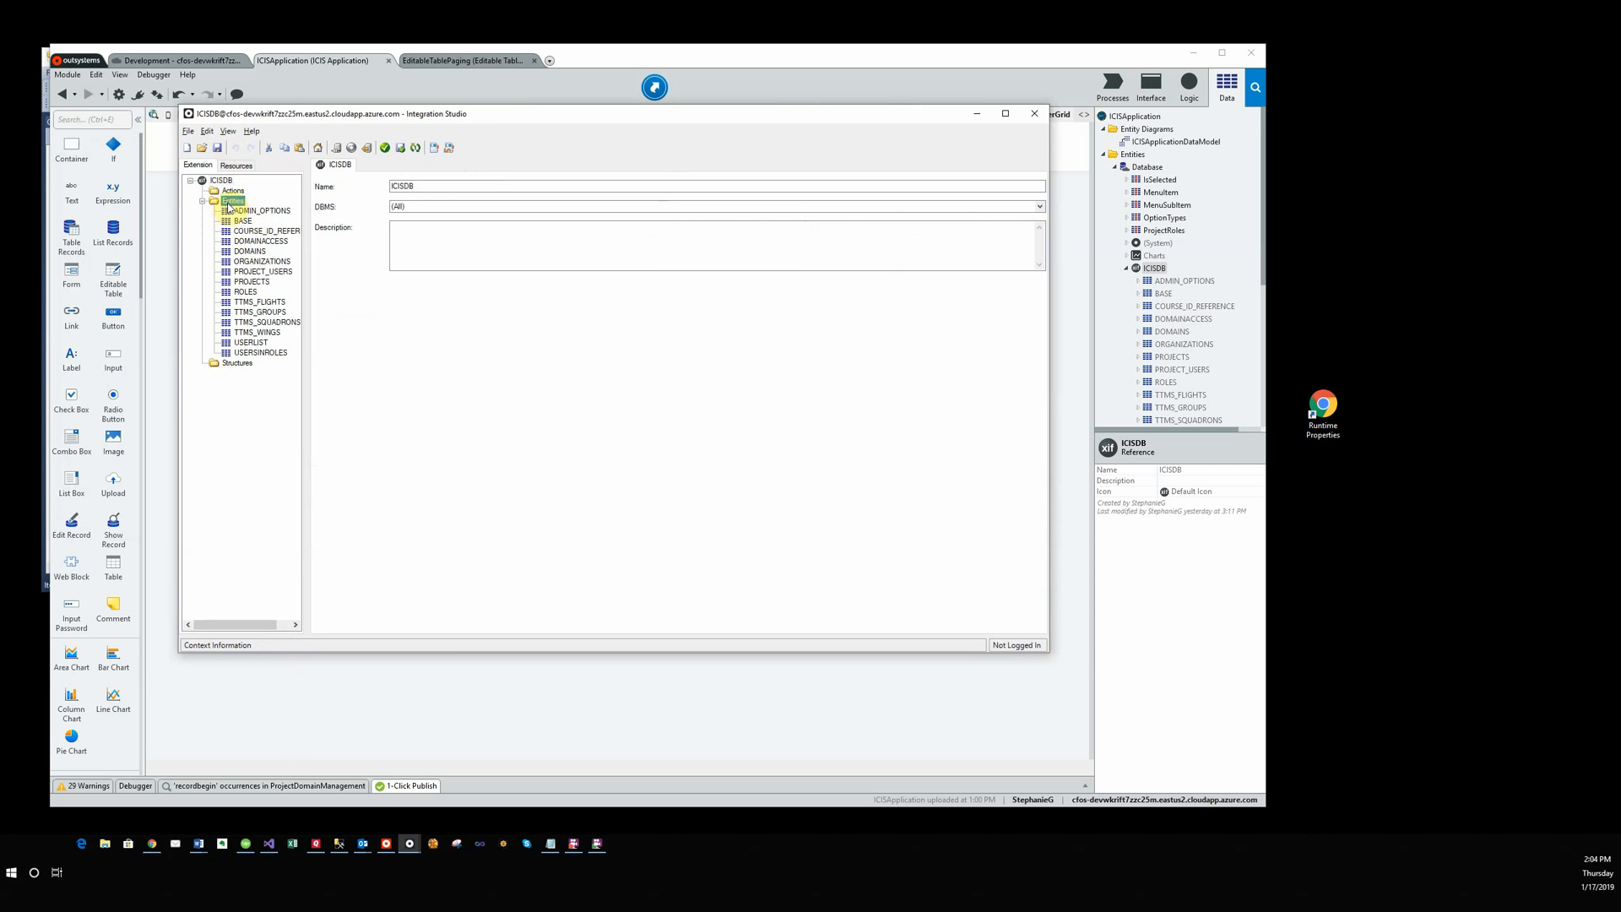
{"action": "right_click", "coordinate": [228, 201]}
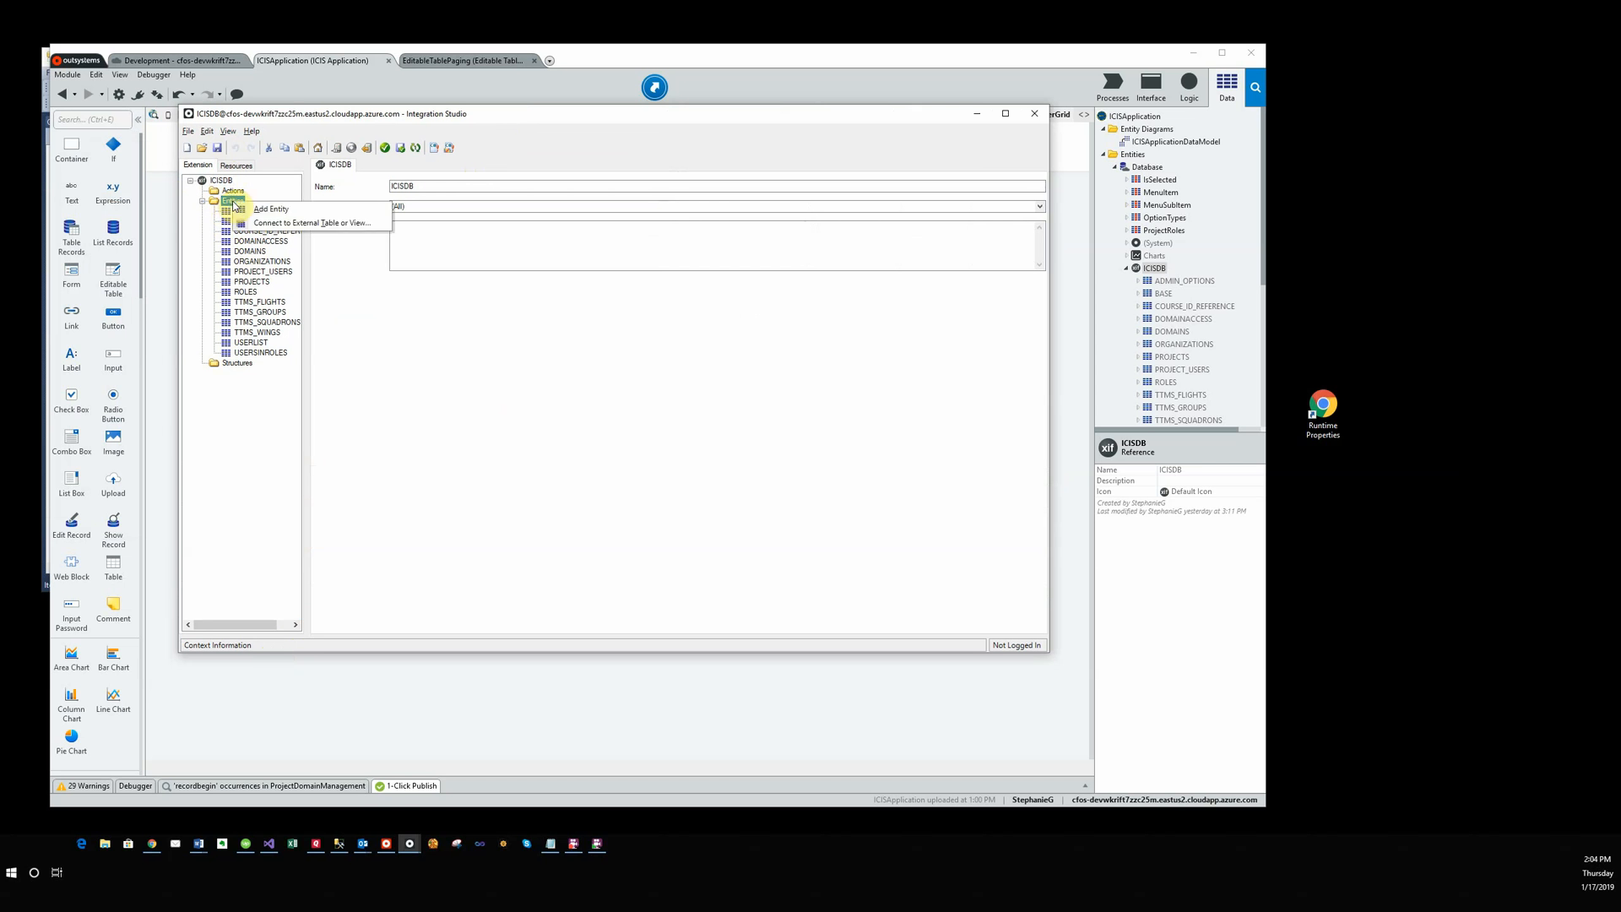
{"action": "mouse_move", "coordinate": [317, 229]}
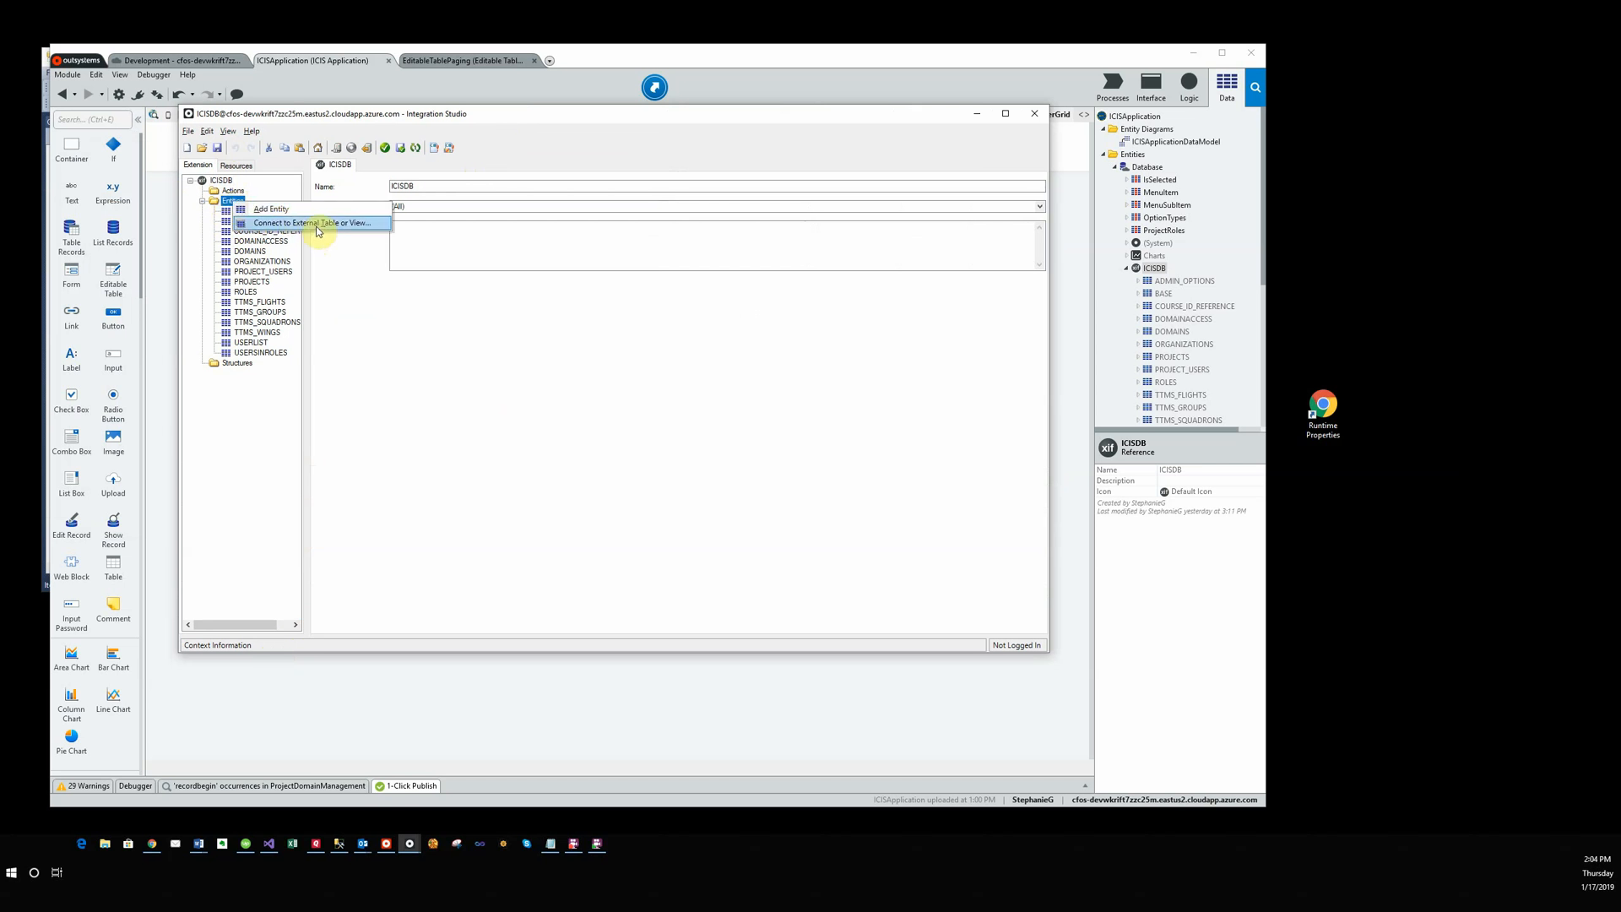
{"action": "left_click", "coordinate": [314, 223]}
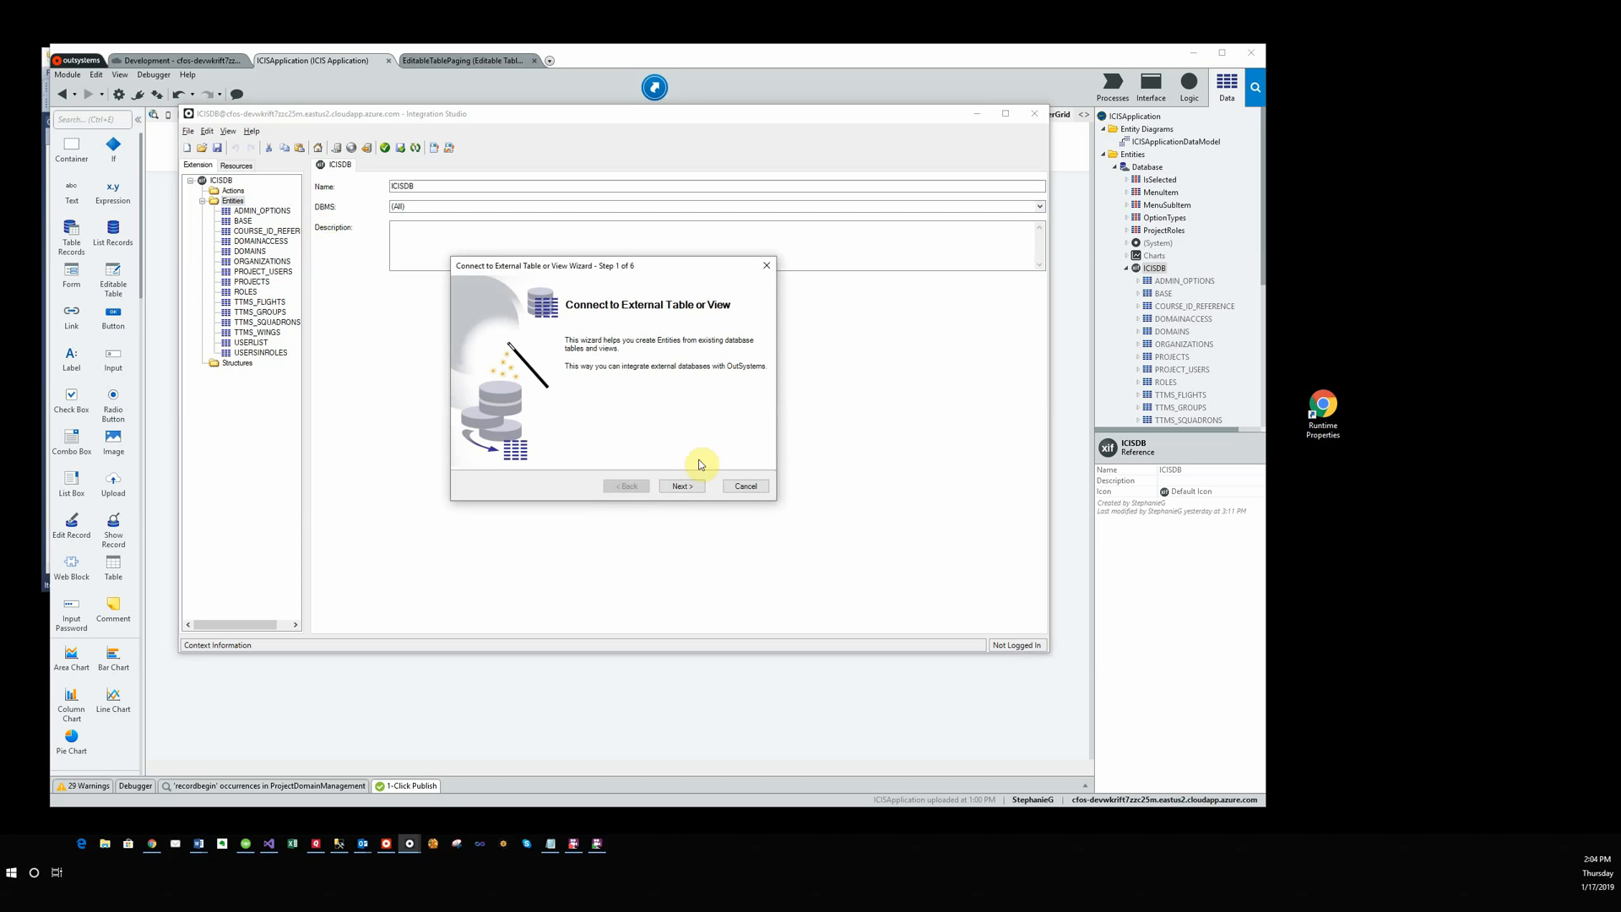
{"action": "left_click", "coordinate": [682, 487]}
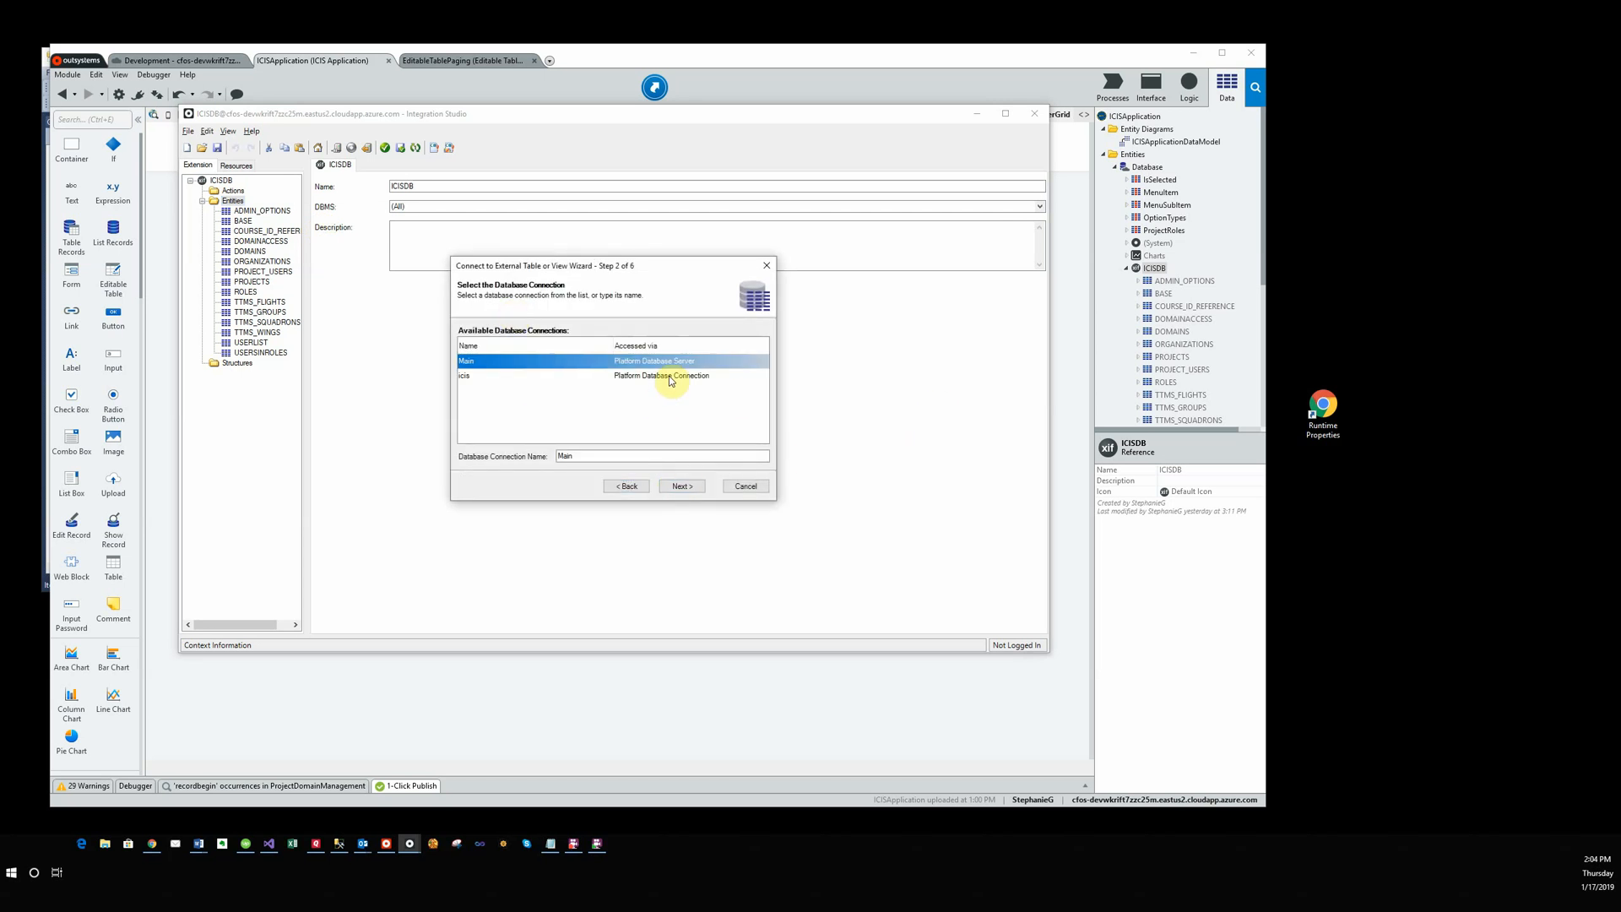
{"action": "left_click", "coordinate": [462, 375]}
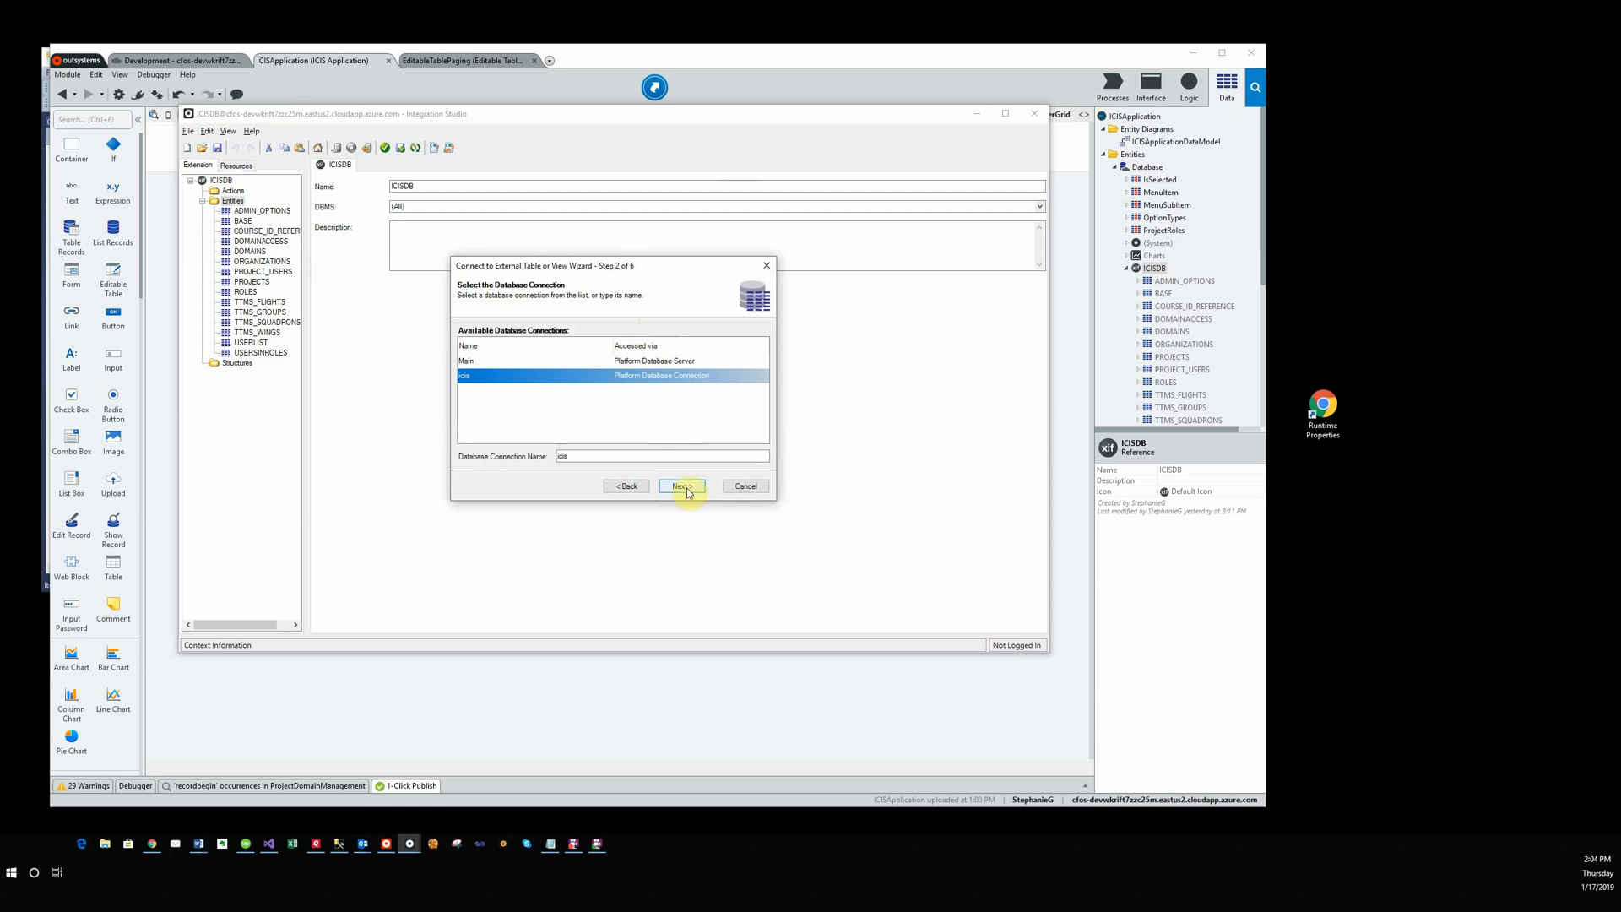
Choose the icis database and pick the AT_USERS table to import.
{"action": "left_click", "coordinate": [682, 486]}
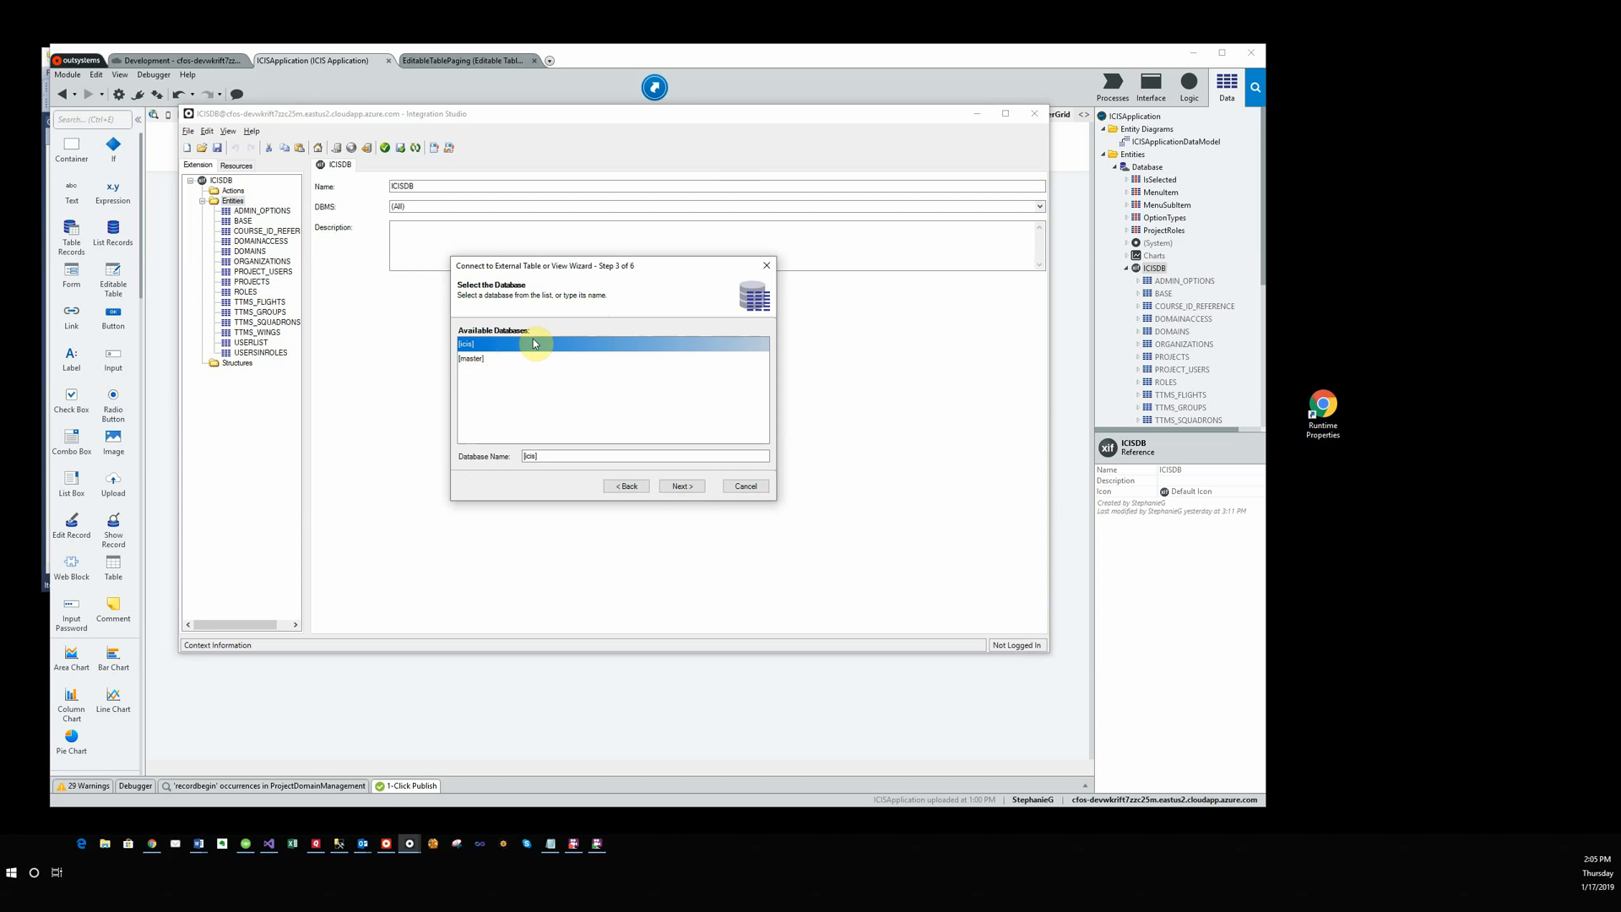
{"action": "left_click", "coordinate": [683, 486]}
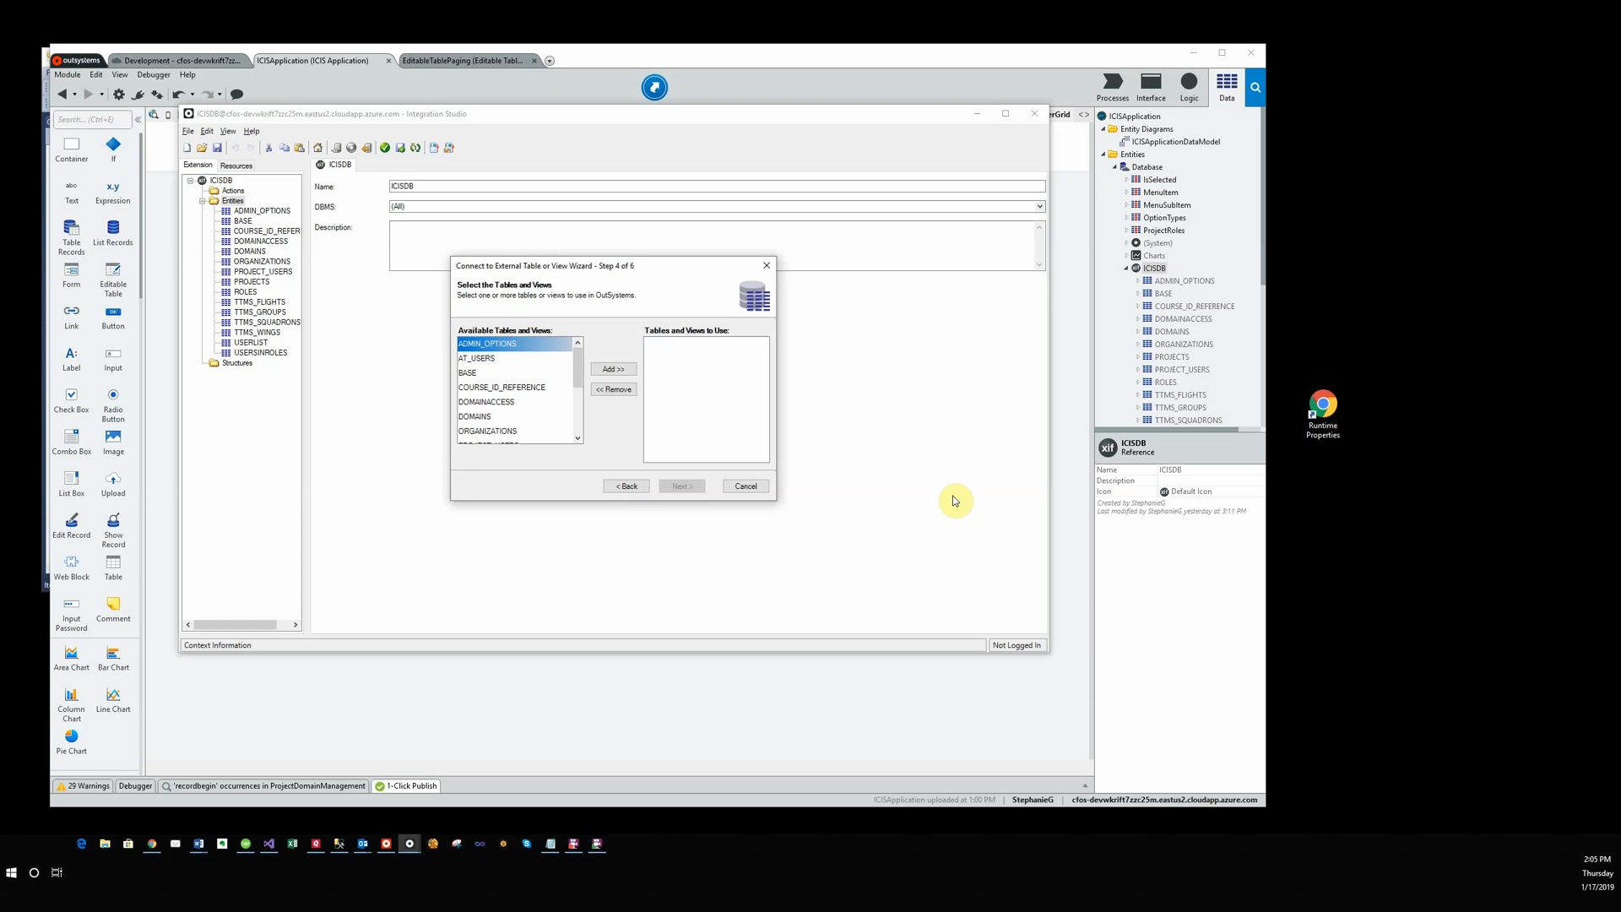
{"action": "mouse_move", "coordinate": [959, 467]}
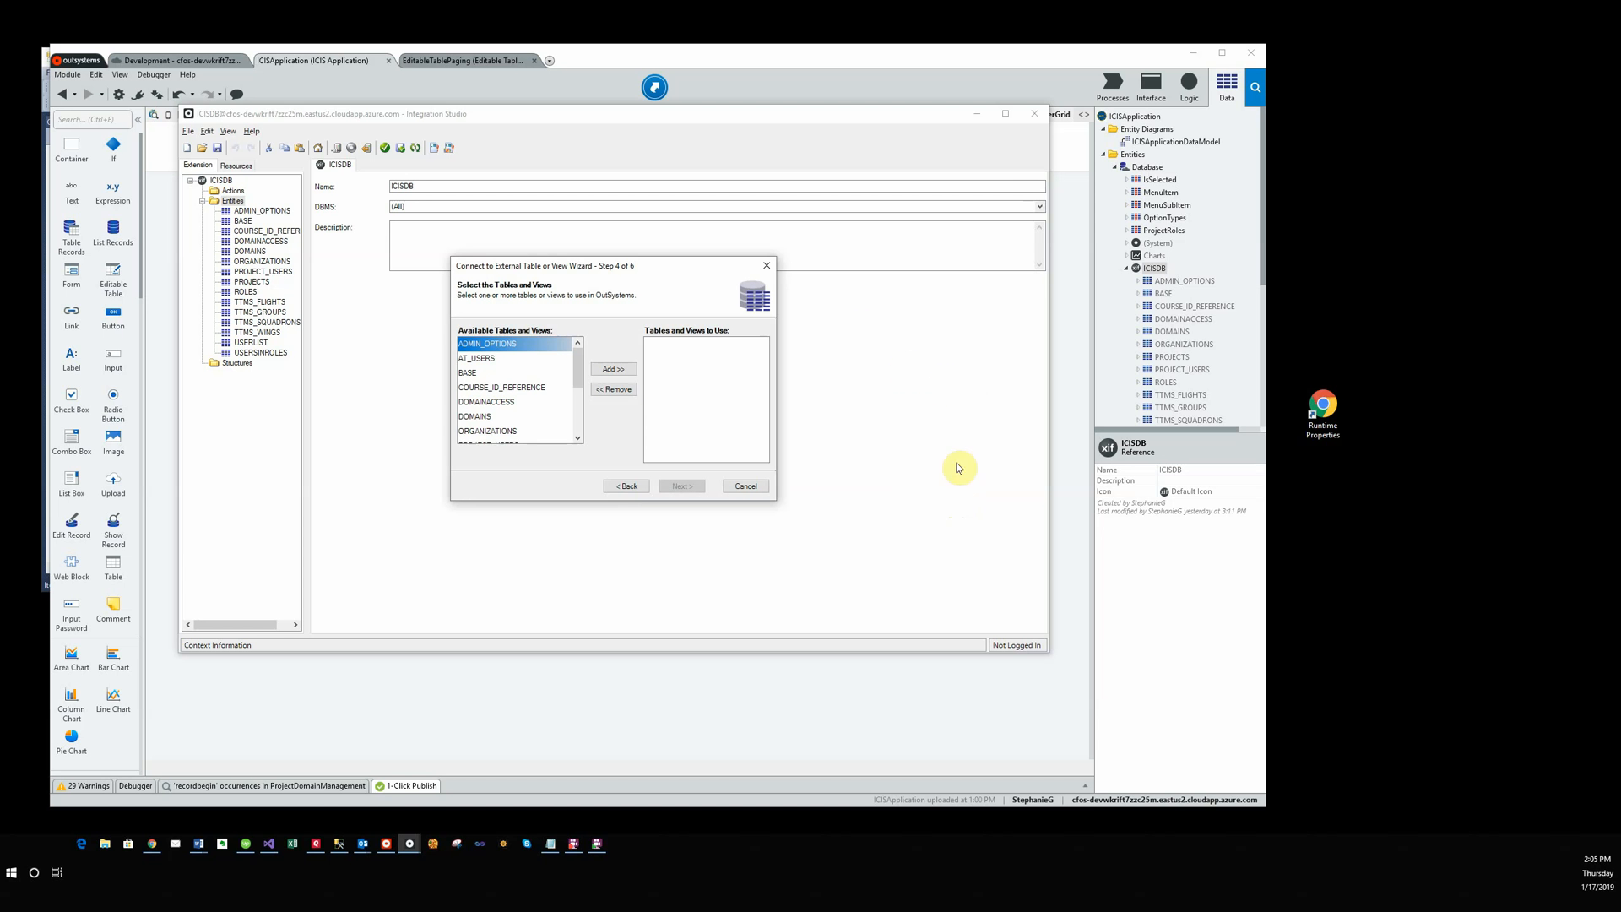
{"action": "left_click", "coordinate": [476, 358]}
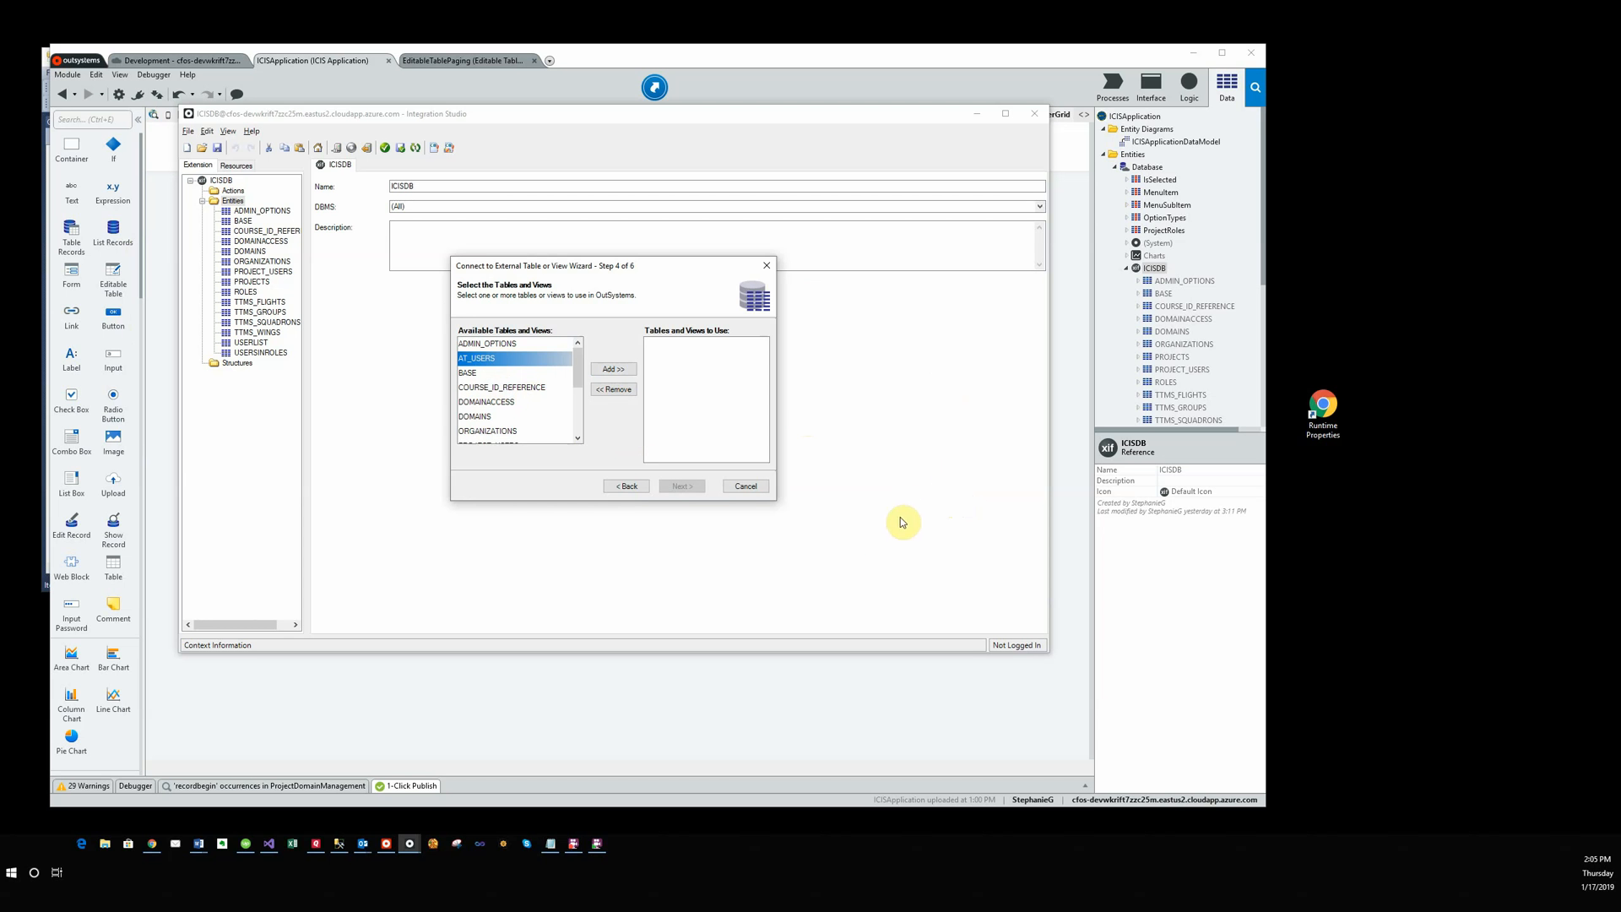
{"action": "left_click", "coordinate": [613, 368]}
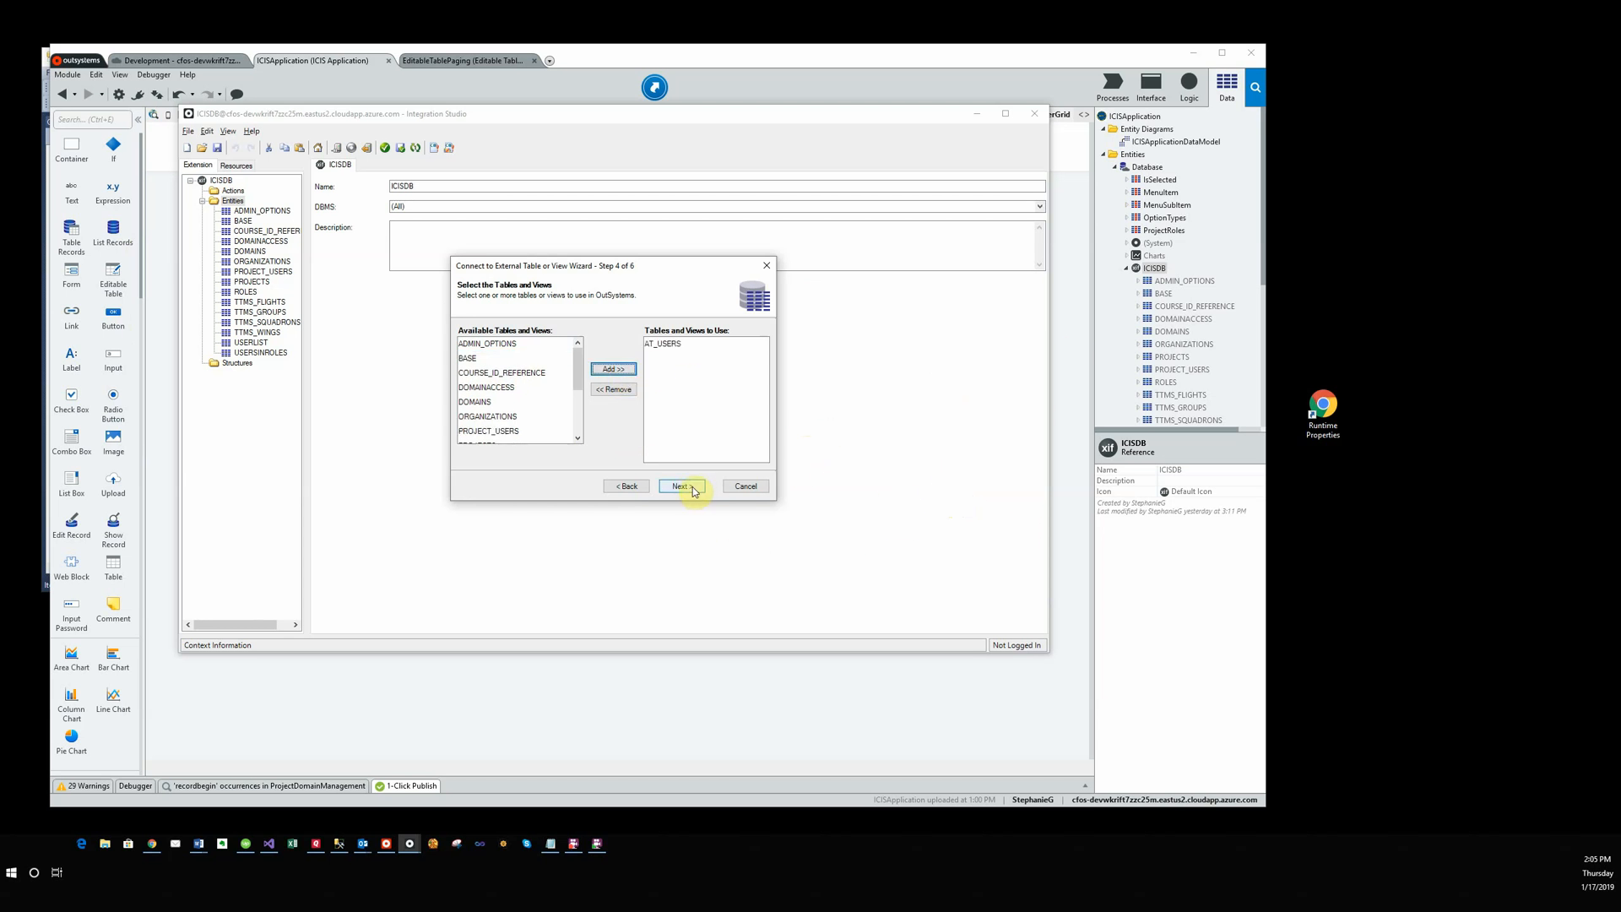
Accept the logical database name and finish creating the AT_USERS entity.
{"action": "left_click", "coordinate": [682, 486]}
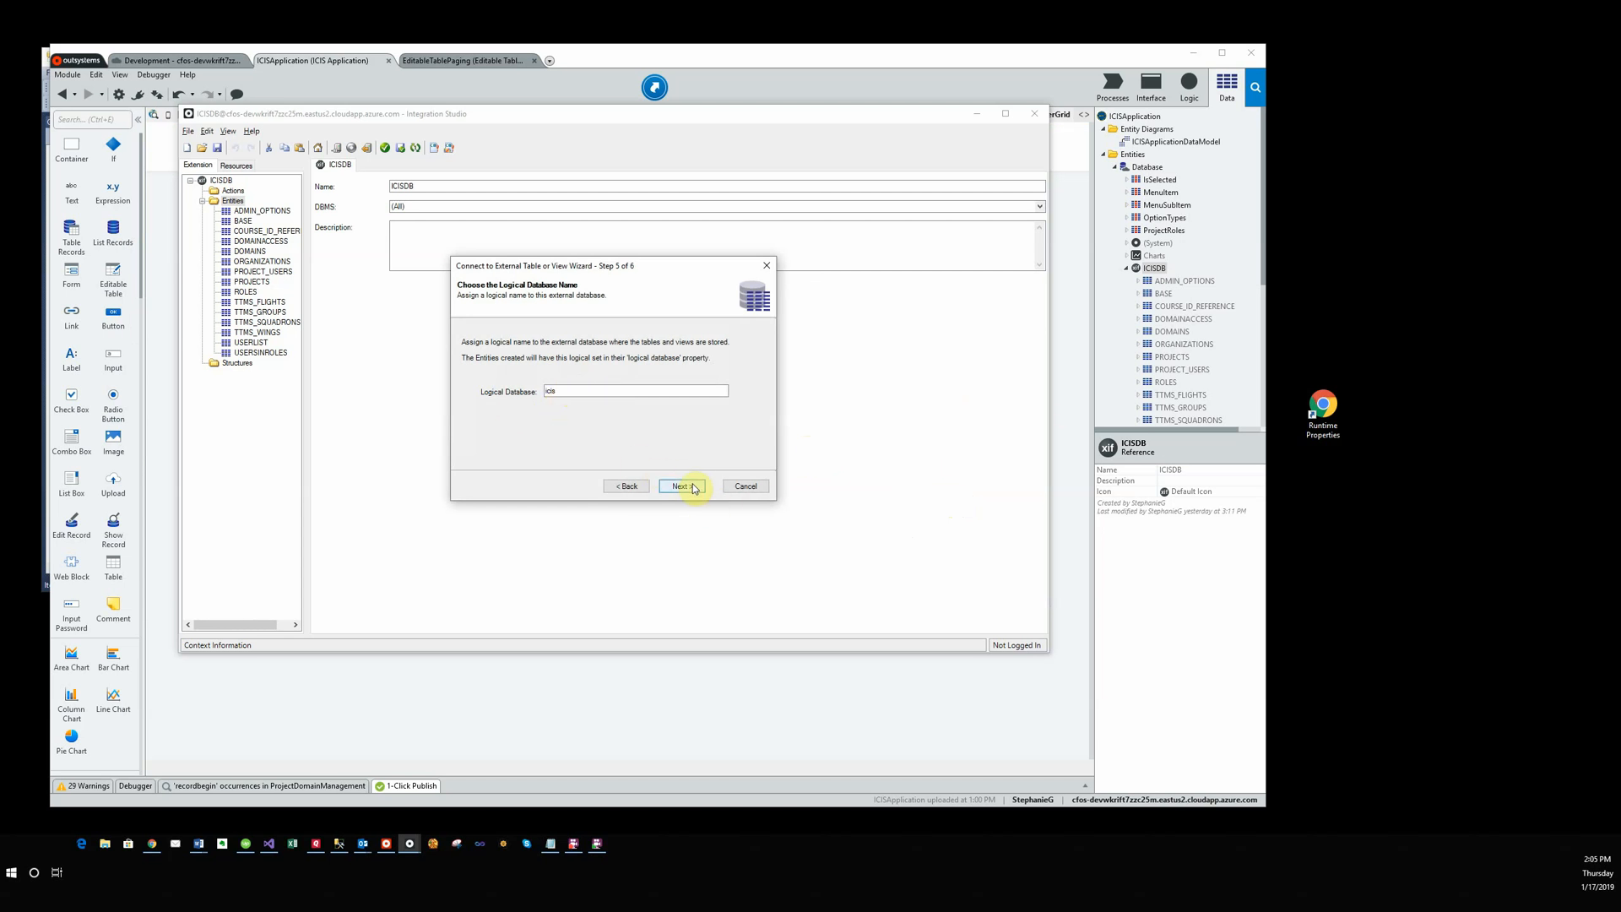
{"action": "left_click", "coordinate": [679, 486]}
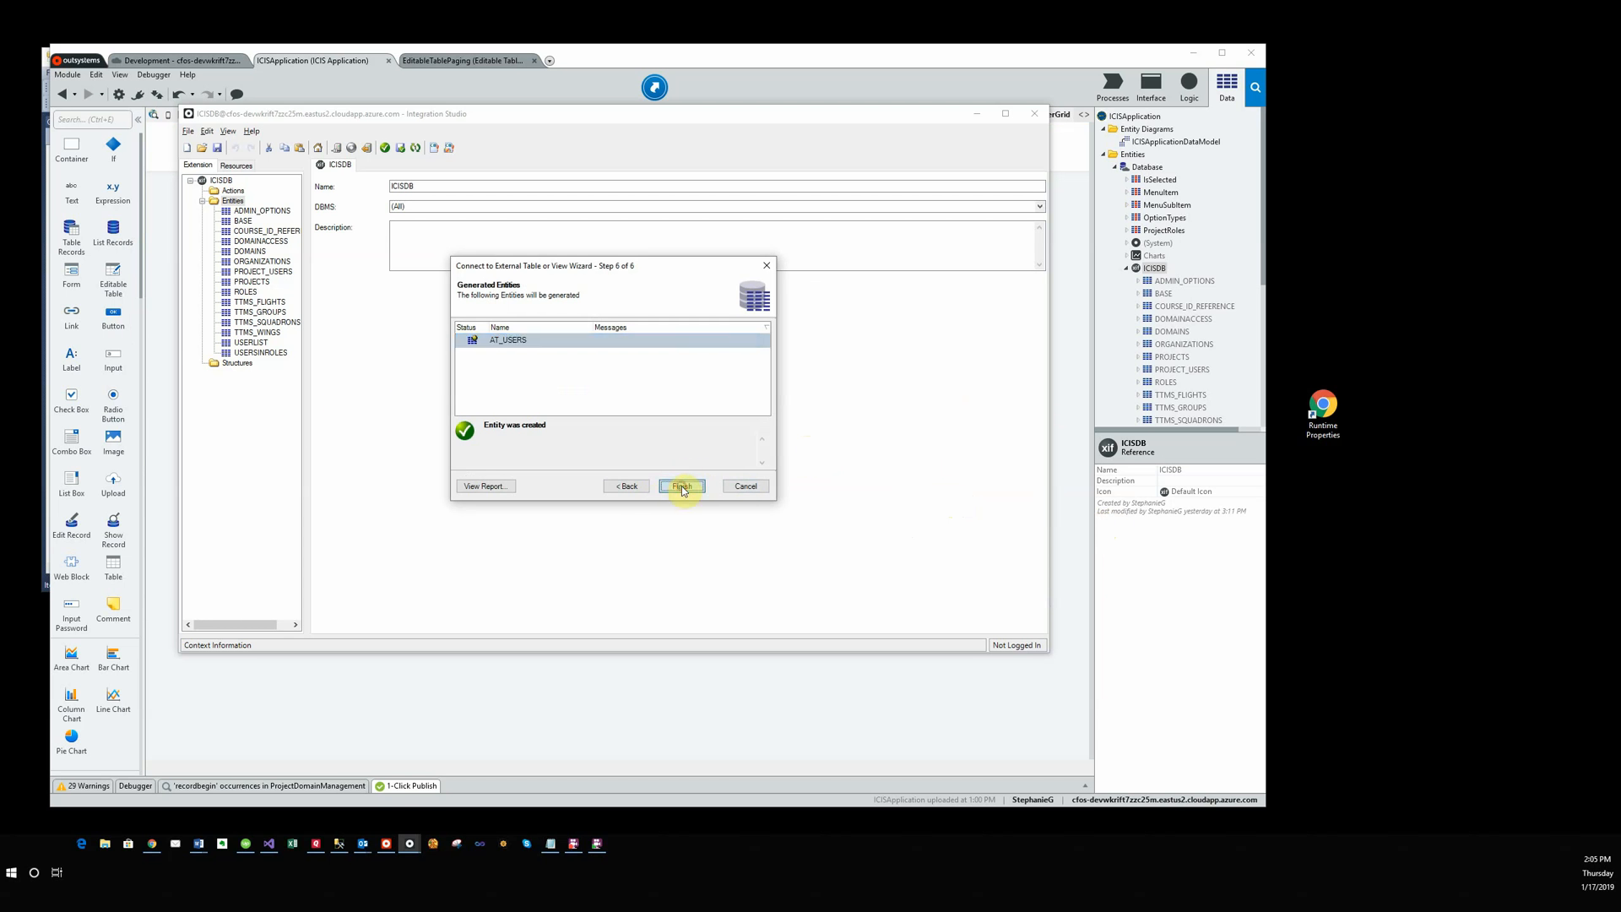
{"action": "left_click", "coordinate": [682, 487]}
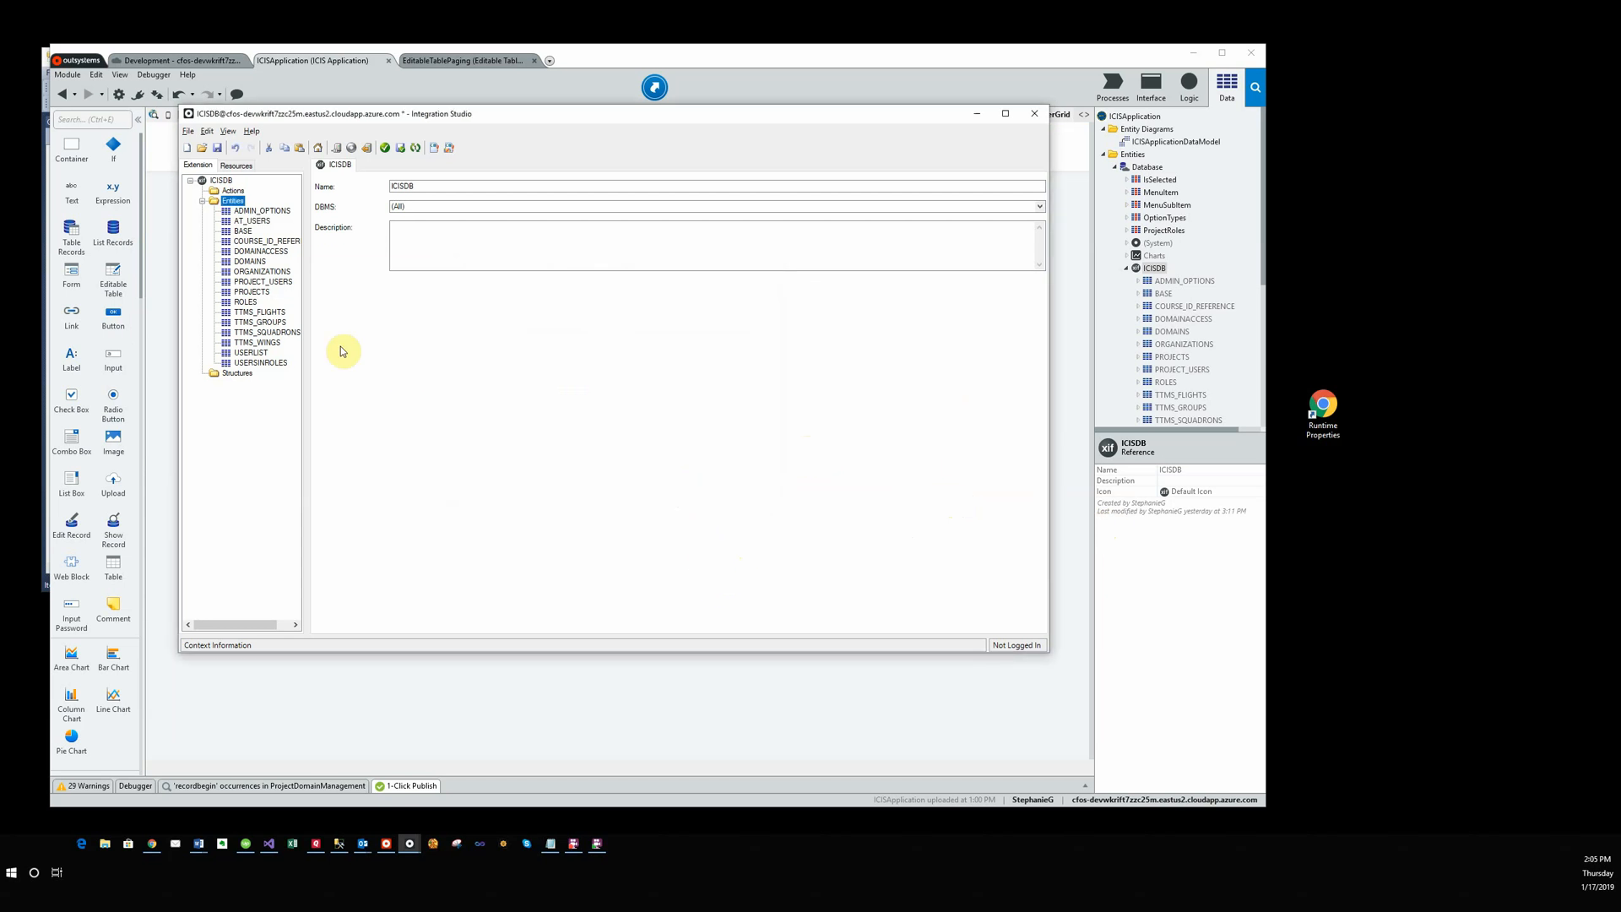
{"action": "left_click", "coordinate": [249, 220]}
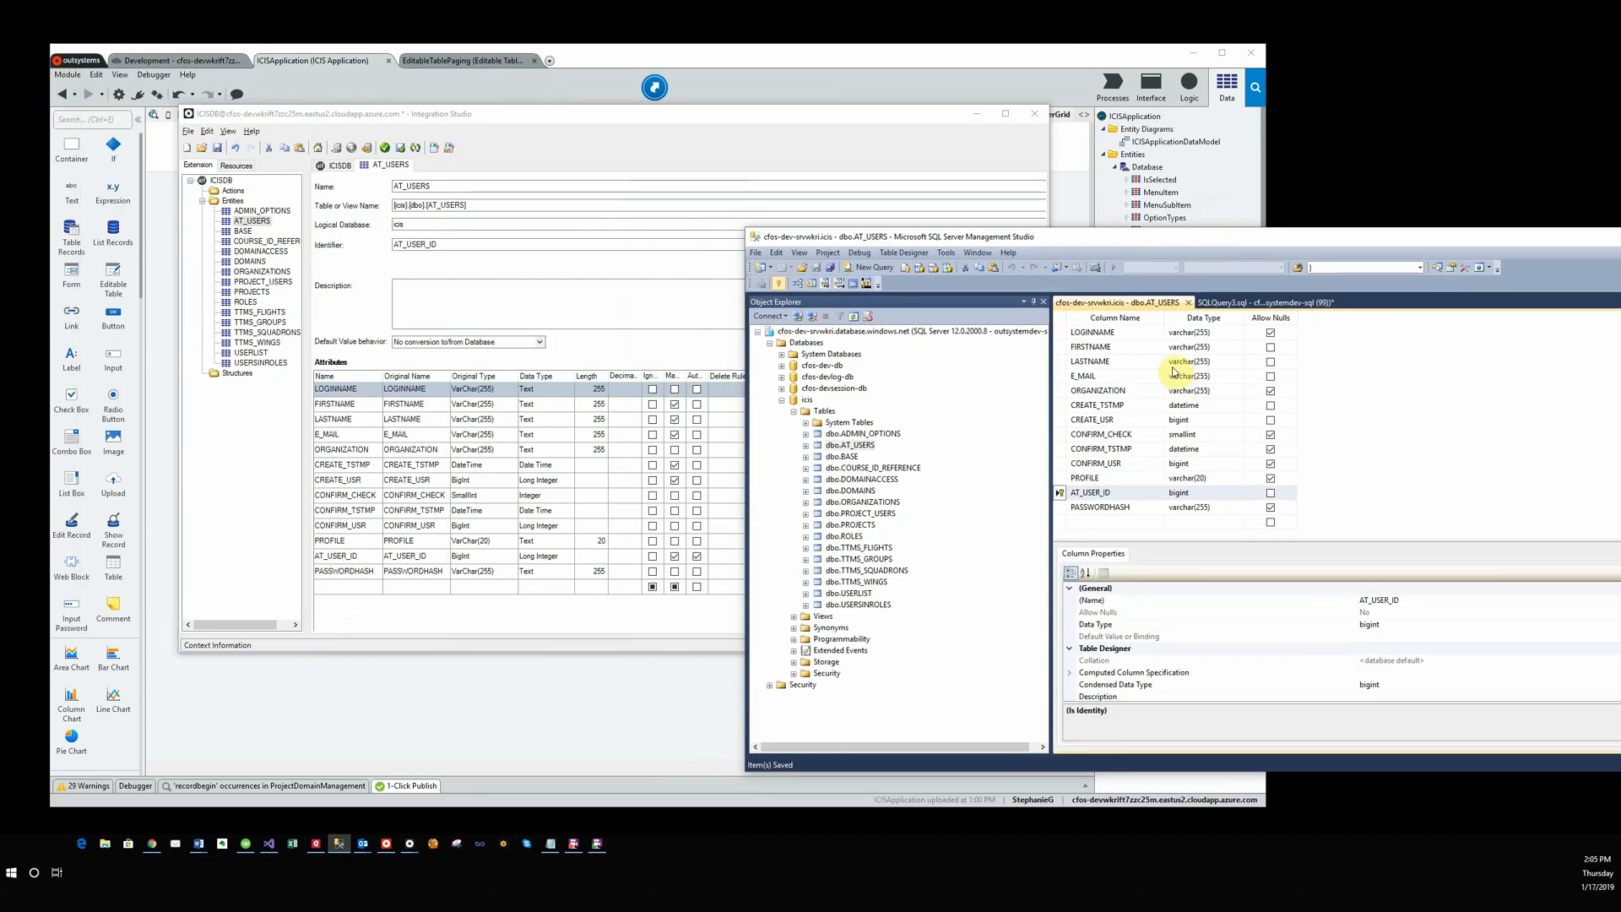
{"action": "mouse_move", "coordinate": [1134, 449]}
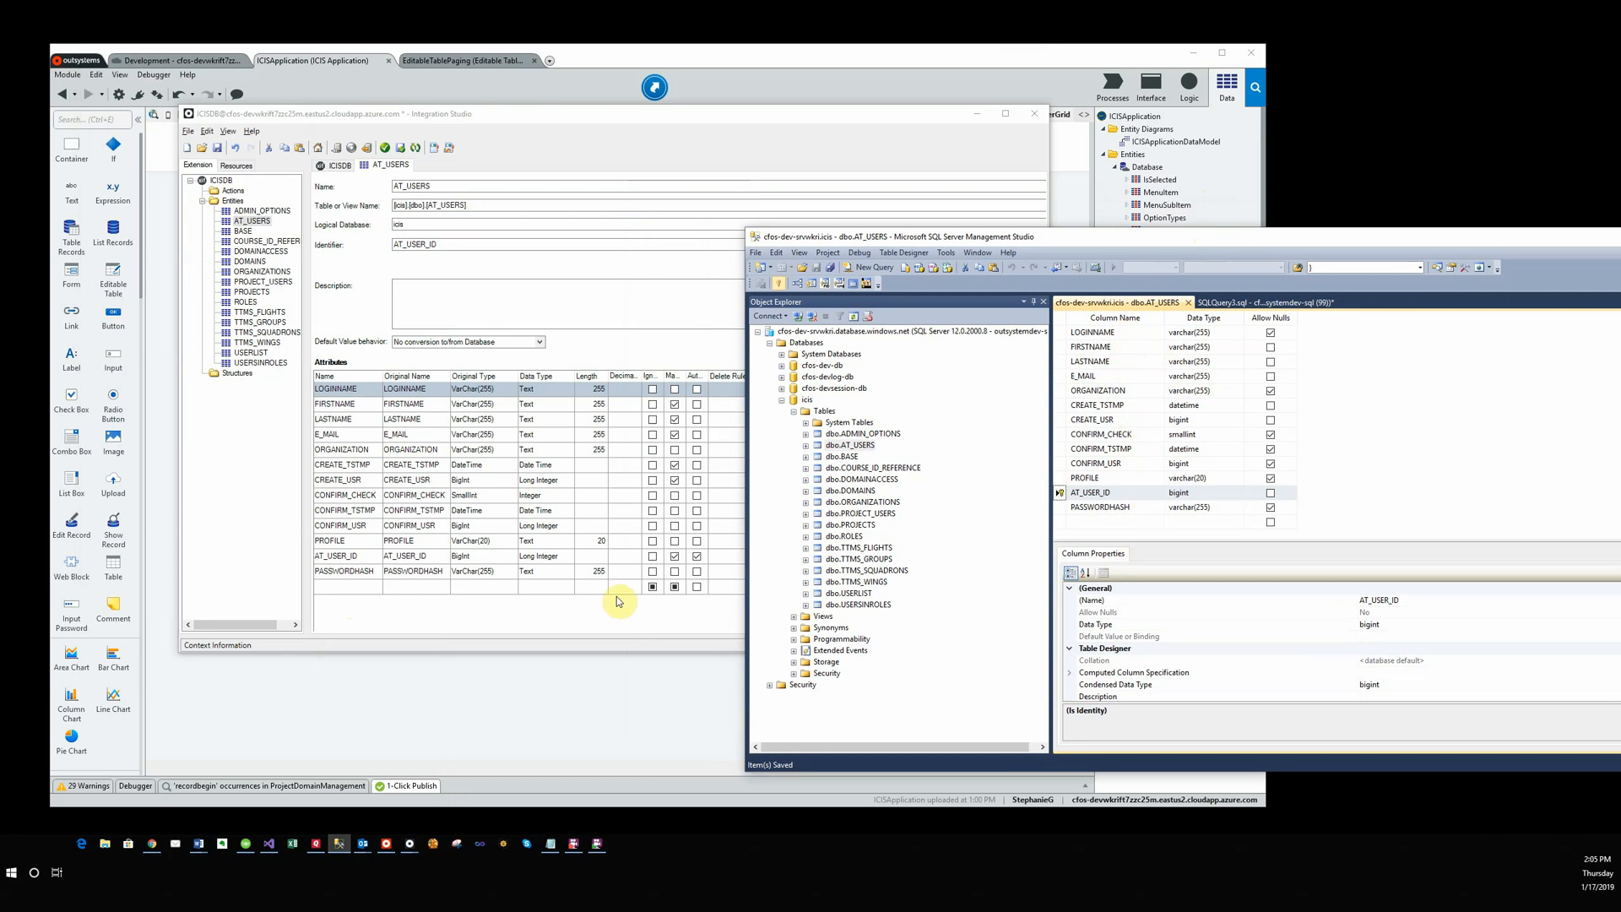
{"action": "mouse_move", "coordinate": [567, 574]}
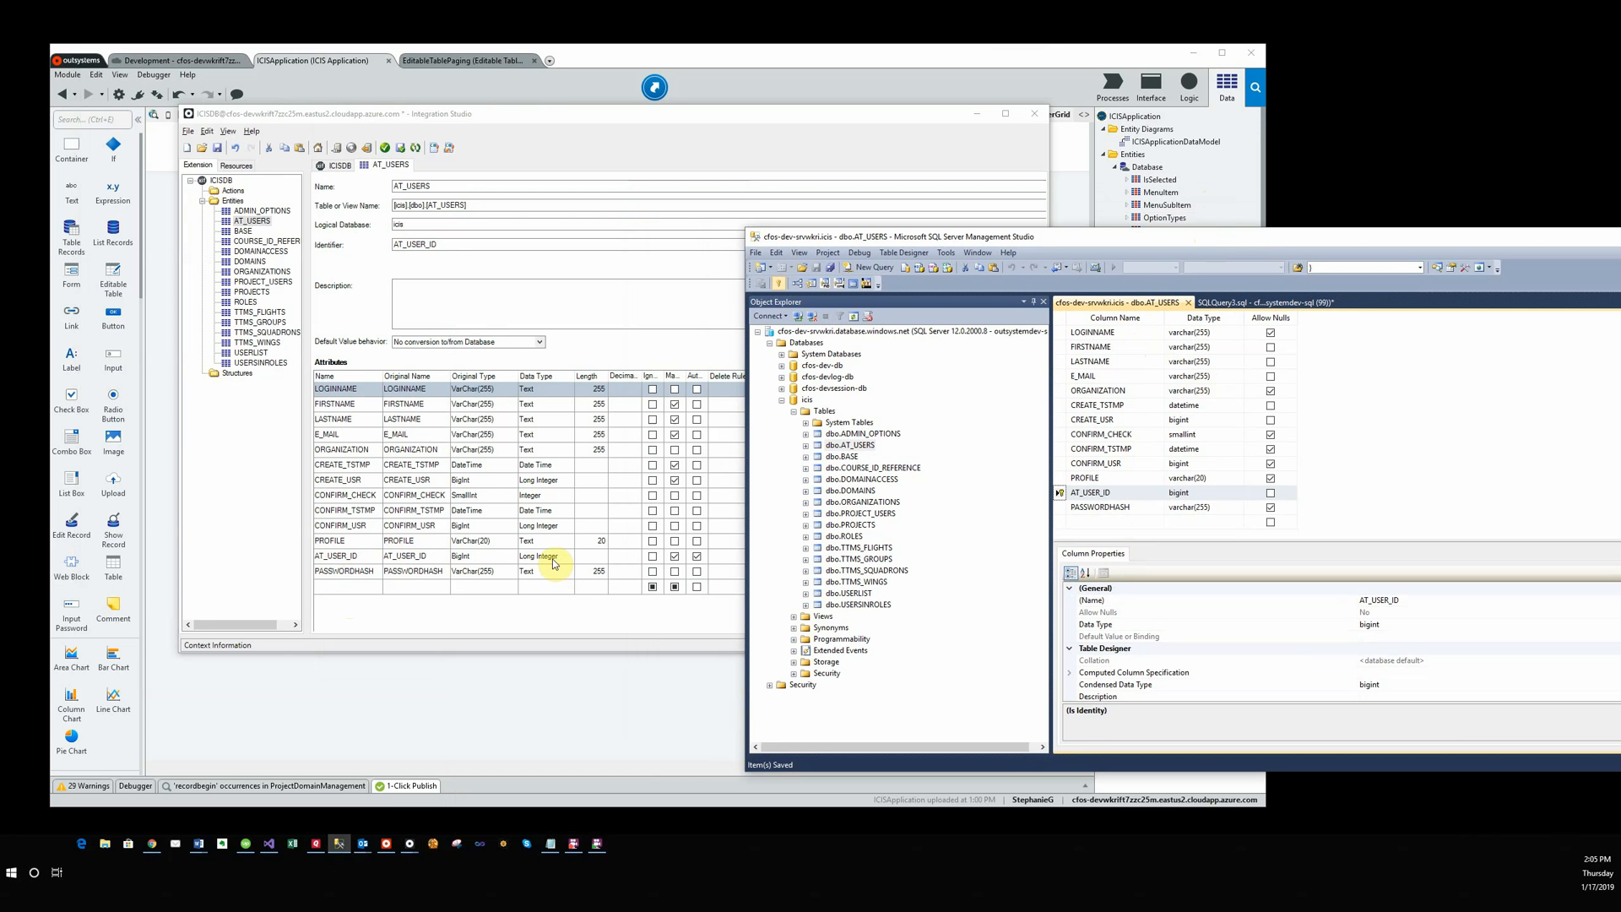
{"action": "mouse_move", "coordinate": [634, 635]}
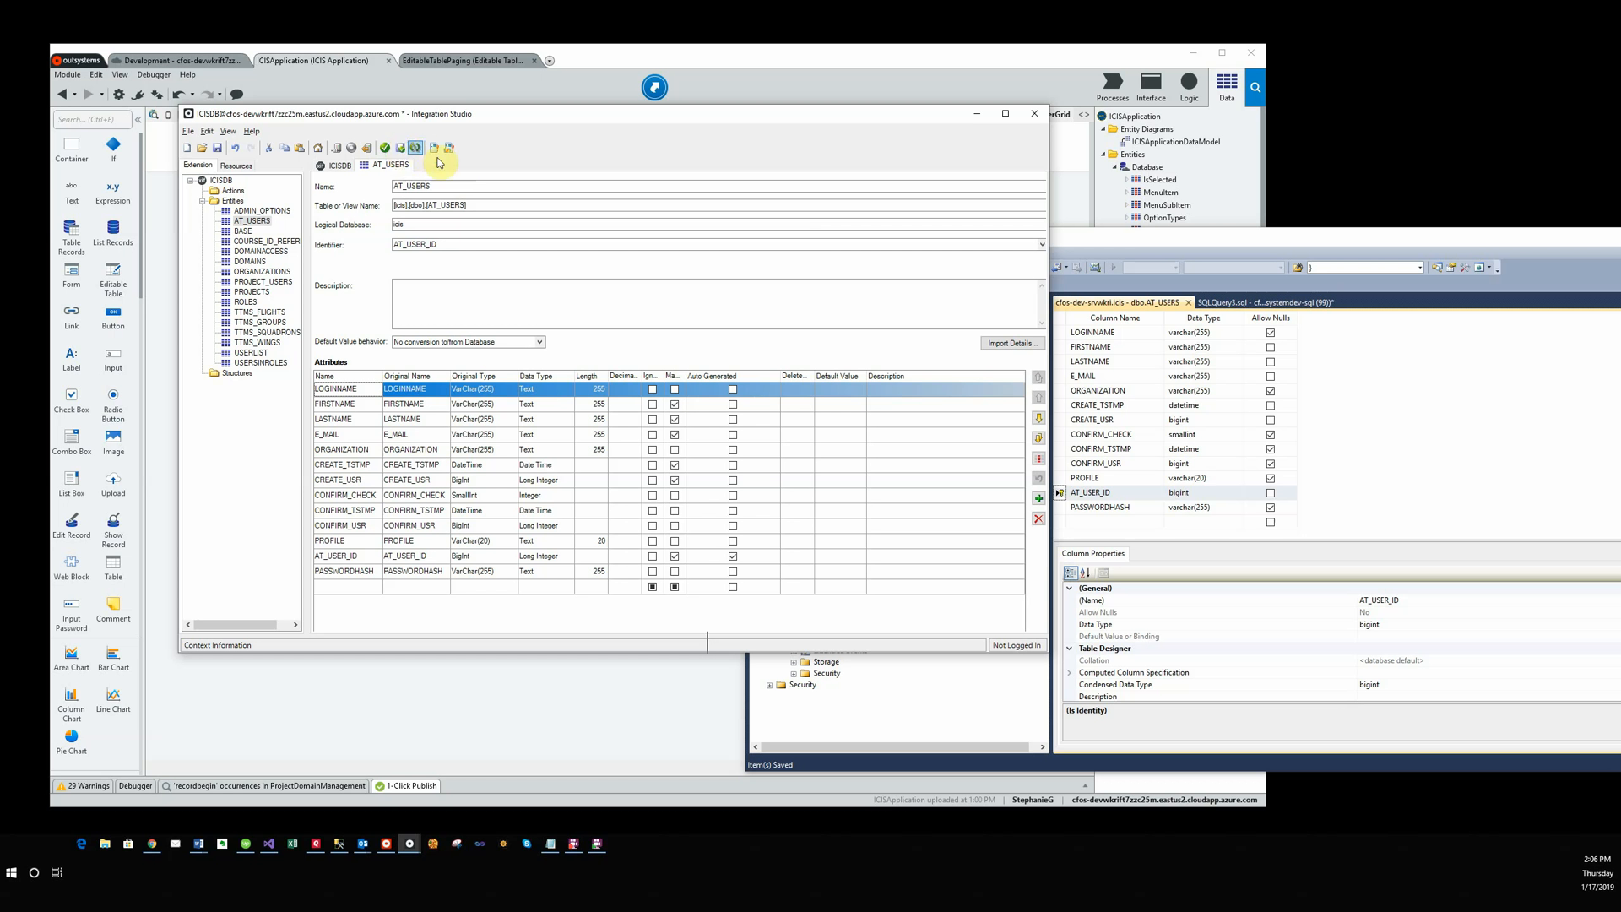
{"action": "mouse_move", "coordinate": [415, 149]}
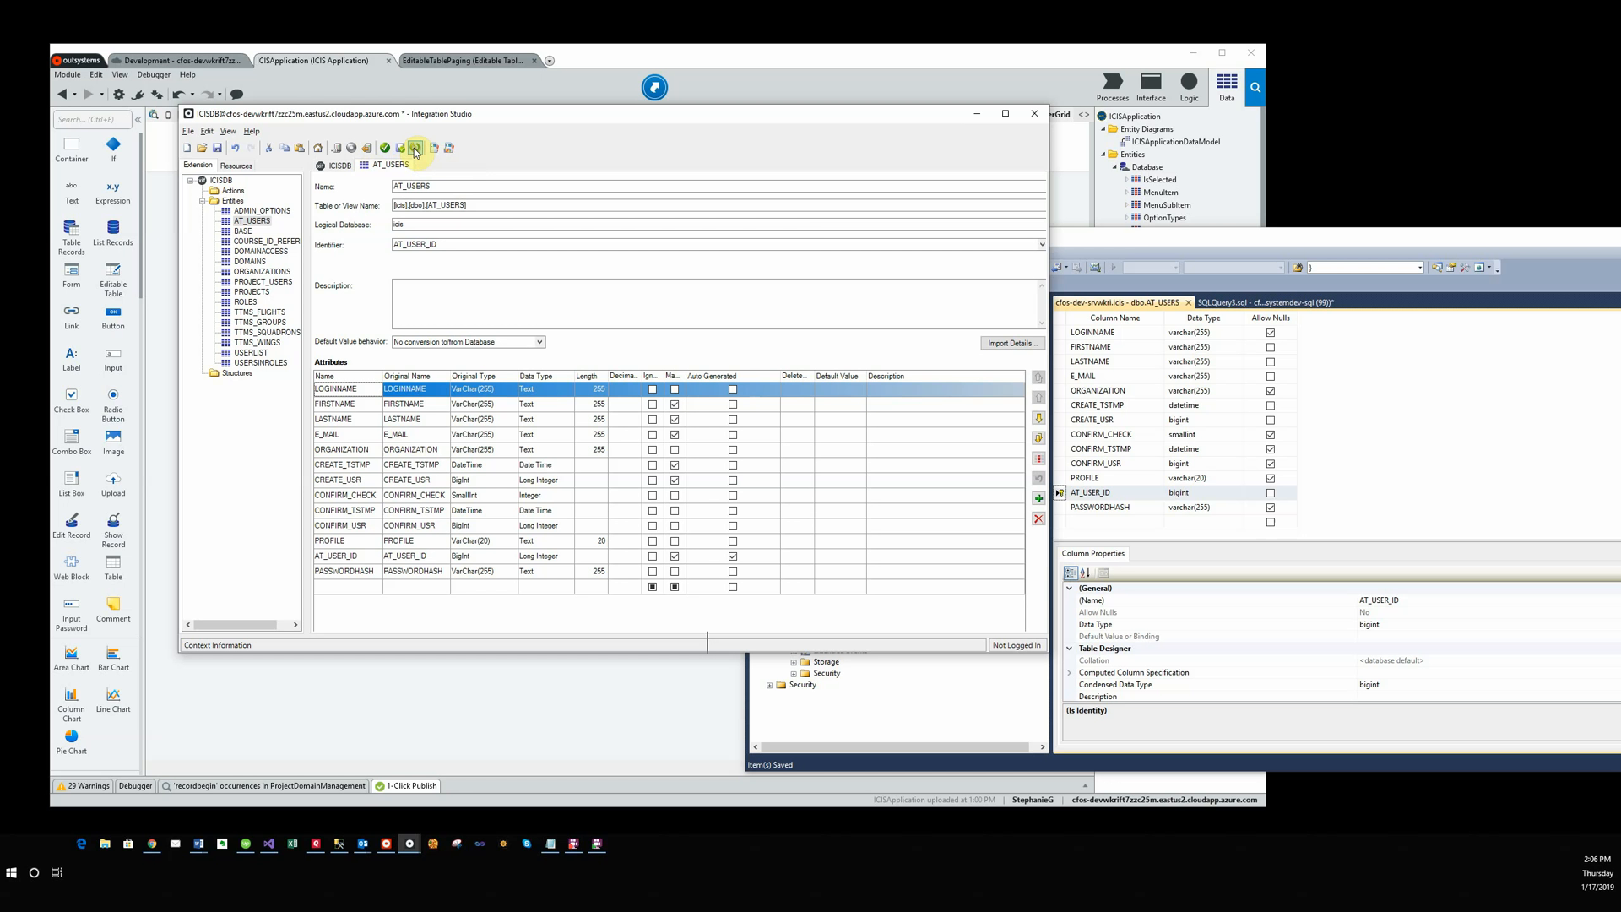
Run 1-Click Publish for ICISDB and dismiss the Publish Done report.
{"action": "left_click", "coordinate": [415, 149]}
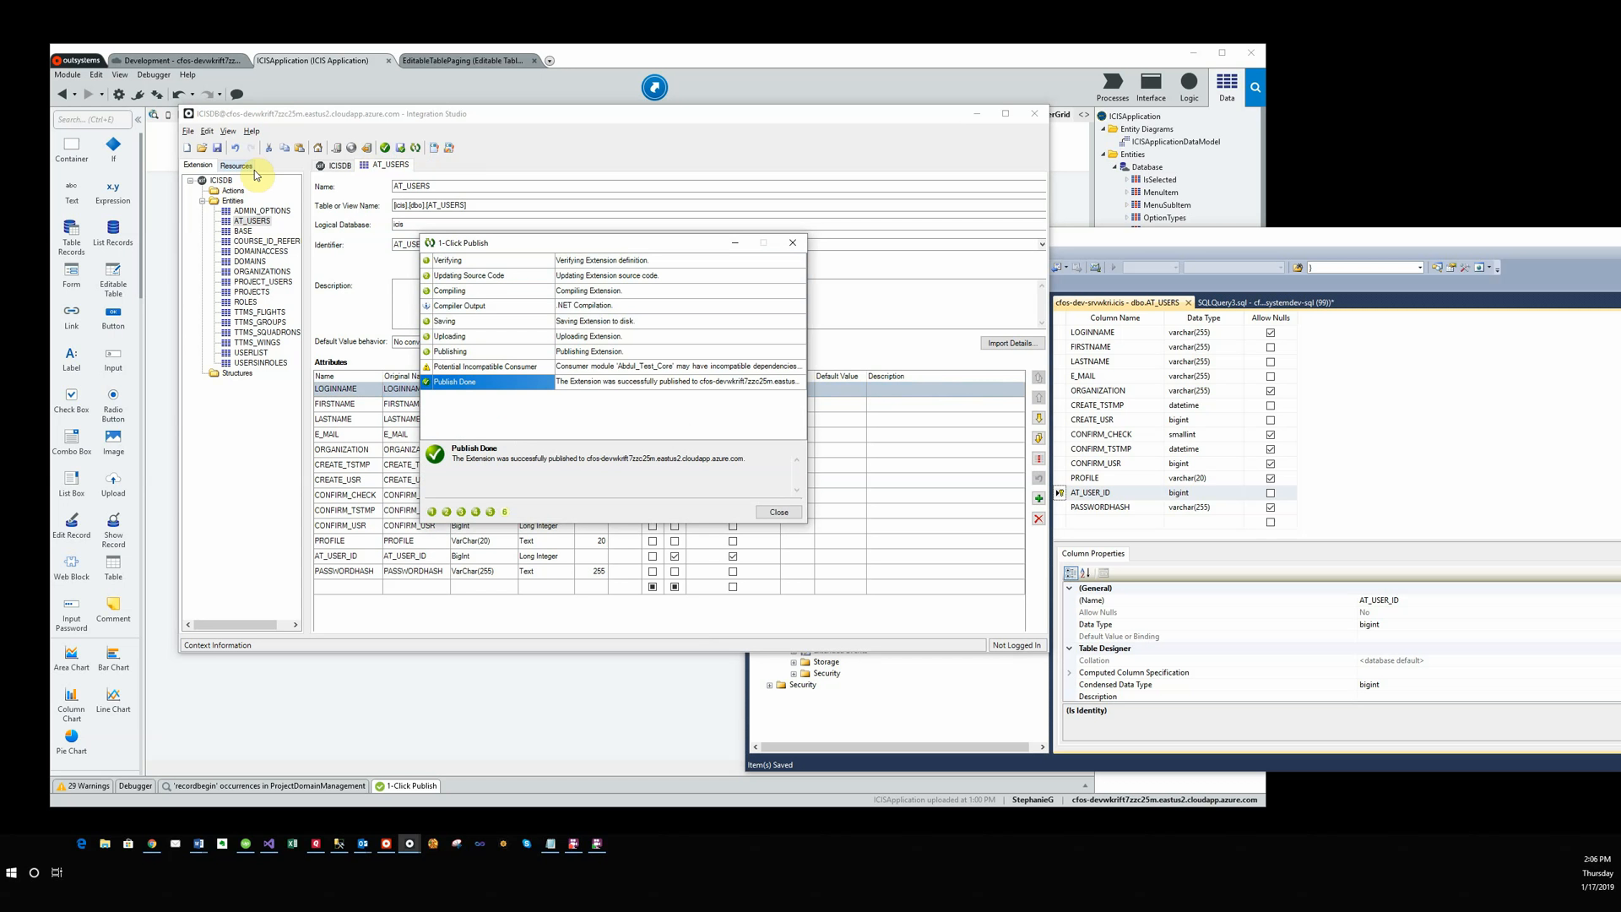
{"action": "mouse_move", "coordinate": [770, 341]}
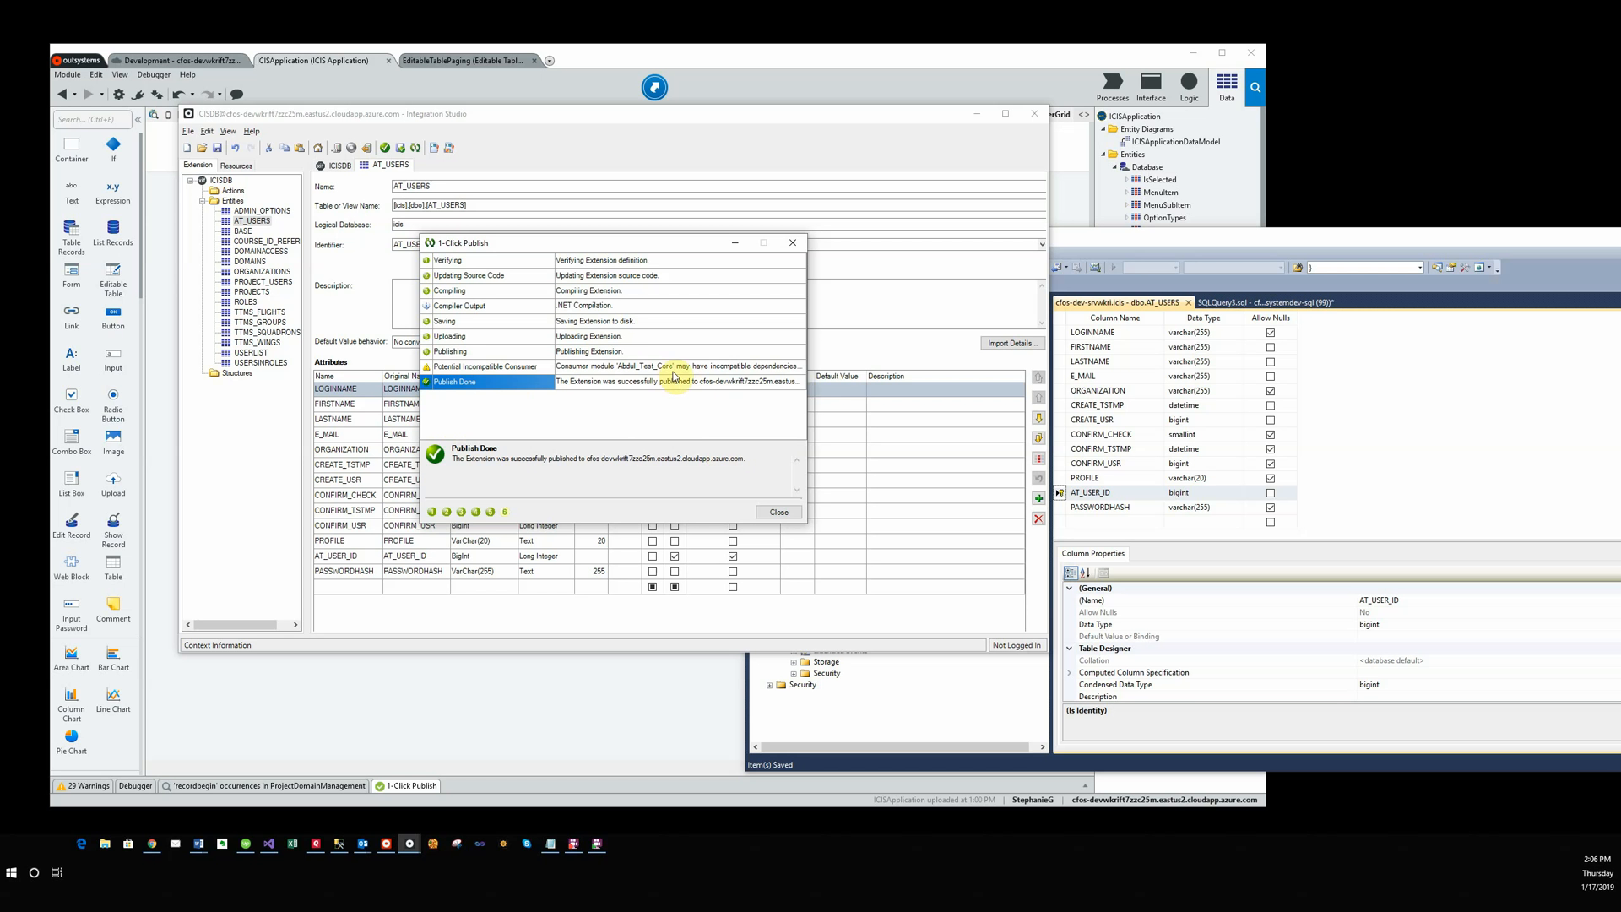
{"action": "mouse_move", "coordinate": [488, 378]}
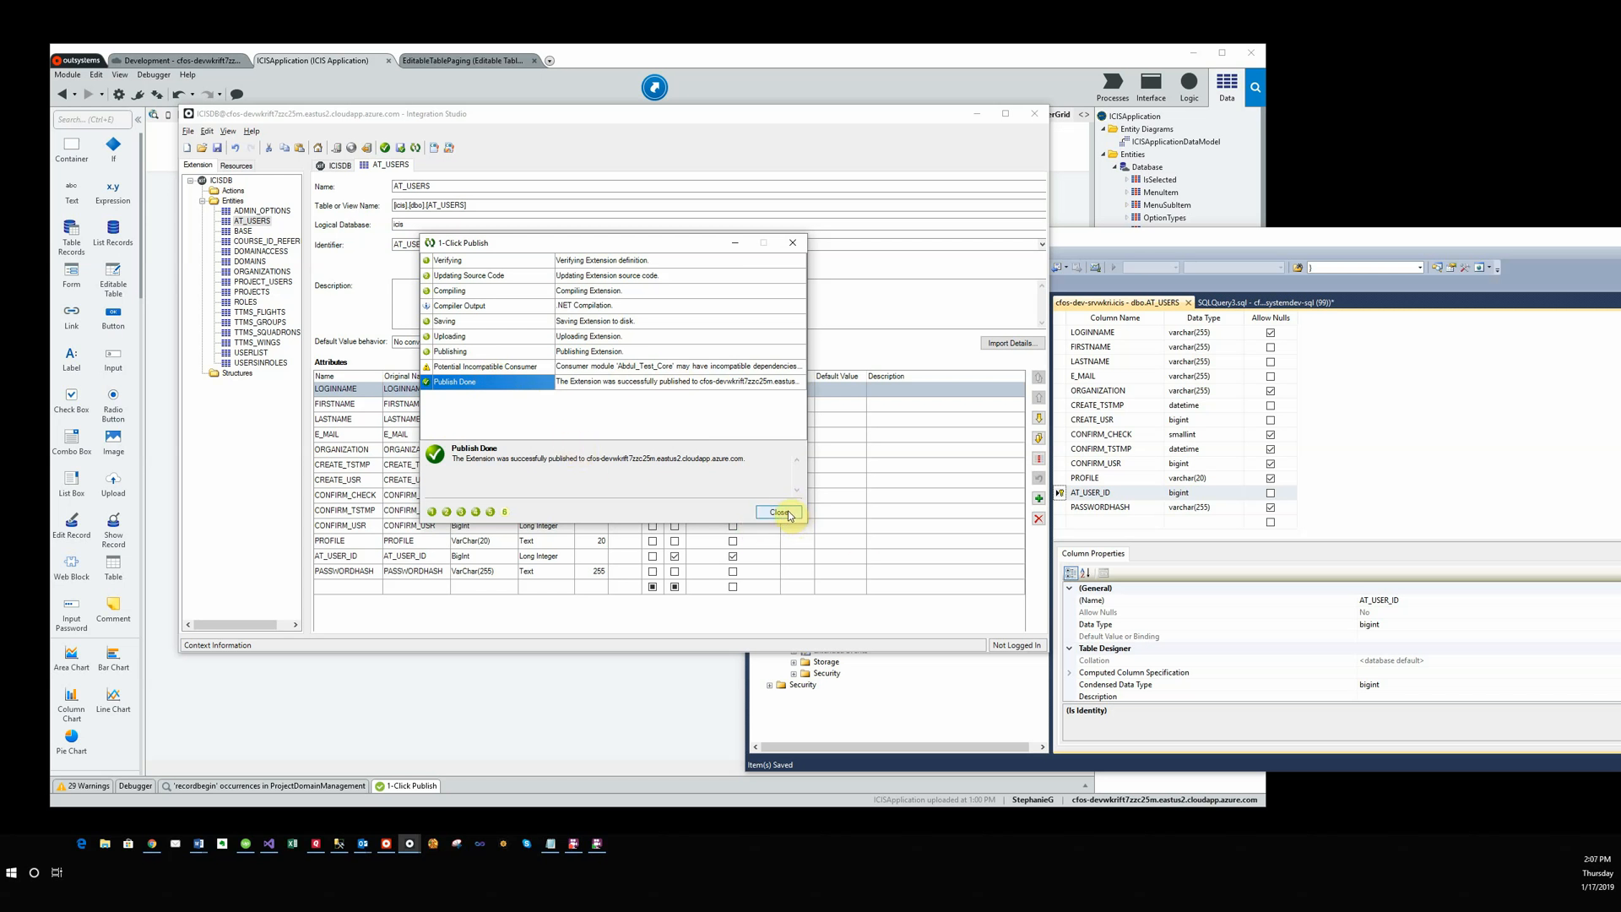
{"action": "left_click", "coordinate": [780, 513]}
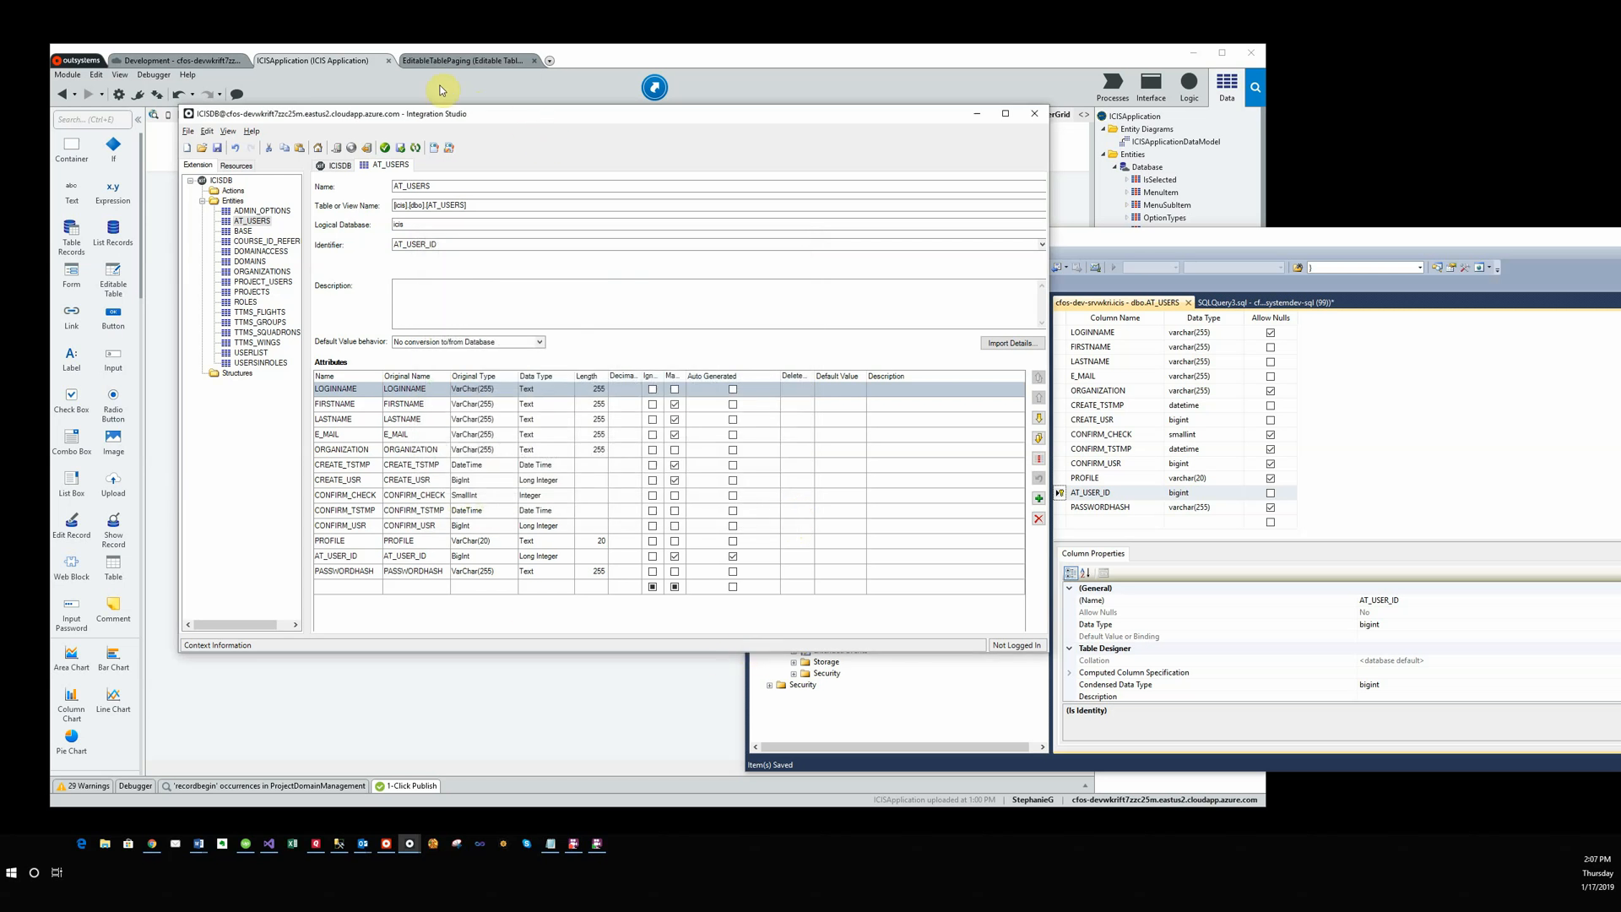
{"action": "mouse_move", "coordinate": [431, 94]}
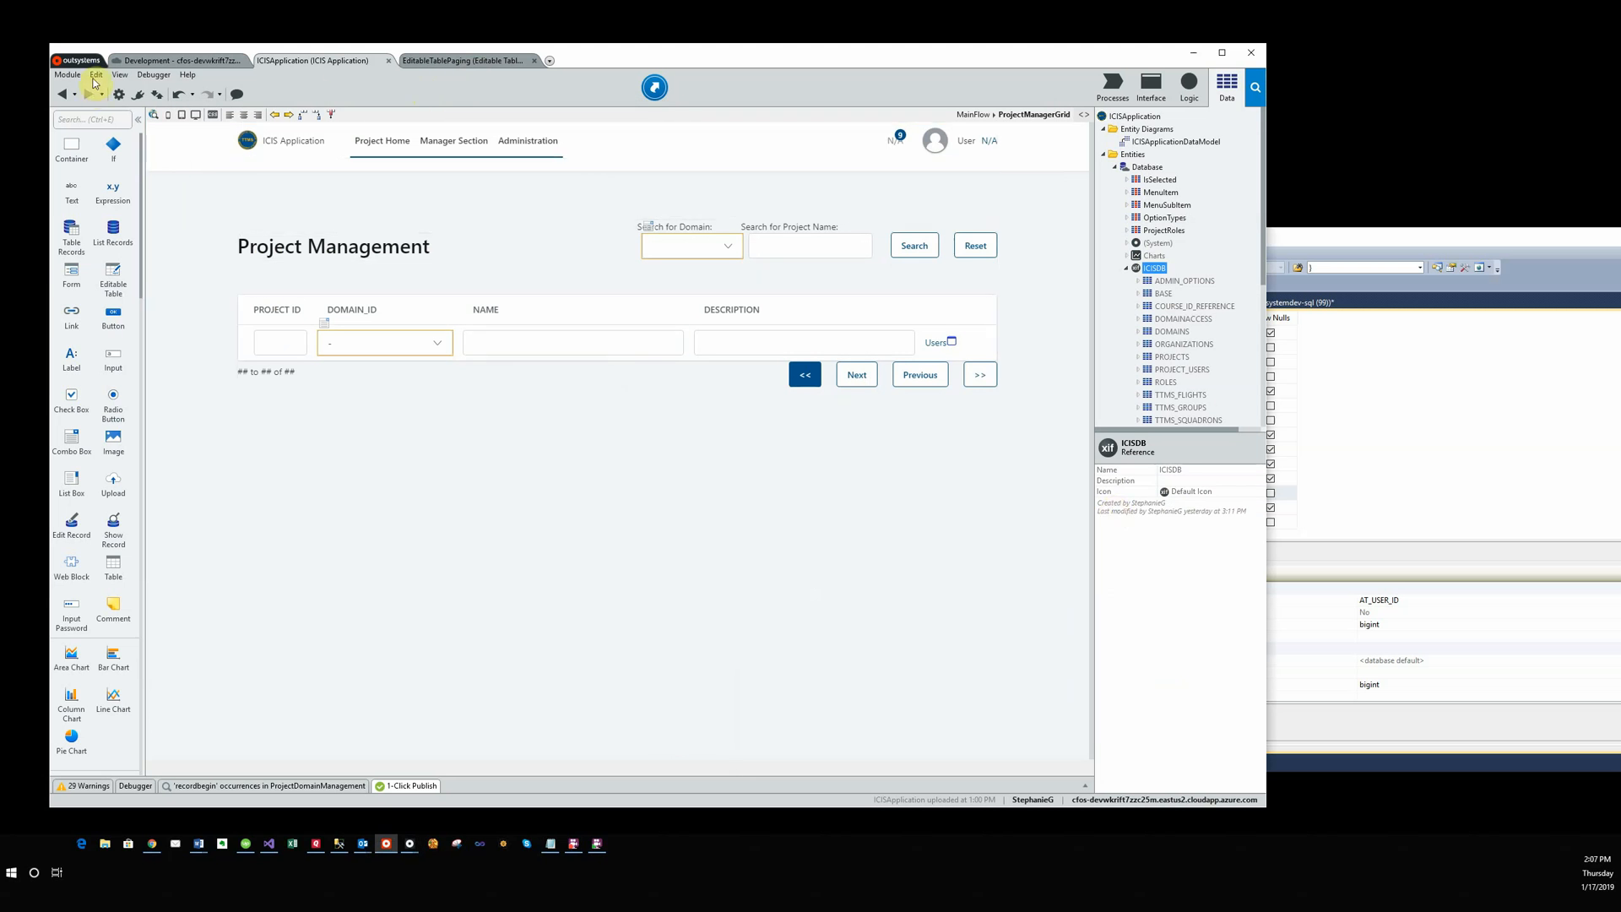
In Manage Dependencies, tick AT_USERS under ICISDB and apply the changes.
{"action": "left_click", "coordinate": [56, 84]}
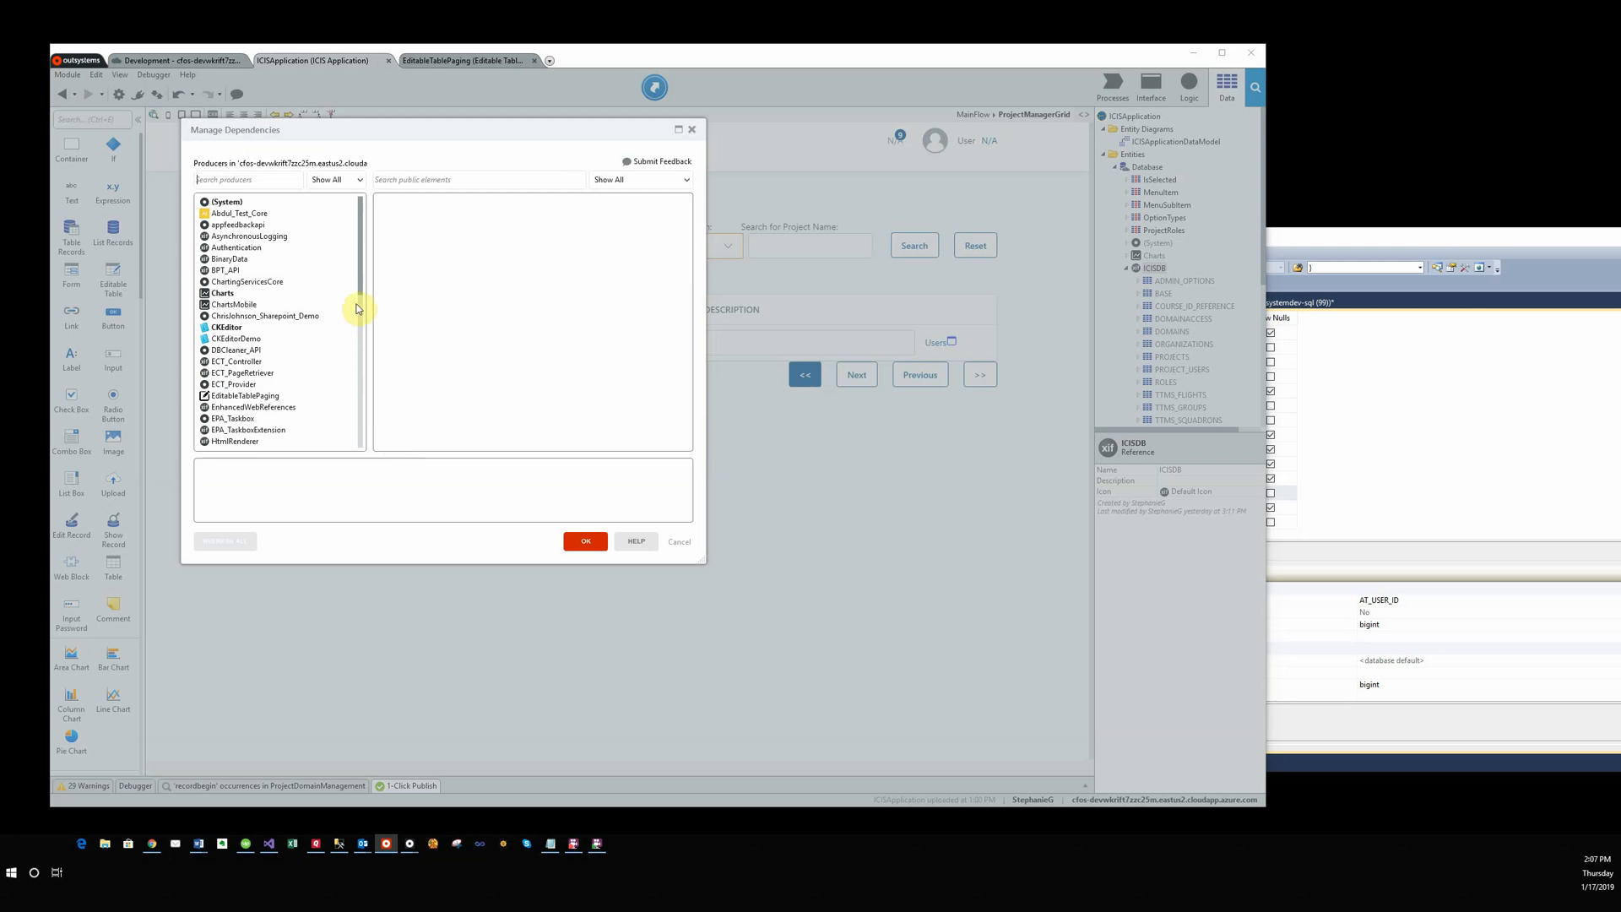
{"action": "scroll", "scroll_direction": "down", "scroll_amount": 3}
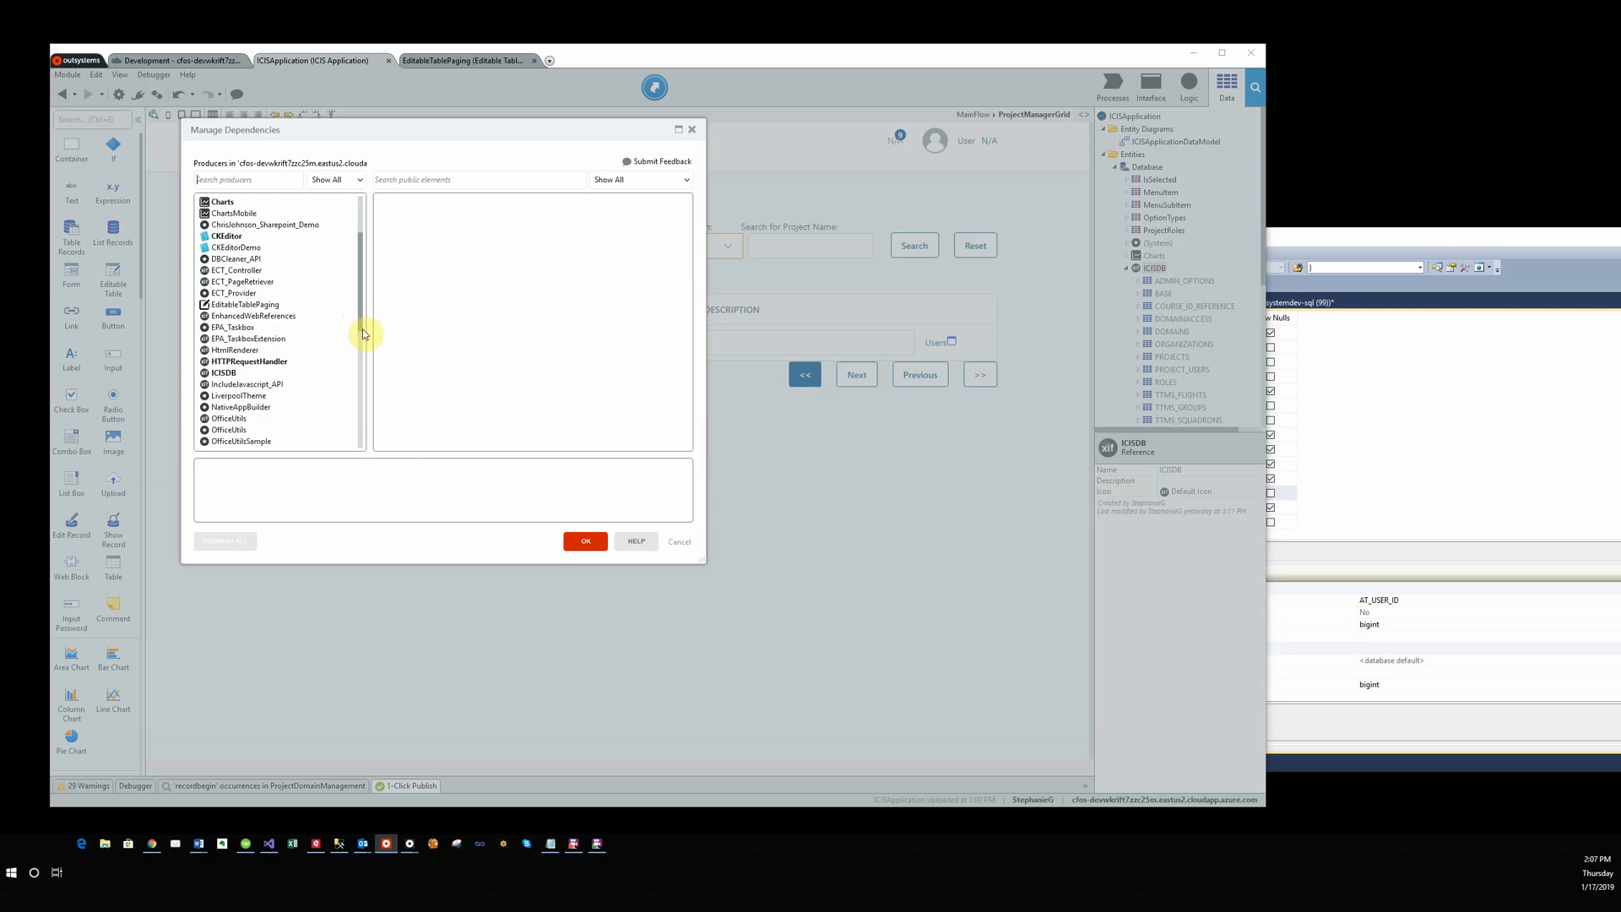
{"action": "left_click", "coordinate": [222, 371]}
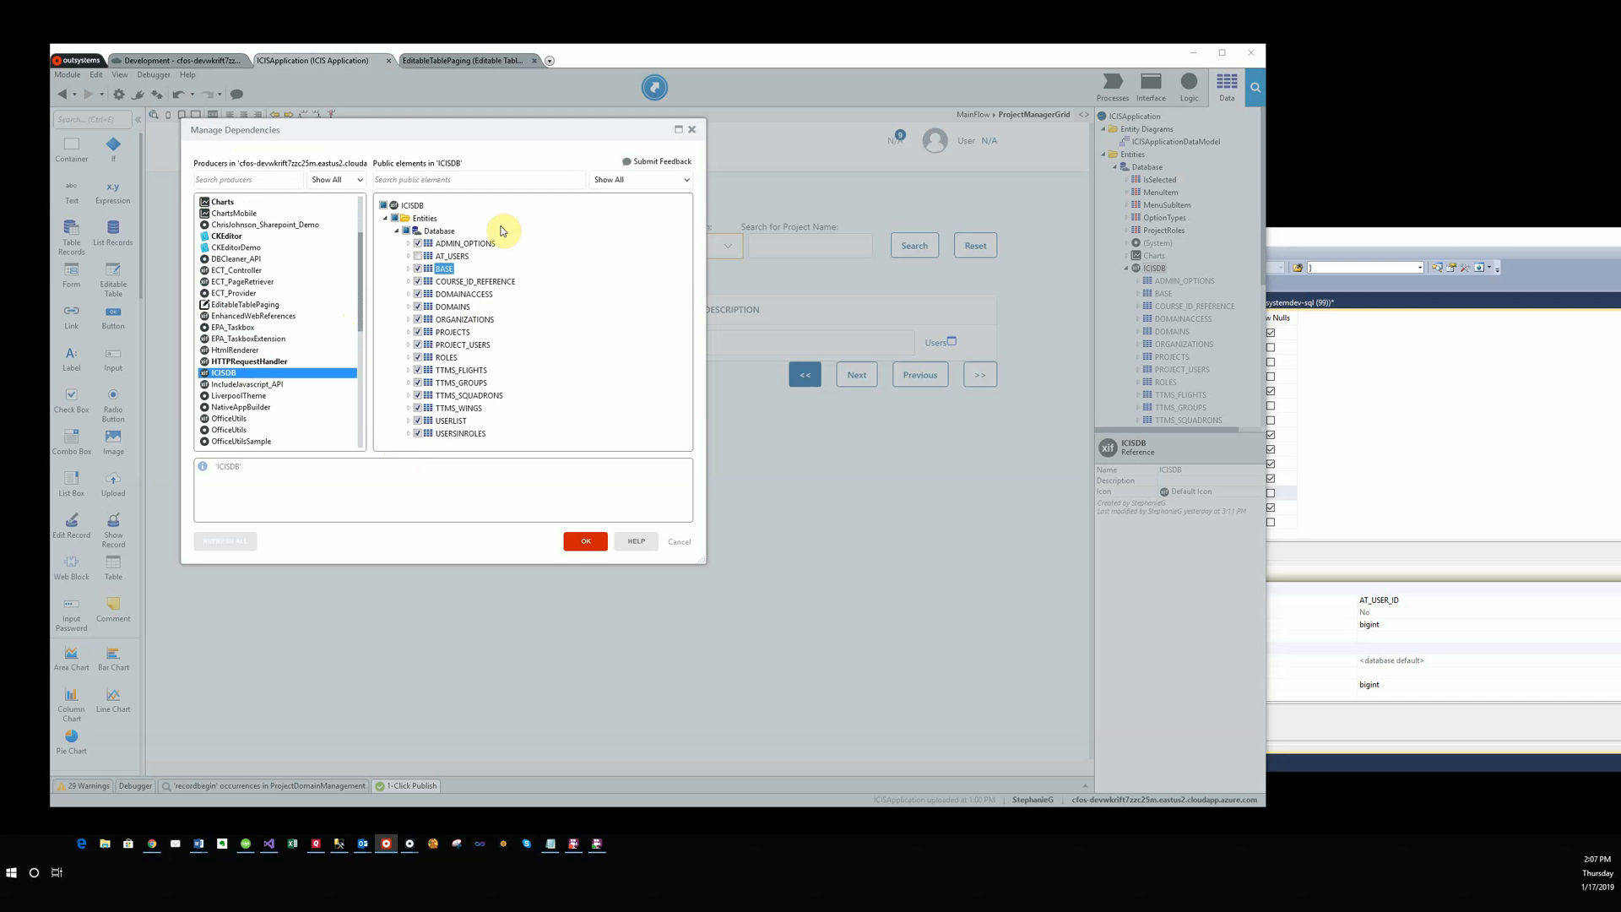
{"action": "left_click", "coordinate": [463, 244]}
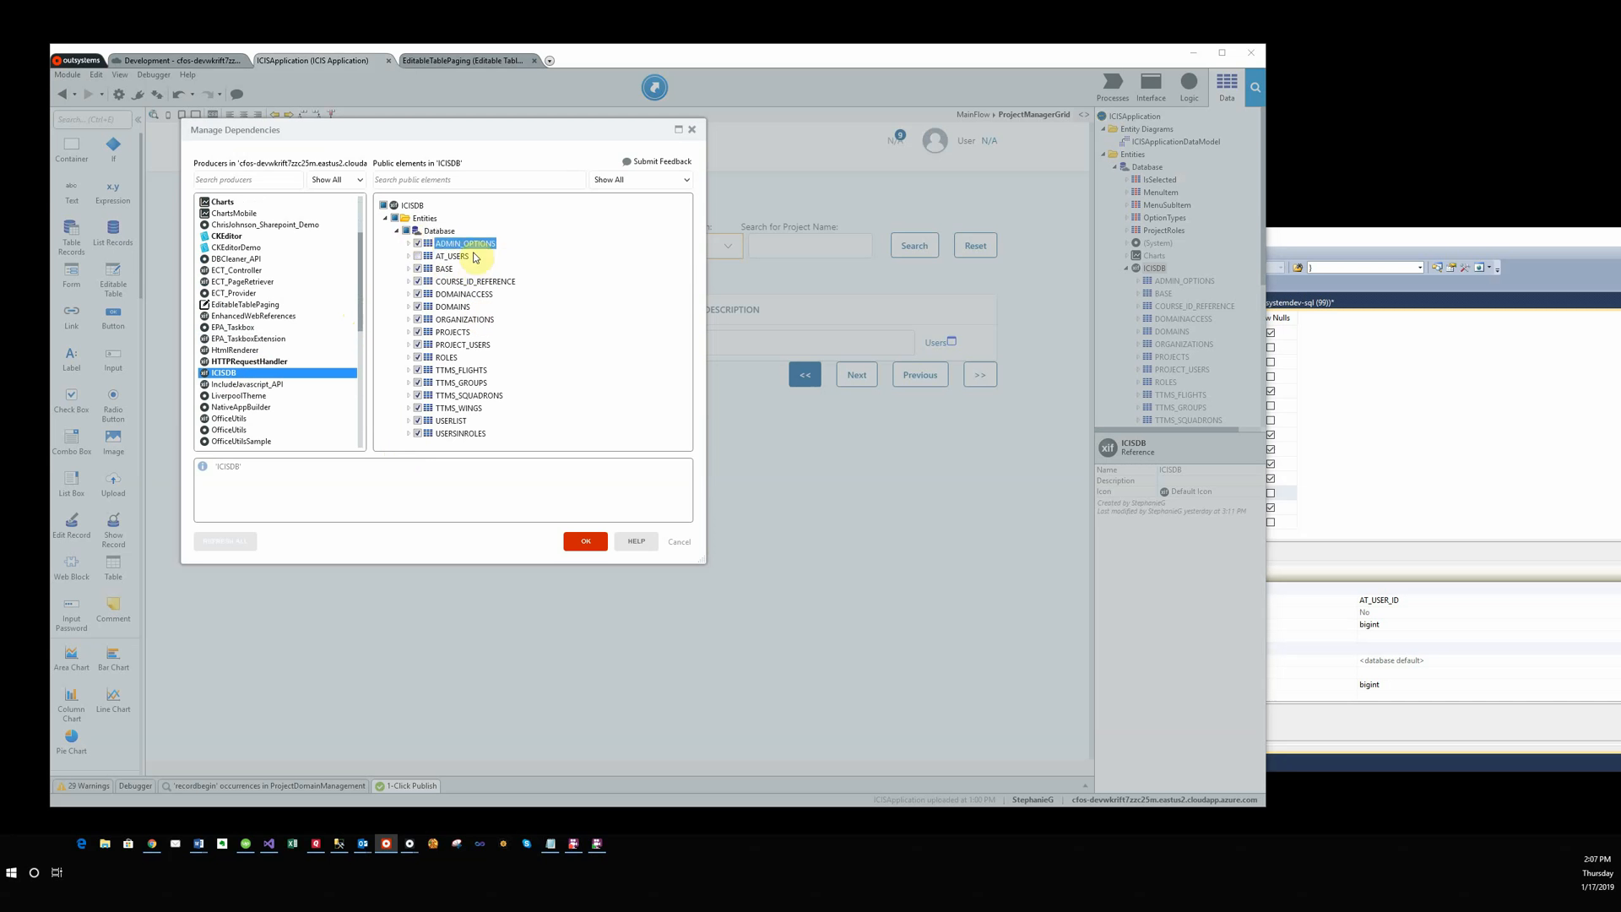
{"action": "left_click", "coordinate": [449, 256]}
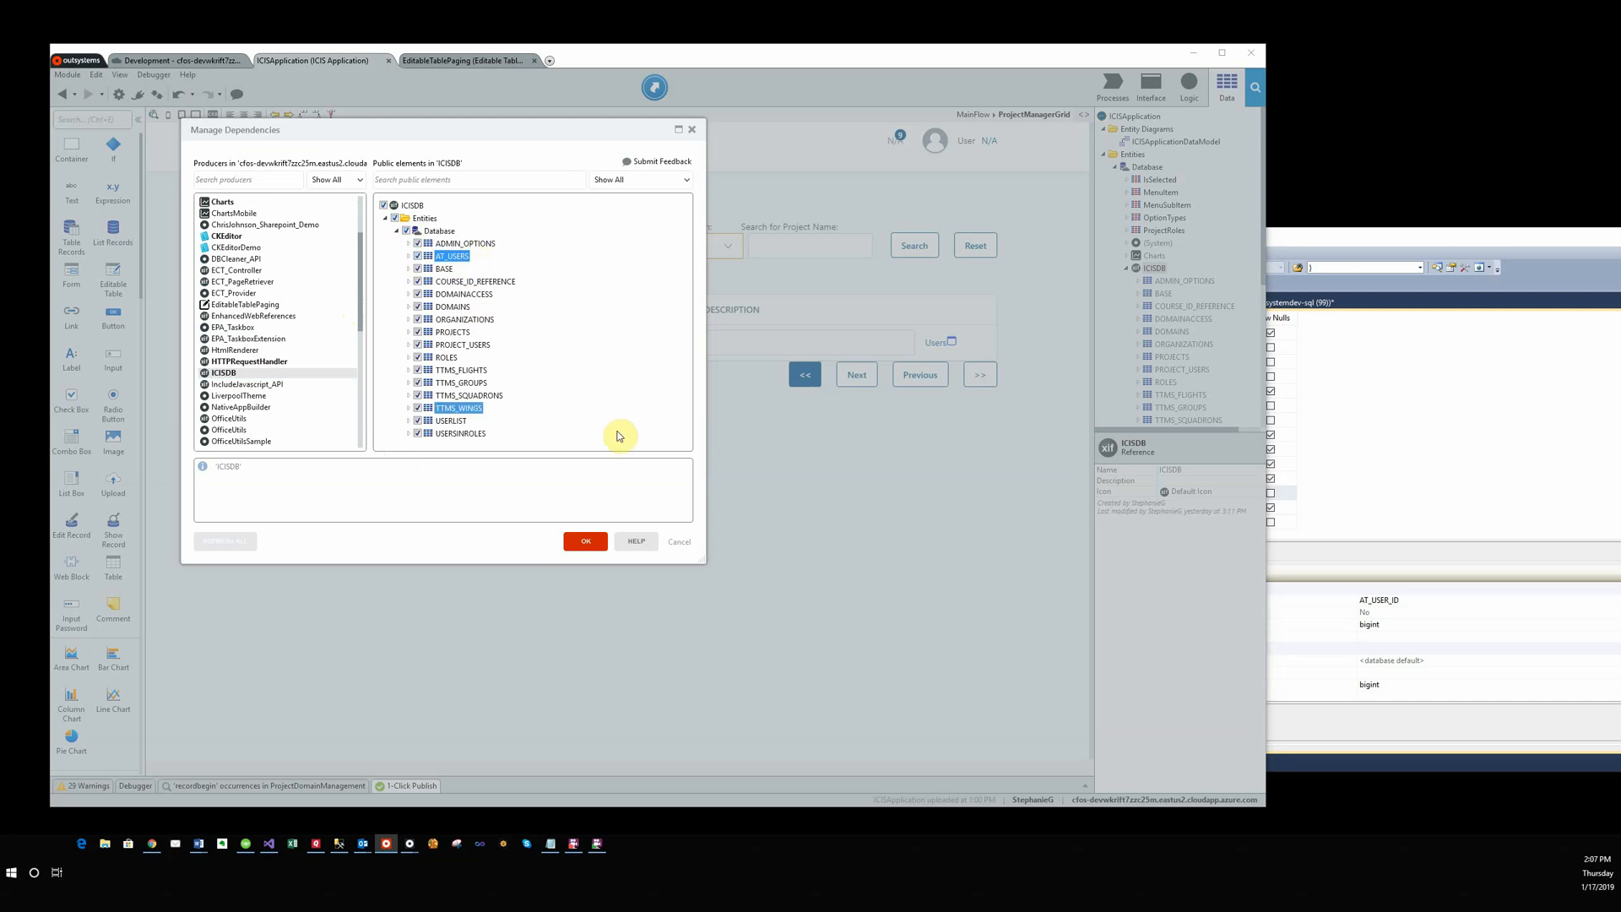
{"action": "left_click", "coordinate": [584, 541]}
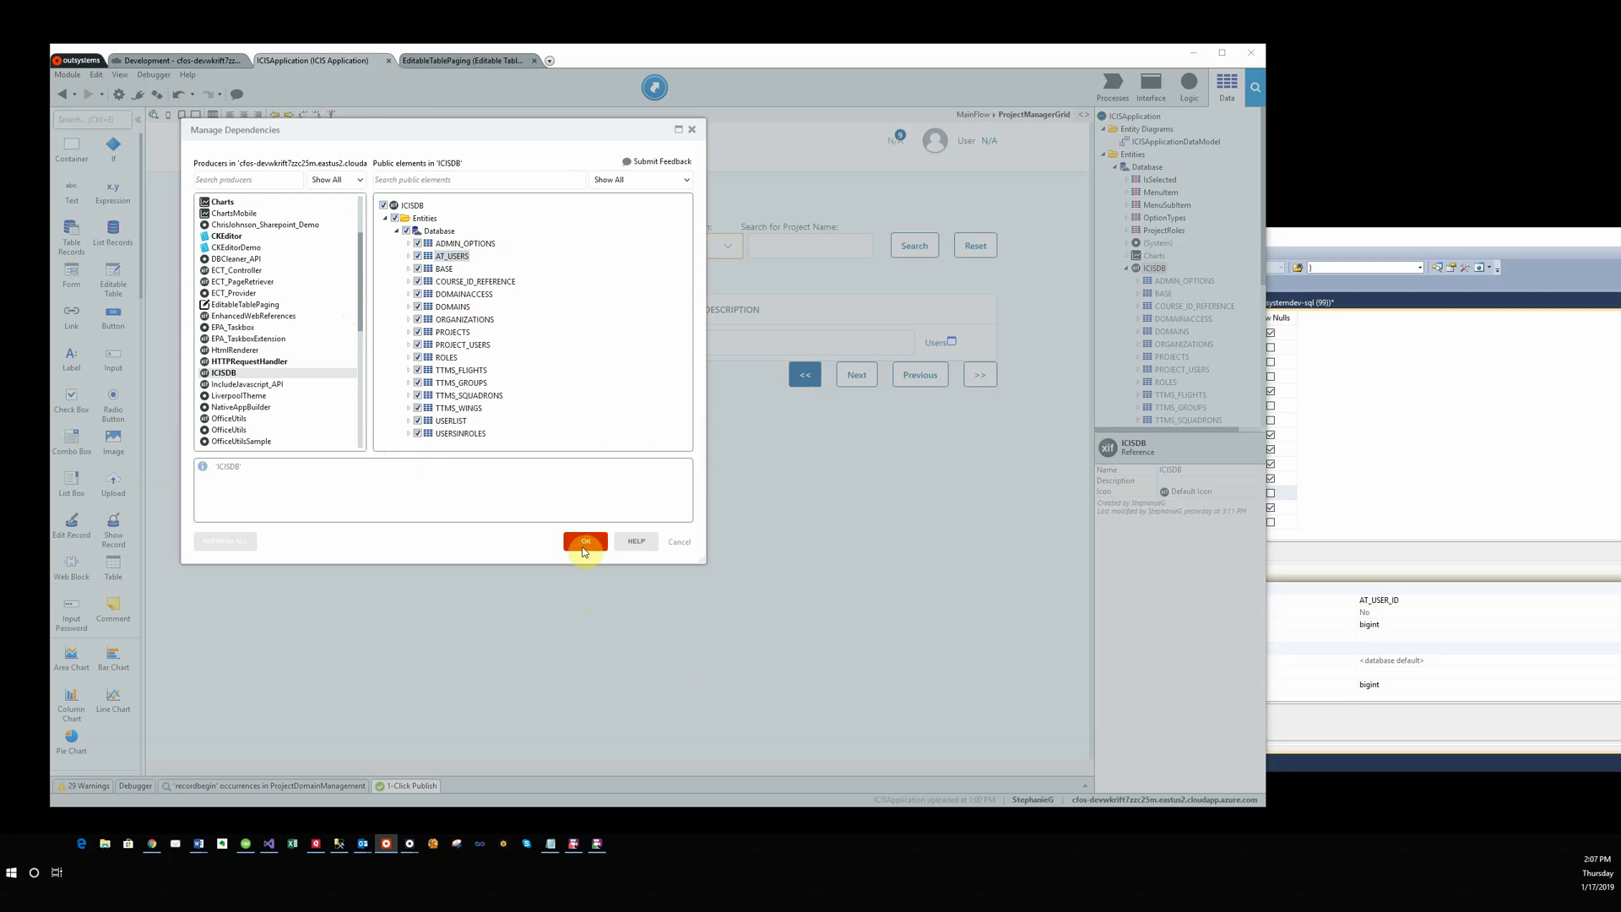
{"action": "left_click", "coordinate": [584, 540]}
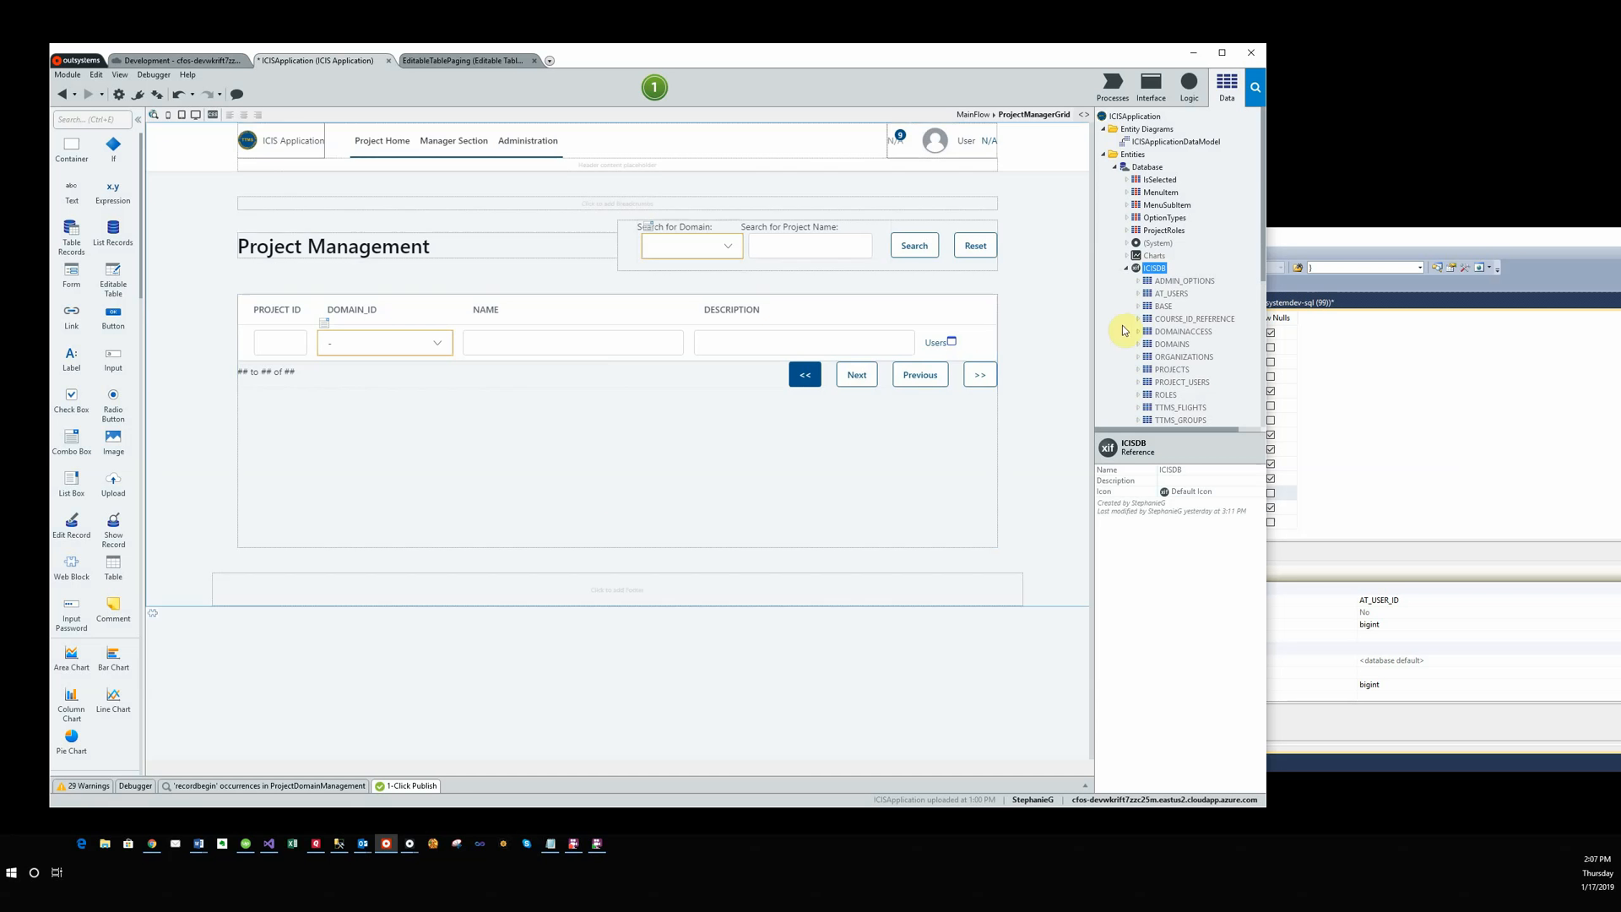
Expand AT_USERS under ICISDB to show attributes like LOGINNAME and FIRSTNAME.
{"action": "left_click", "coordinate": [1172, 294]}
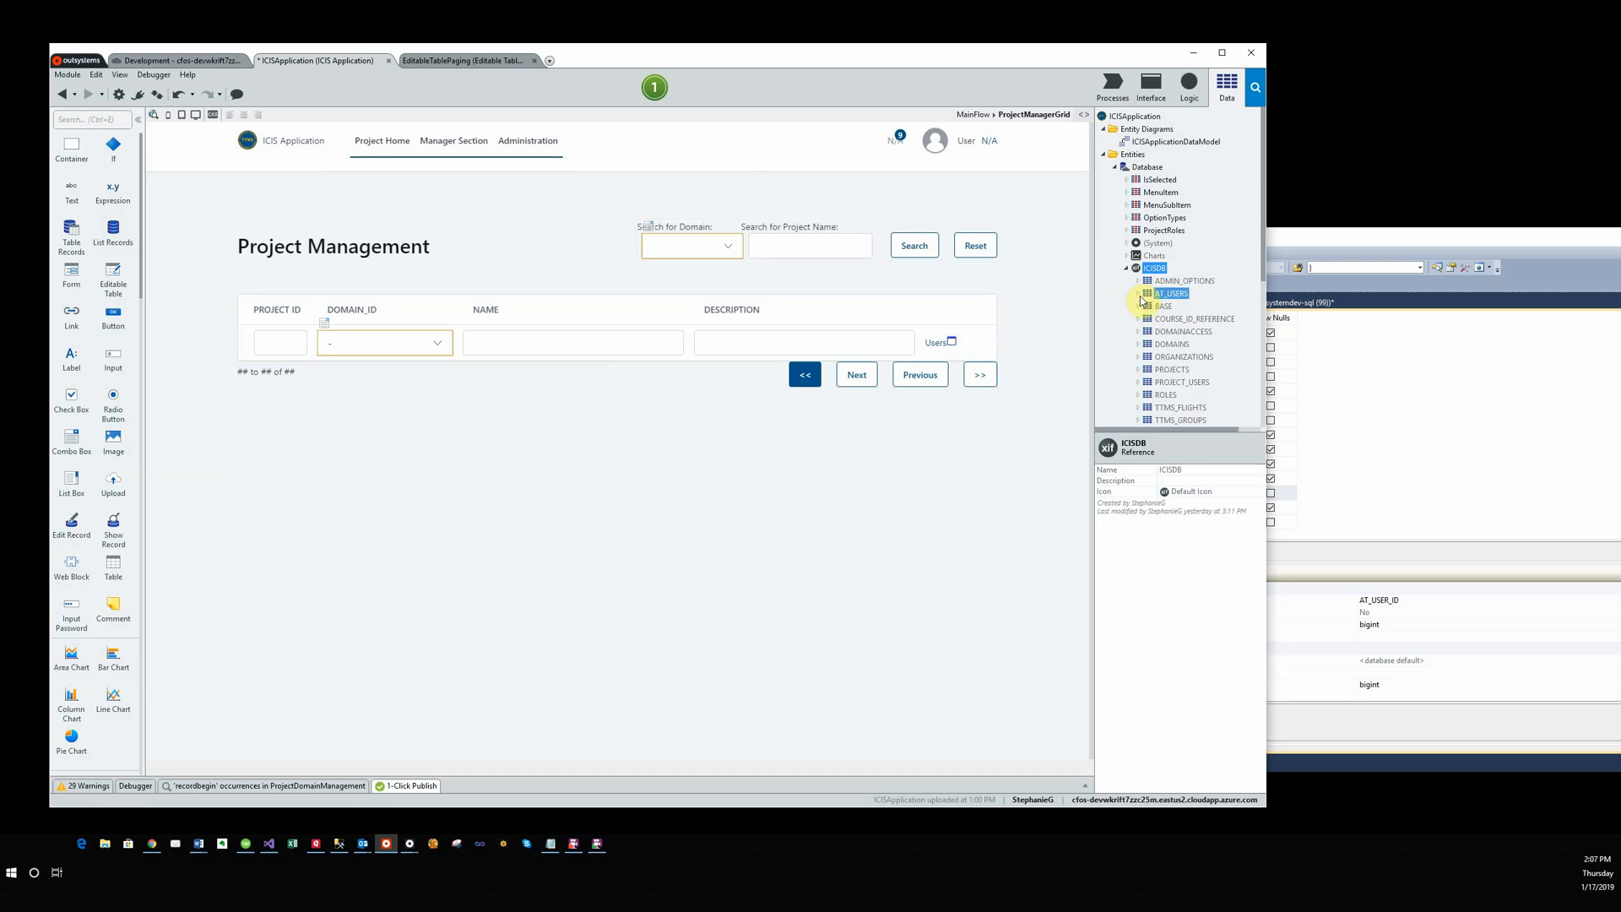
{"action": "left_click", "coordinate": [1137, 294]}
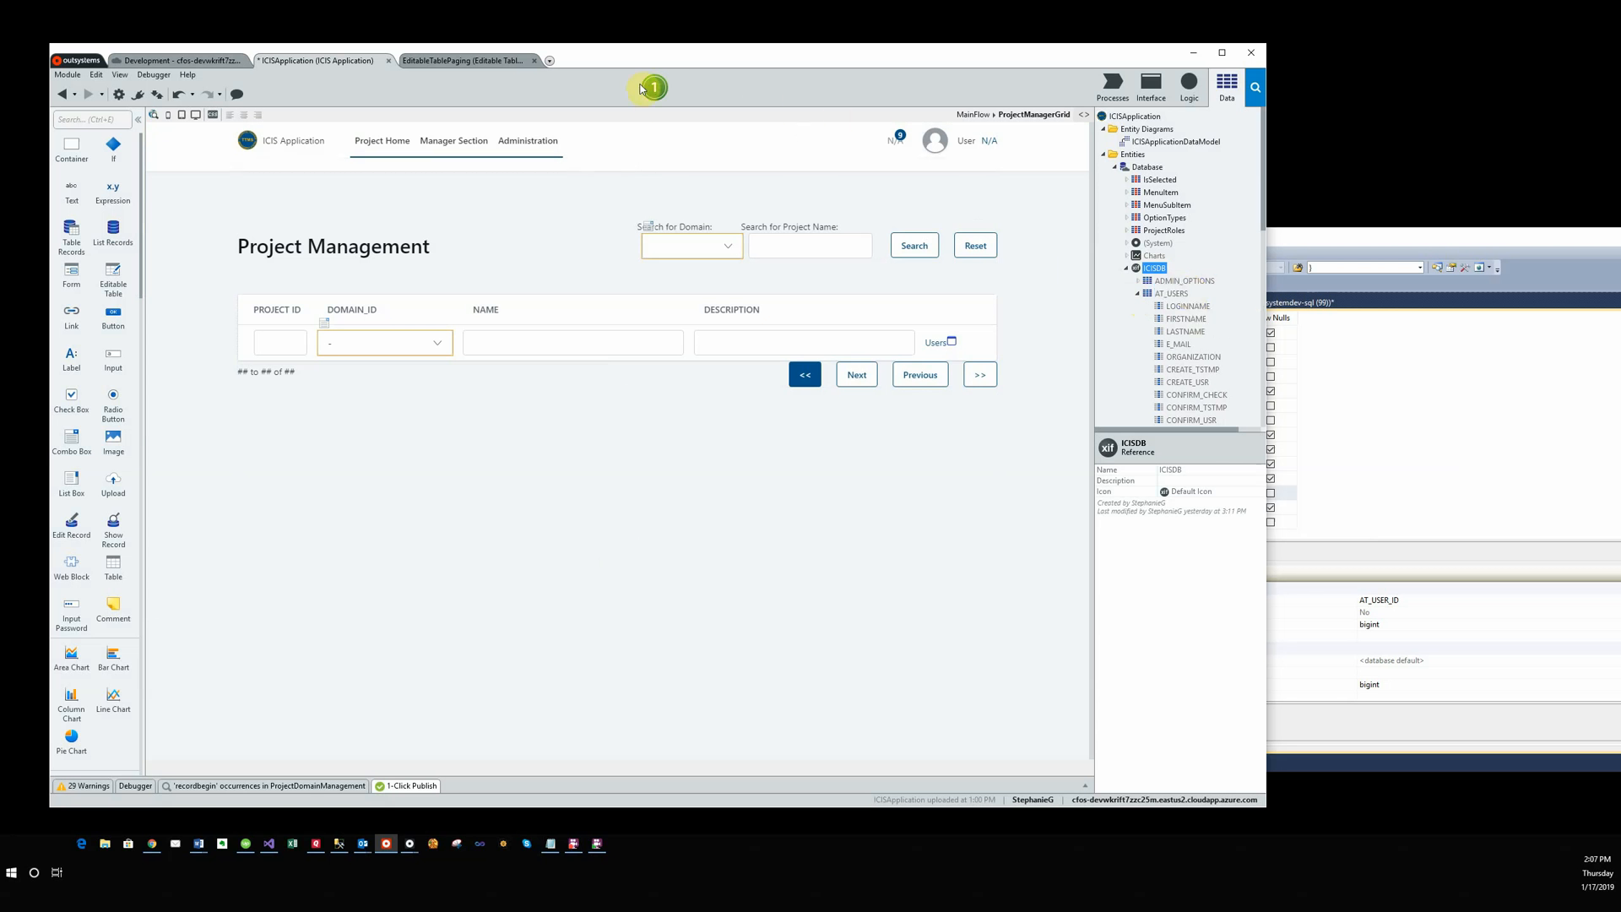
{"action": "mouse_move", "coordinate": [652, 91]}
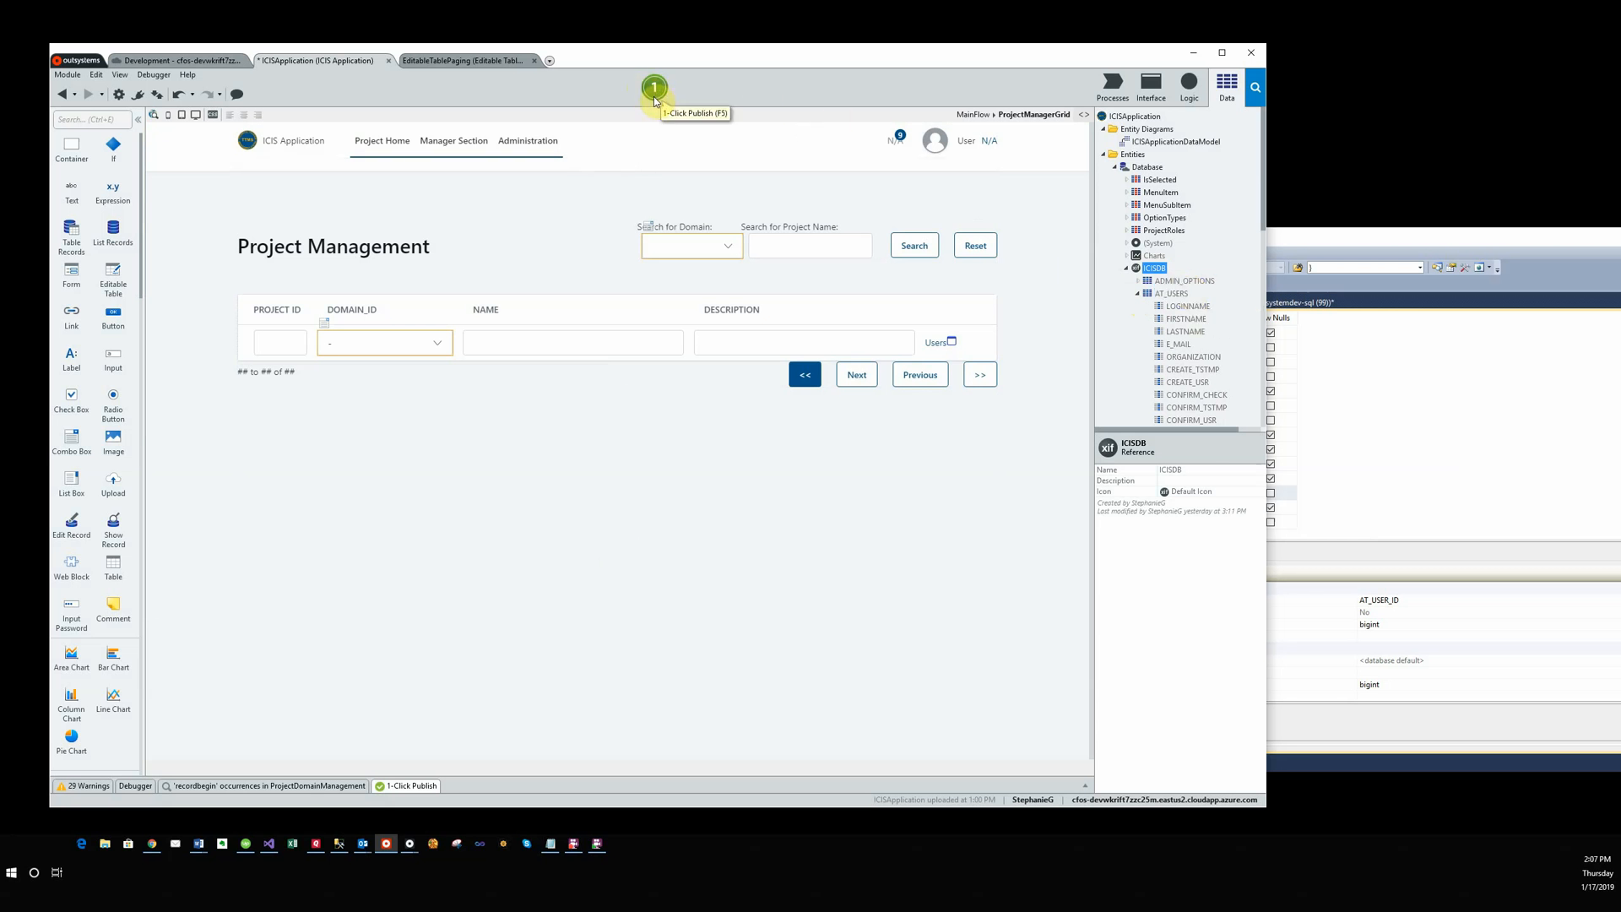